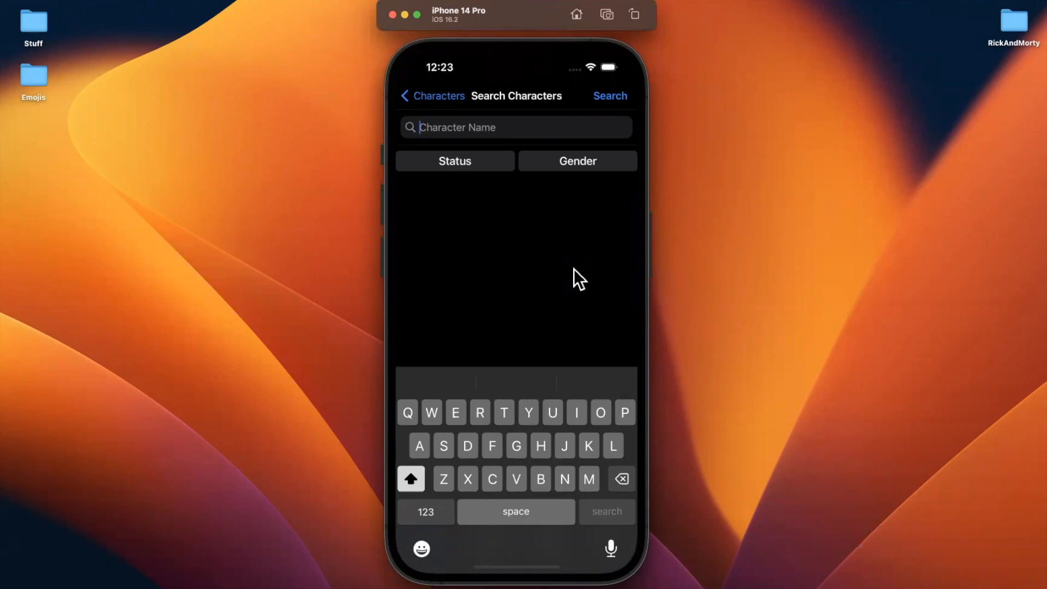
mouse_move(787, 150)
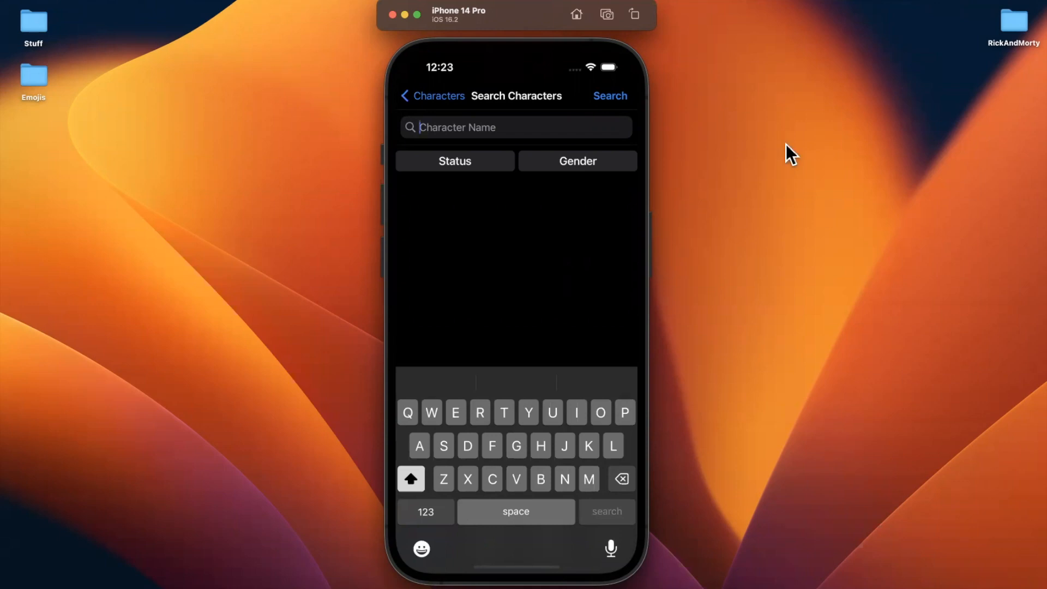
mouse_move(587, 212)
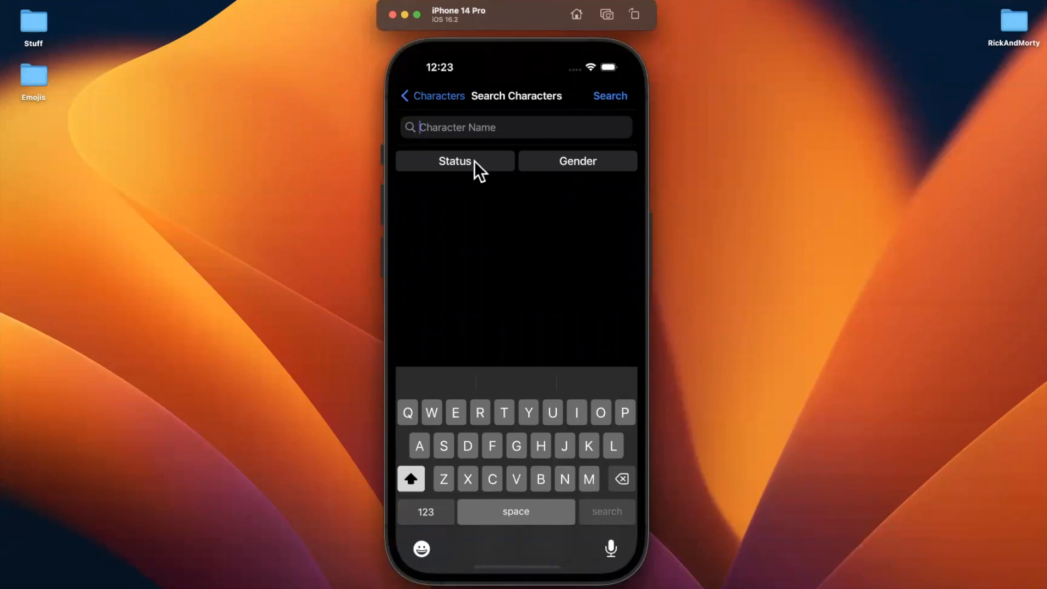
mouse_move(571, 180)
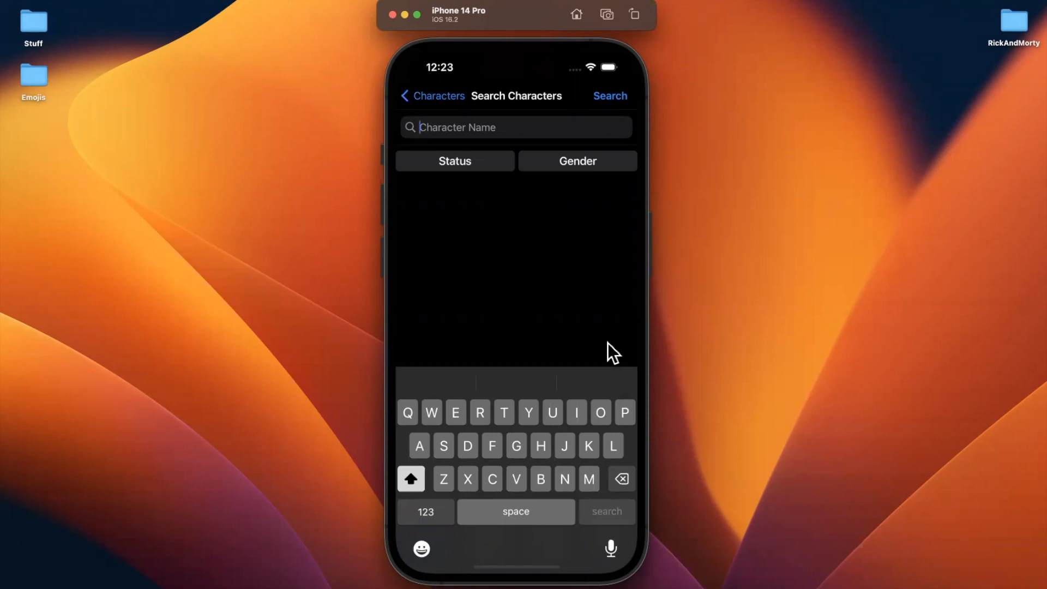
mouse_move(543, 217)
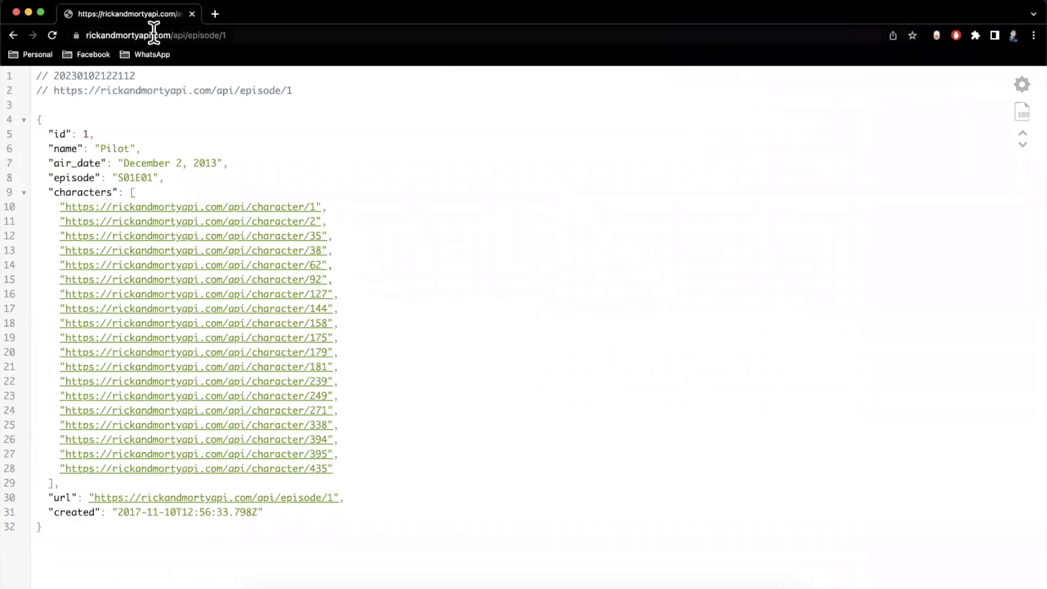
Check the Rick and Morty API episode 1 URL in Chrome, then return to Xcode.
click(222, 35)
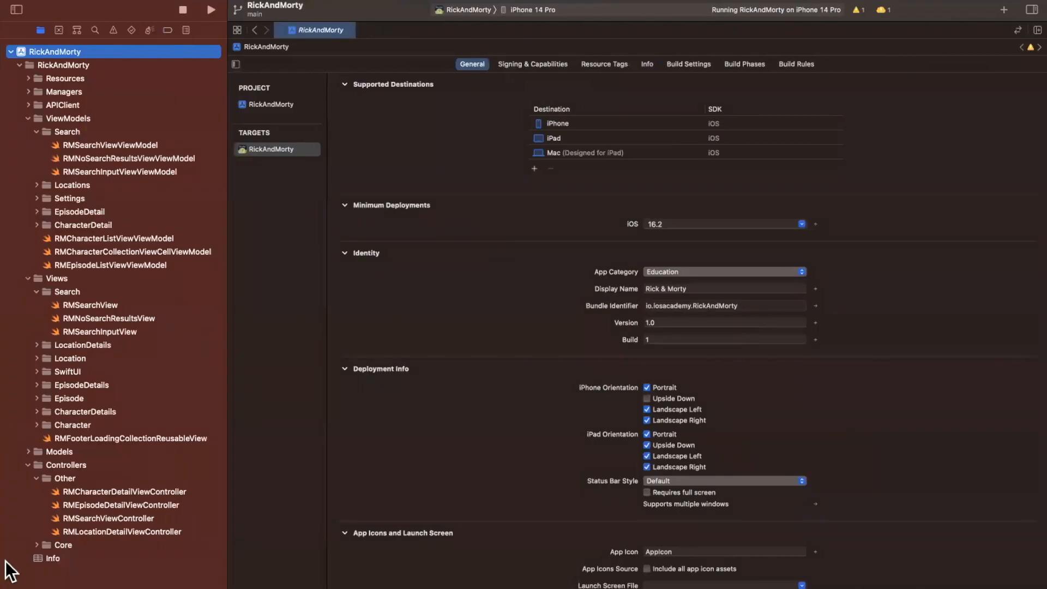
Open RMSearchViewController and scroll to the delegate extension printing 'Should present option picker'.
click(98, 518)
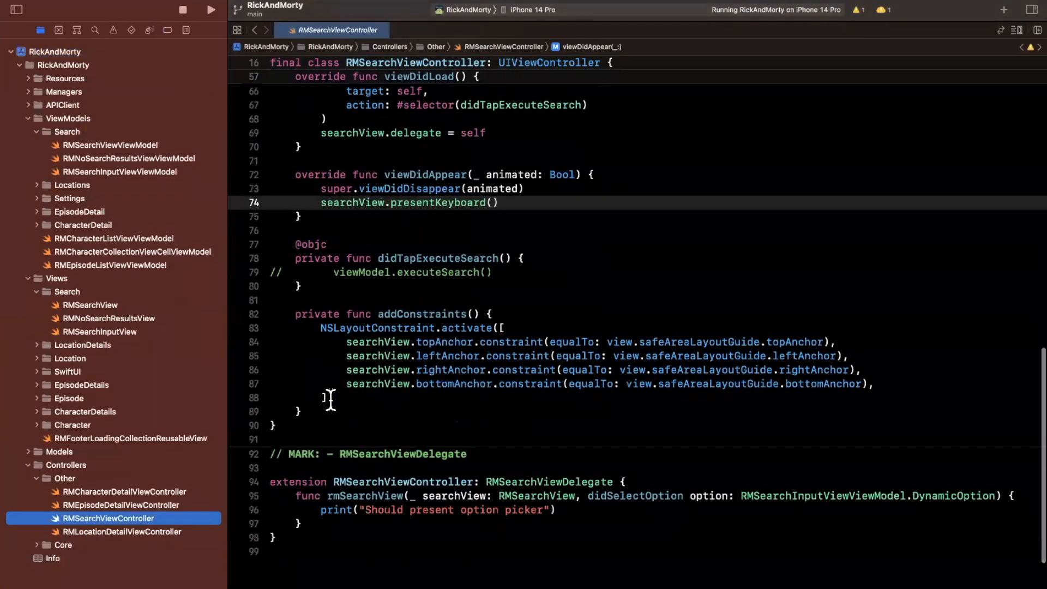
scroll(down, 3)
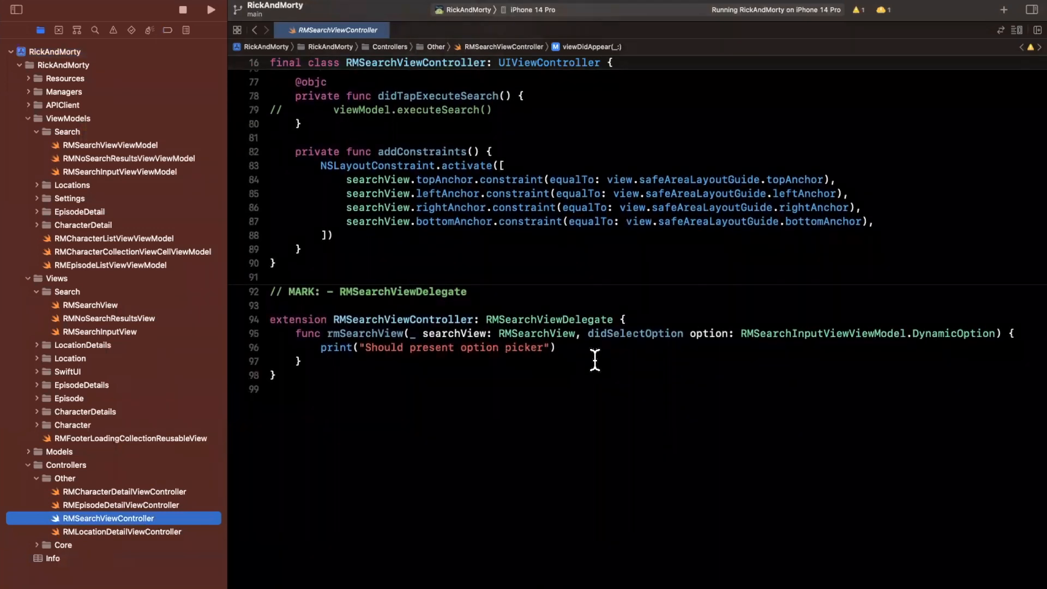
mouse_move(820, 355)
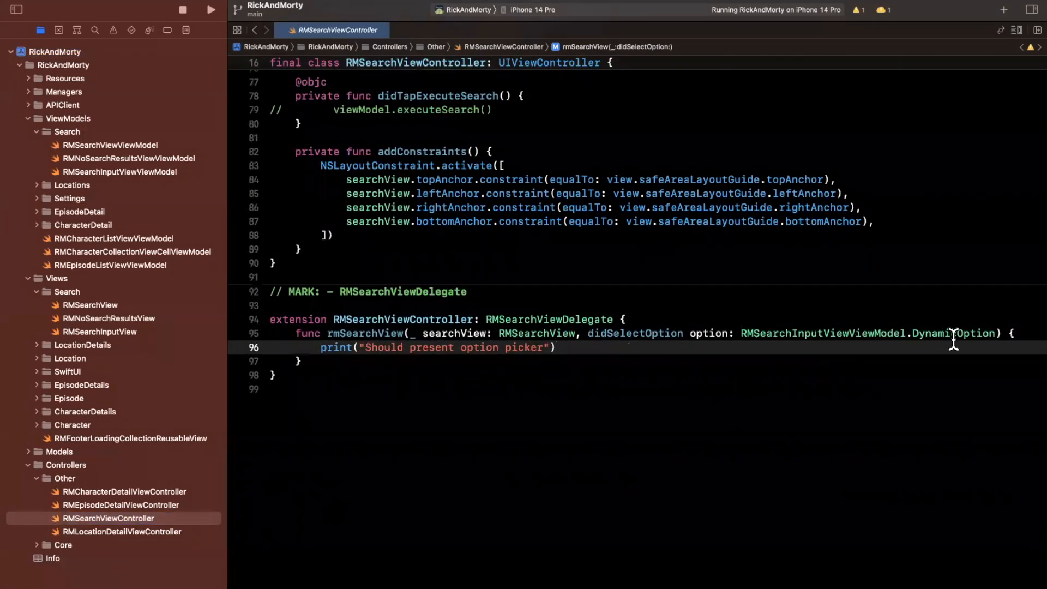
mouse_move(520, 348)
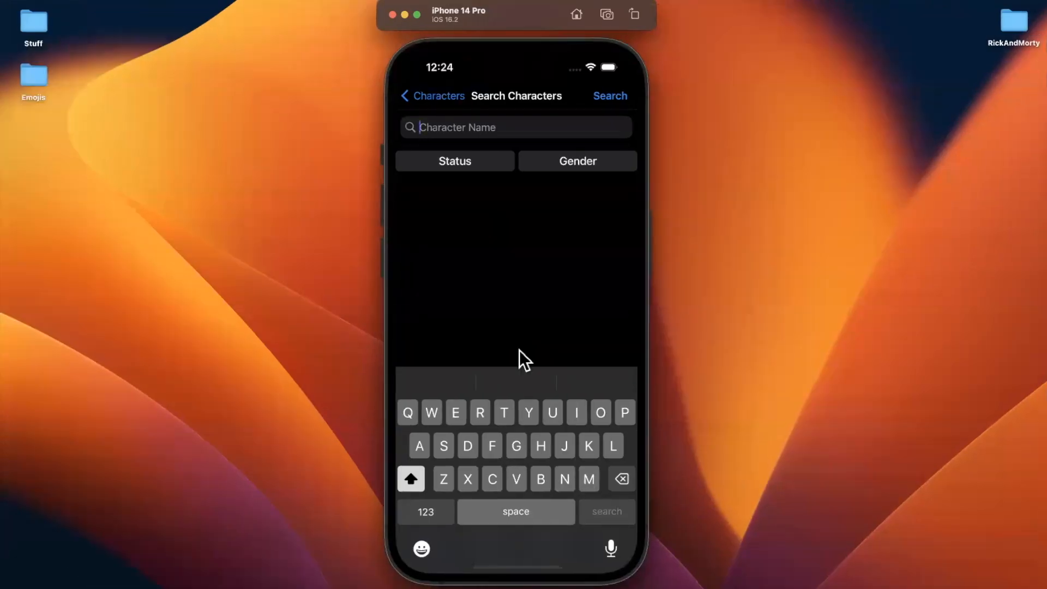
mouse_move(581, 298)
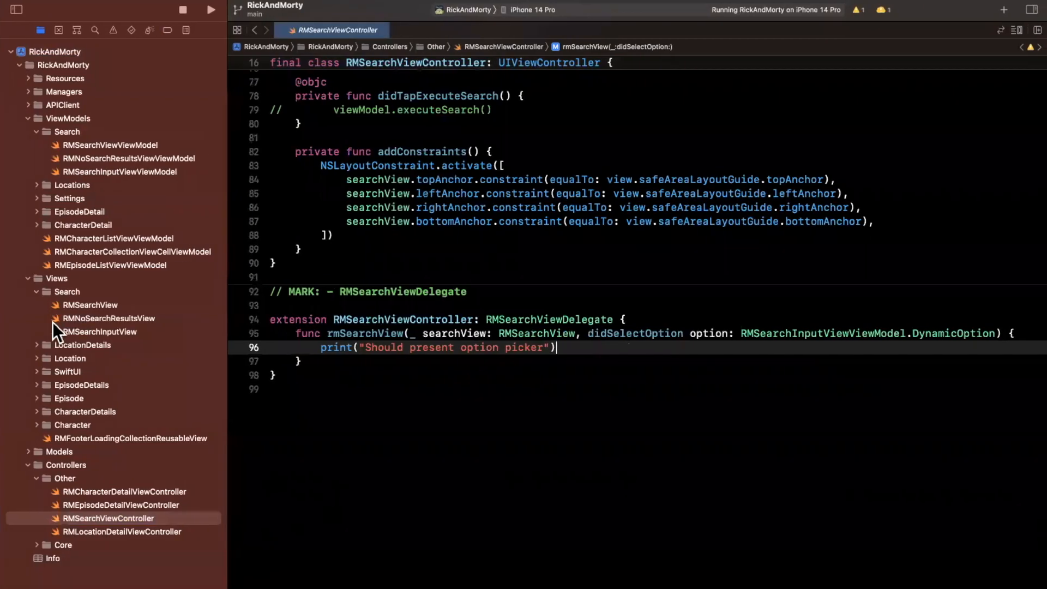
mouse_move(86, 505)
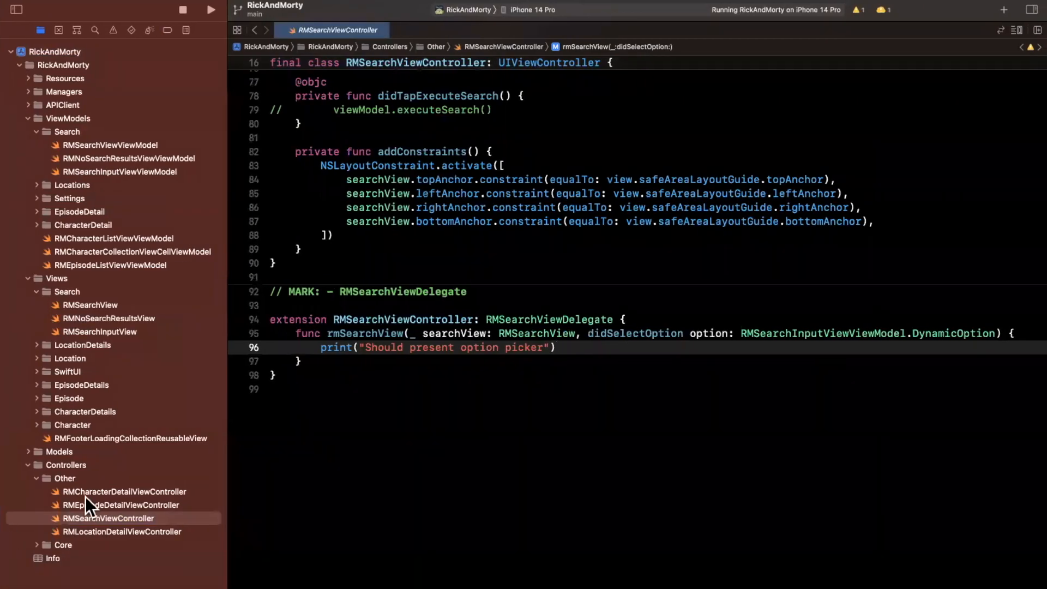
Create Cocoa Touch class RMSearchOptionPickerViewController in Other, setting view.backgroundColor = .red.
right_click(65, 479)
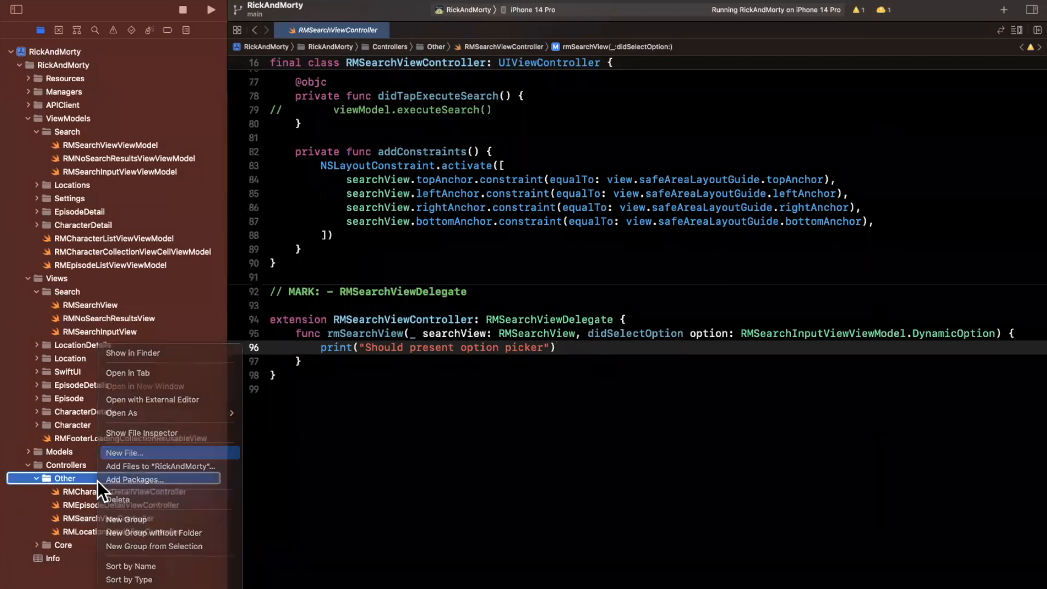
click(124, 453)
text(RMSearchOptionPickerViewController)
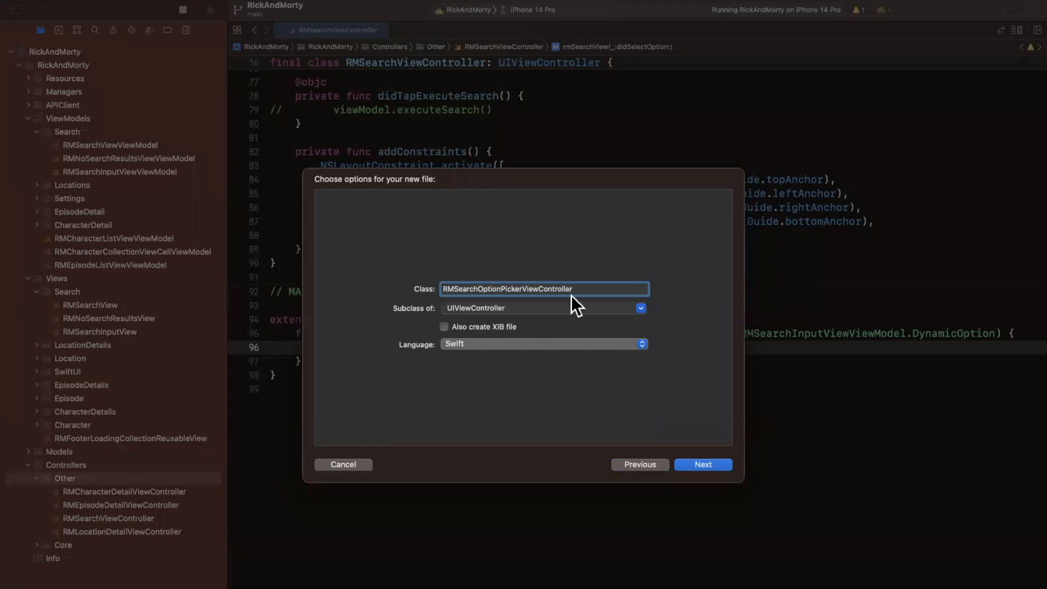
click(343, 464)
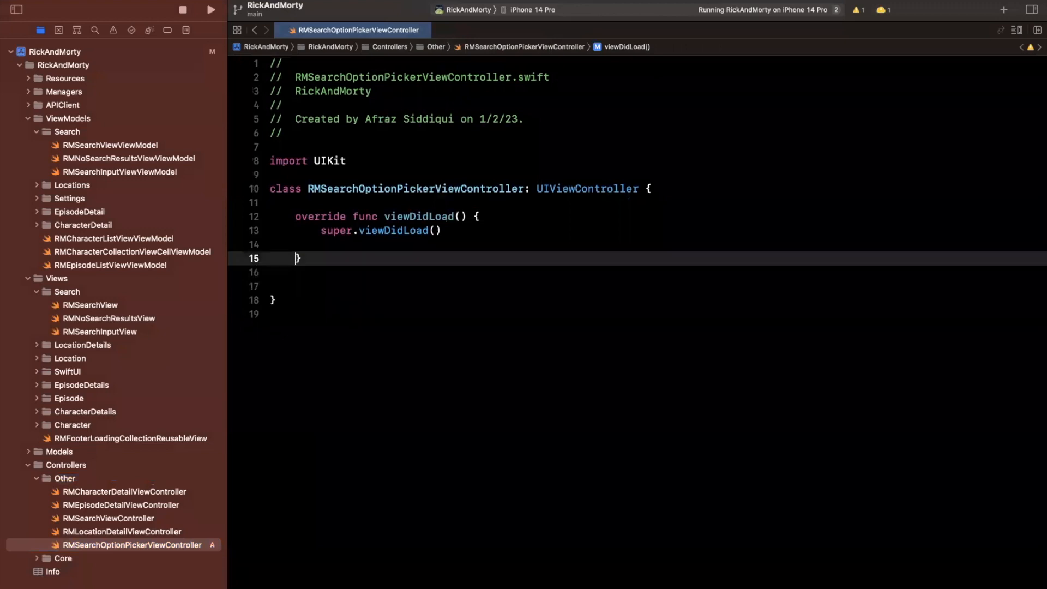
text(view.bacl)
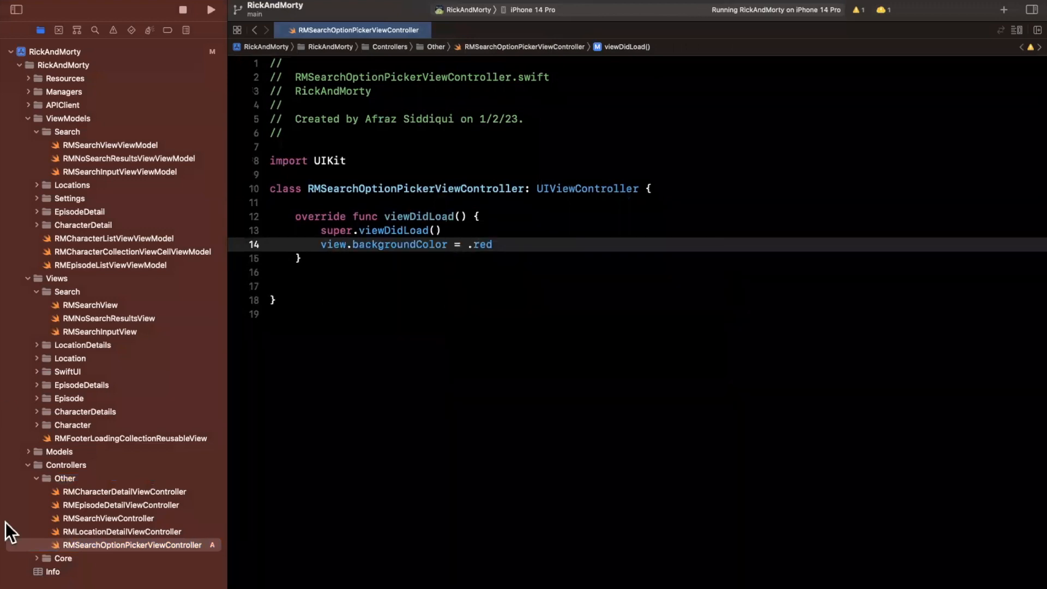
click(105, 518)
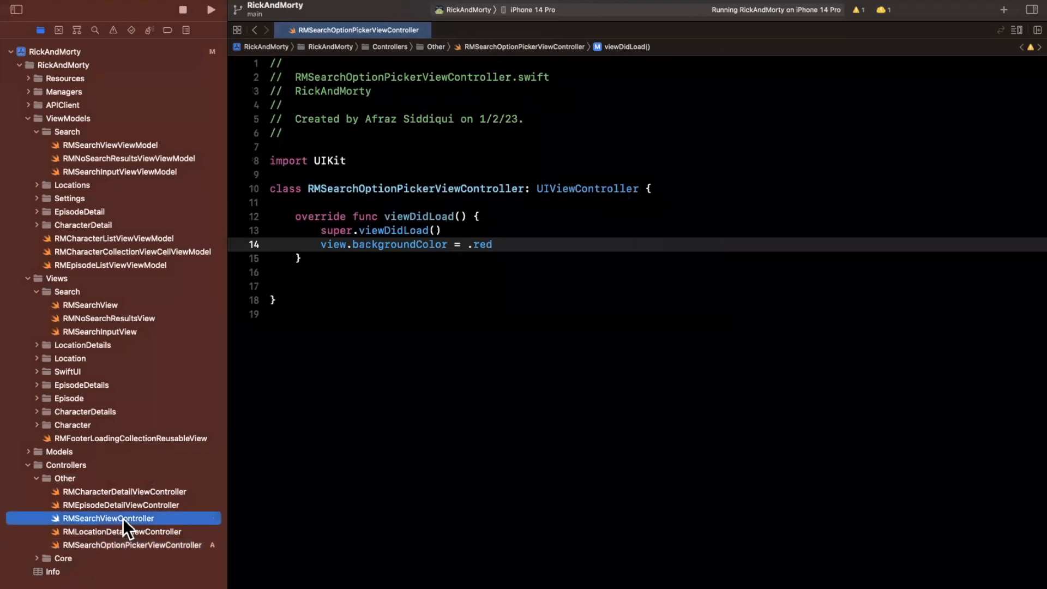
Present RMSearchOptionPickerViewController from the delegate with [.medium()] sheet detents, then build and run.
click(108, 518)
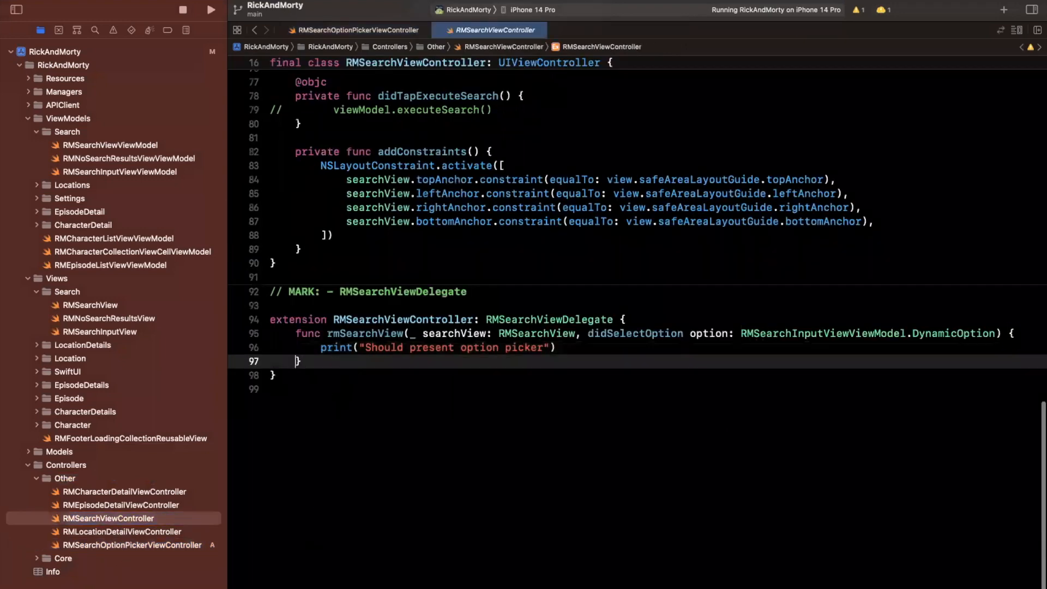
text(let vc = RM)
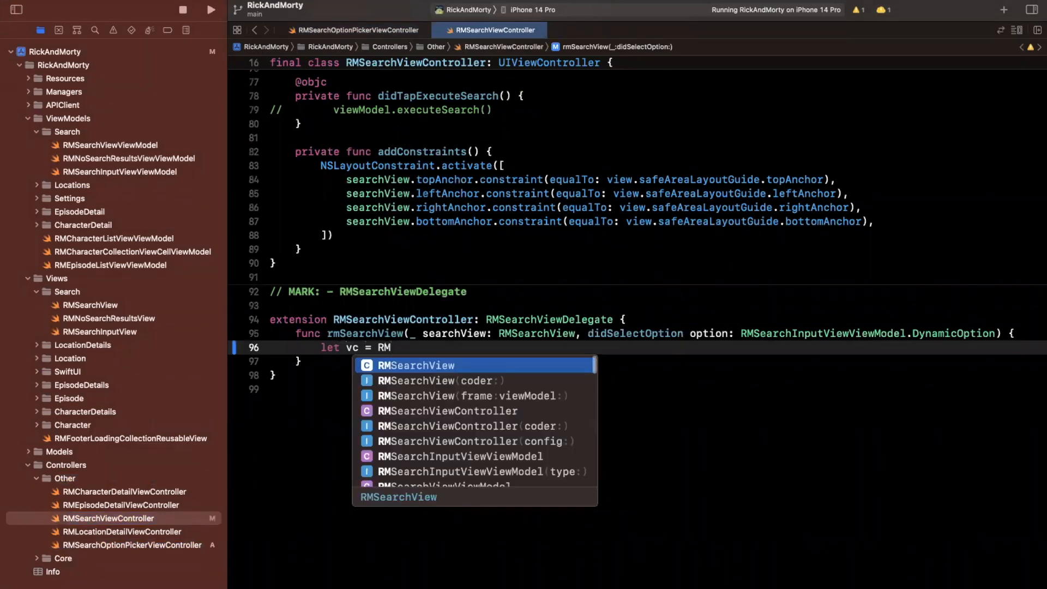
text(SearchOptionPickerViewController()
text(present(vc, animated: )
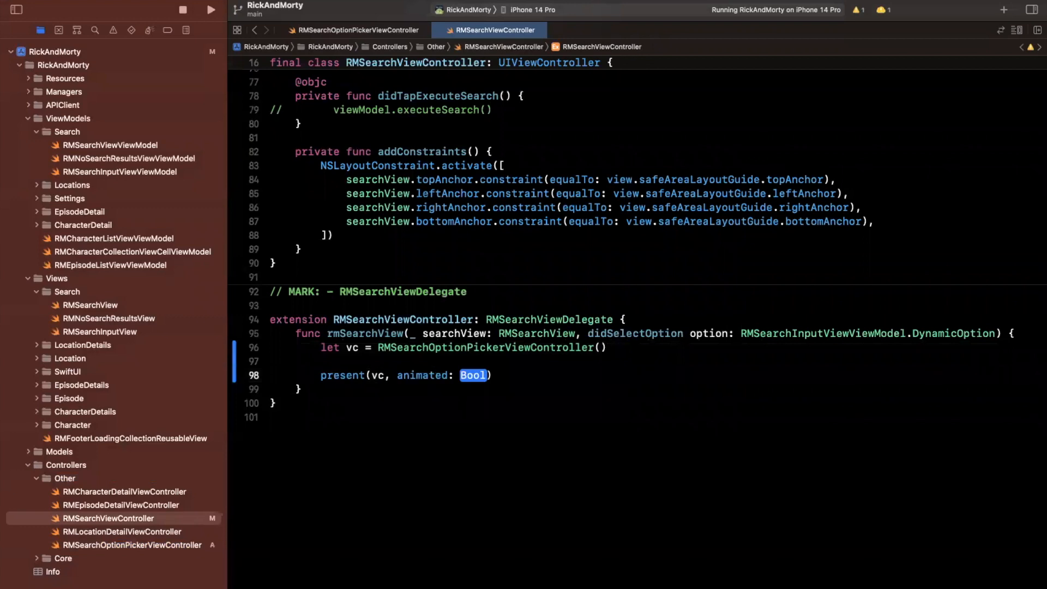
text(vc.)
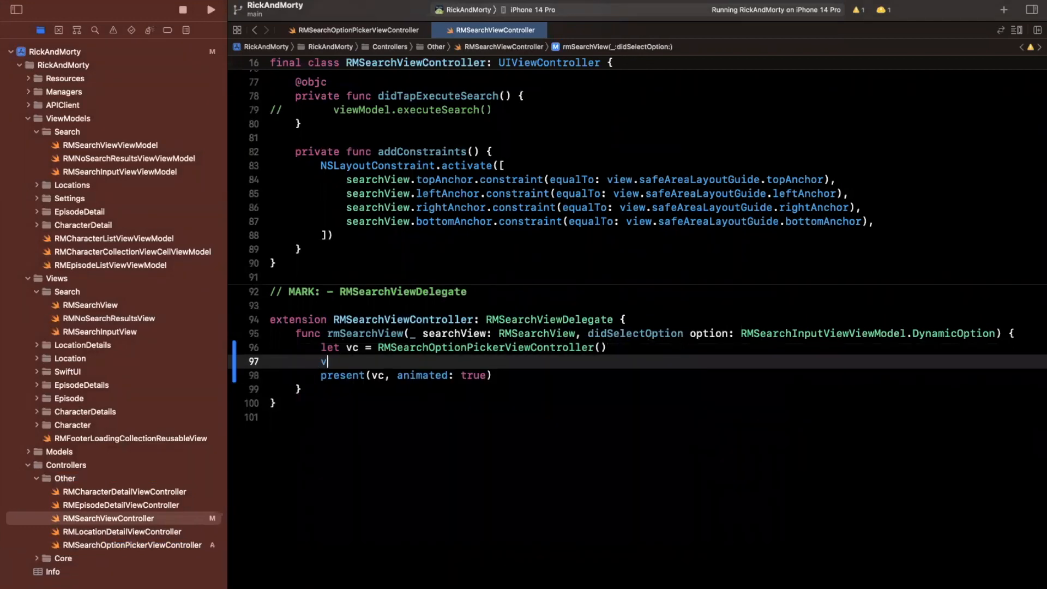
text(c.sheet)
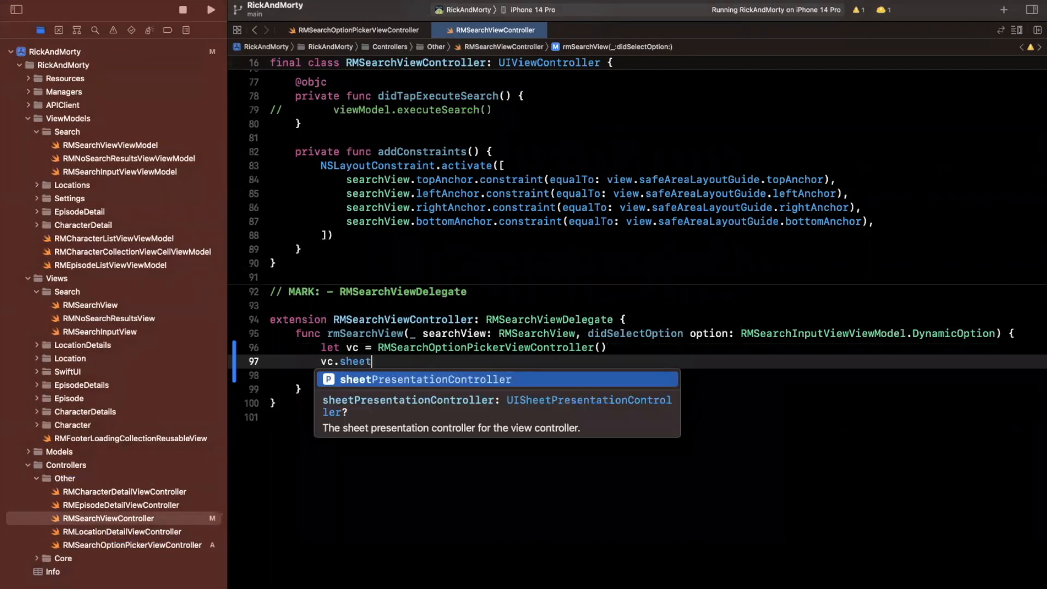
mouse_move(563, 410)
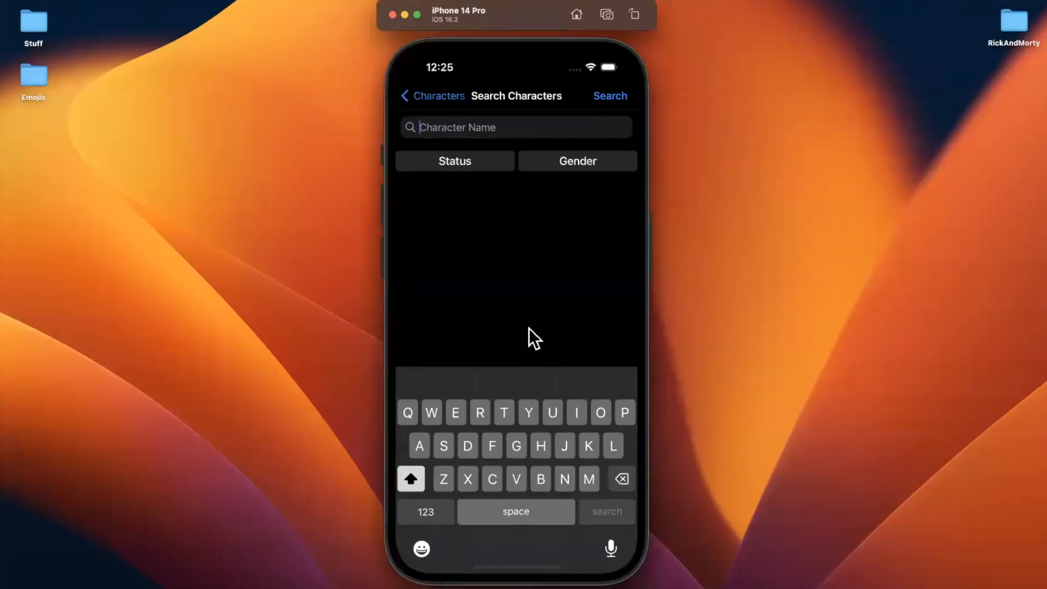
mouse_move(535, 345)
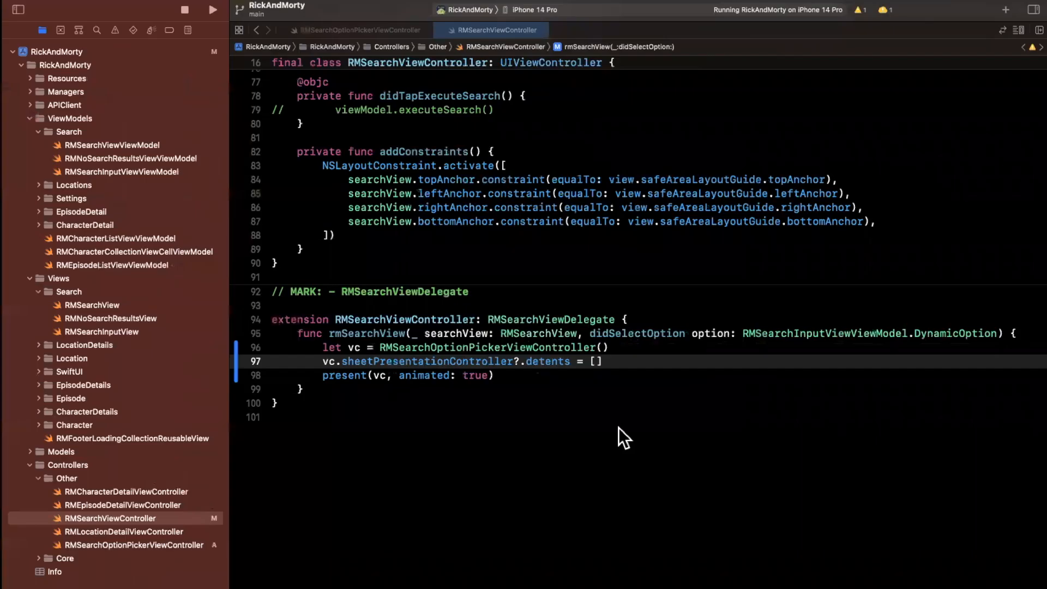
text(.medium()
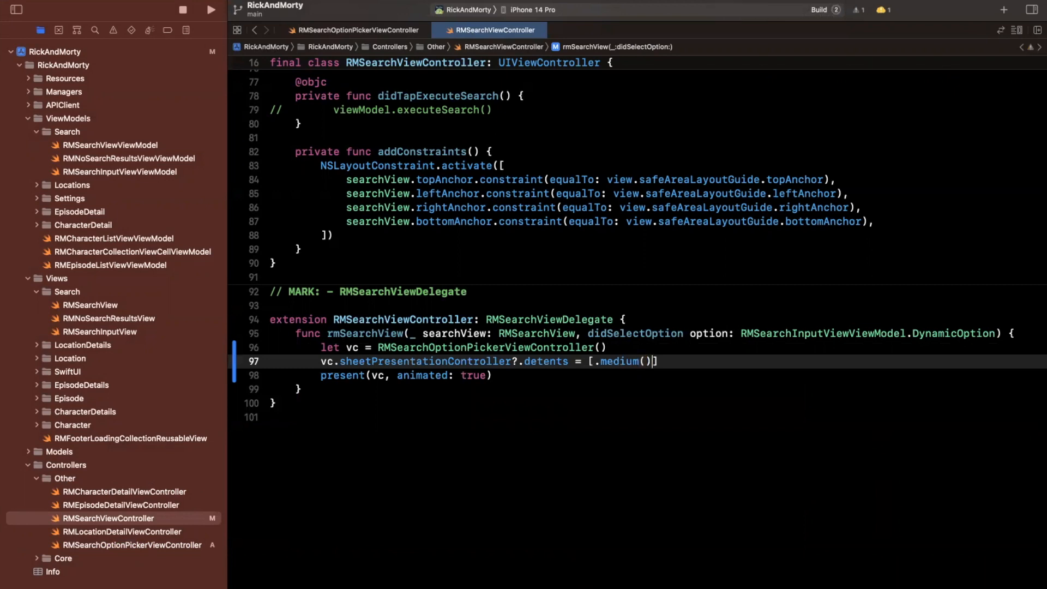
click(183, 10)
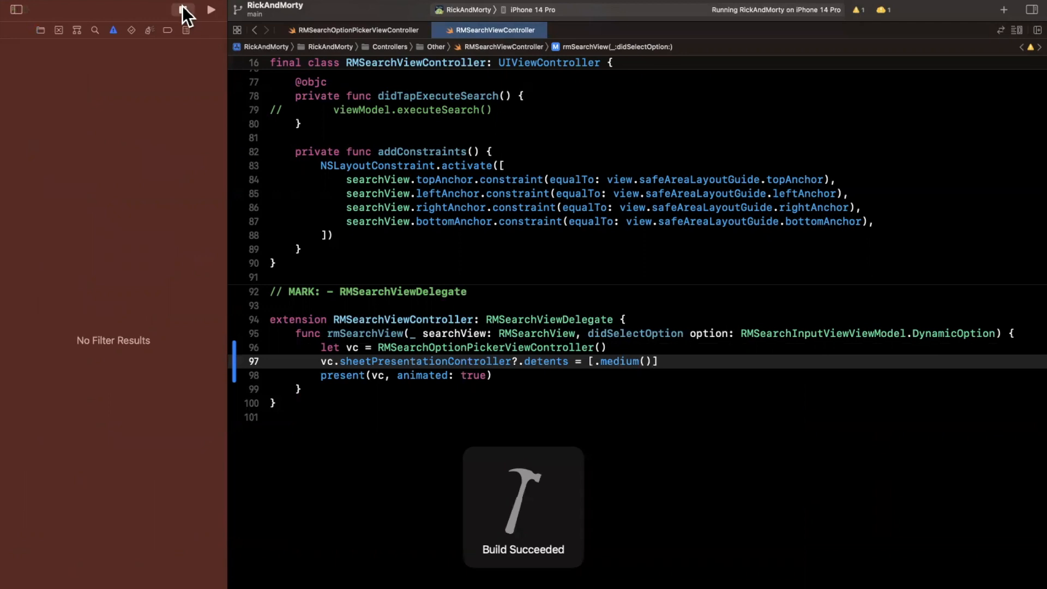
In the simulator, open search, view the red half-height Status sheet, and dismiss it.
click(182, 9)
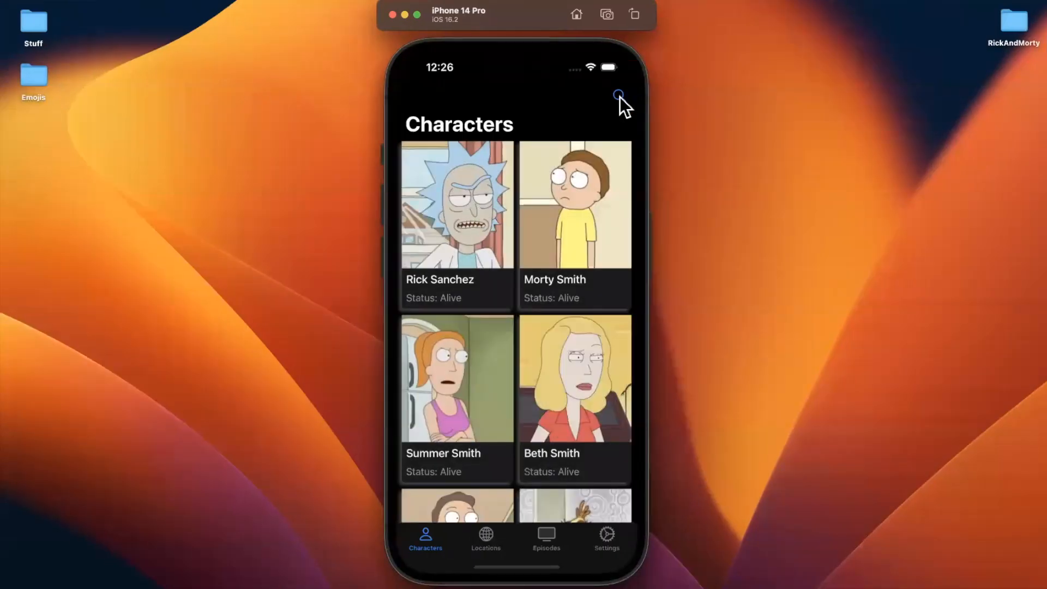
click(617, 94)
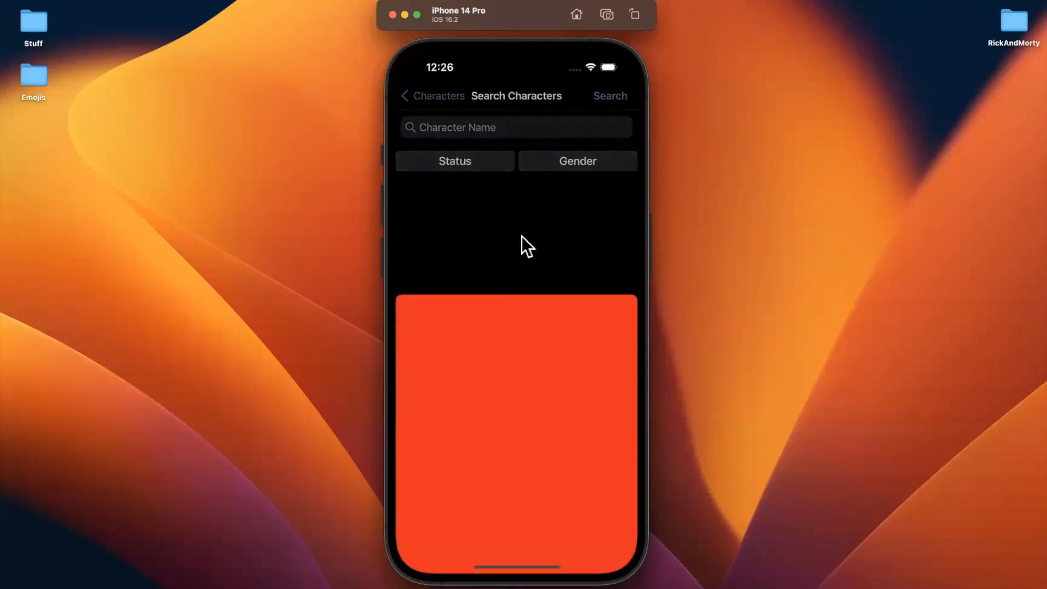
click(514, 127)
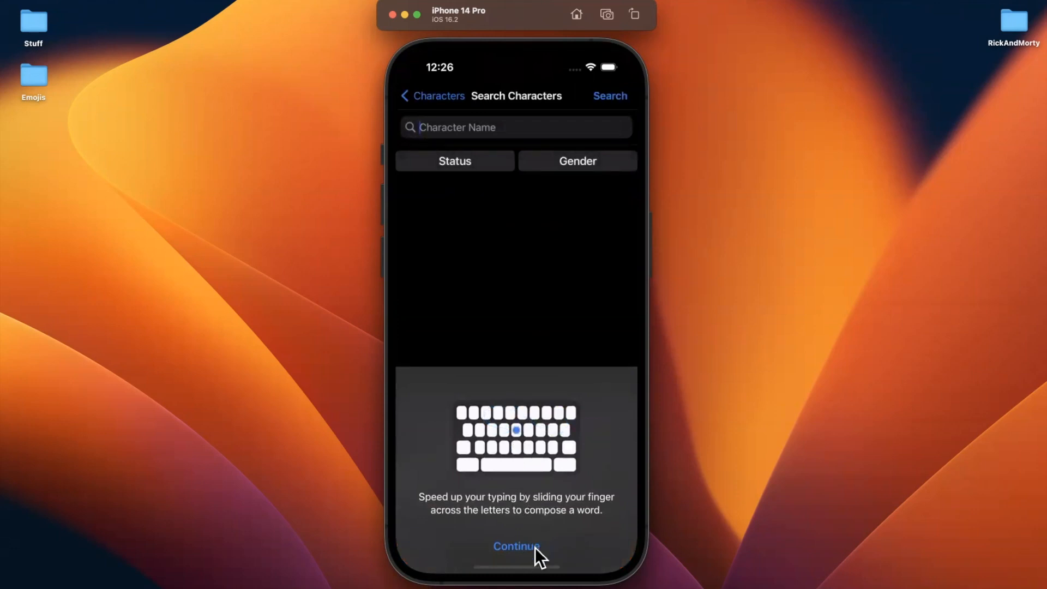
click(516, 546)
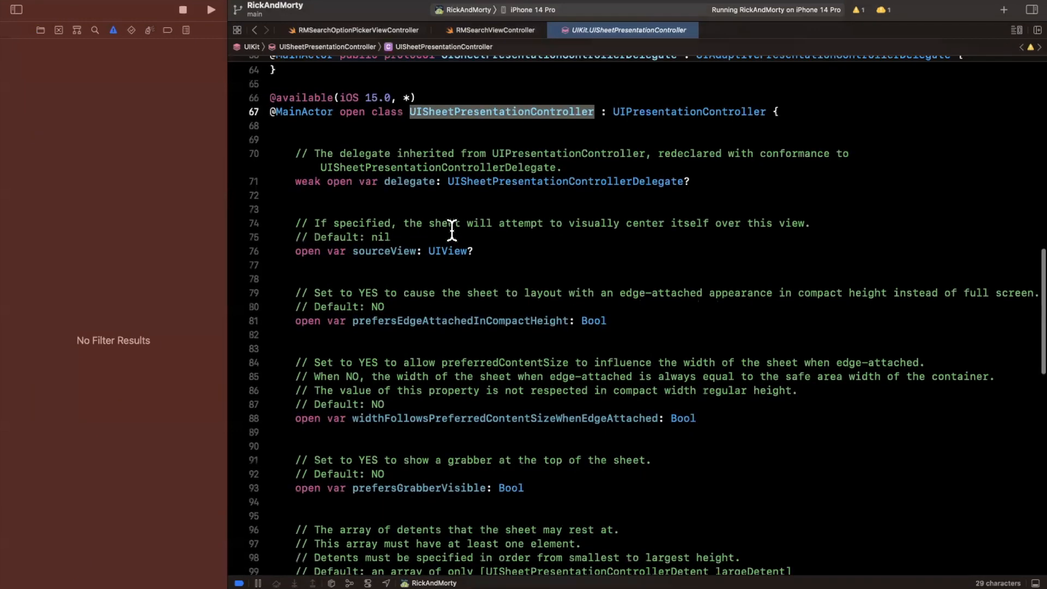
Read prefersGrabberVisible in the UISheetPresentationController header, then return to RMSearchViewController.
scroll(down, 3)
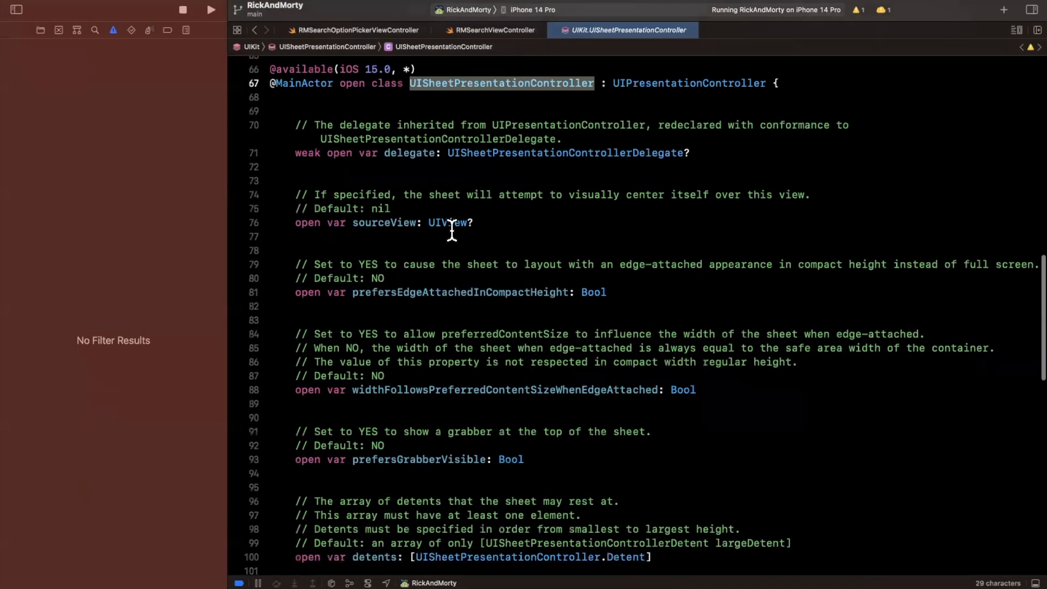
scroll(down, 3)
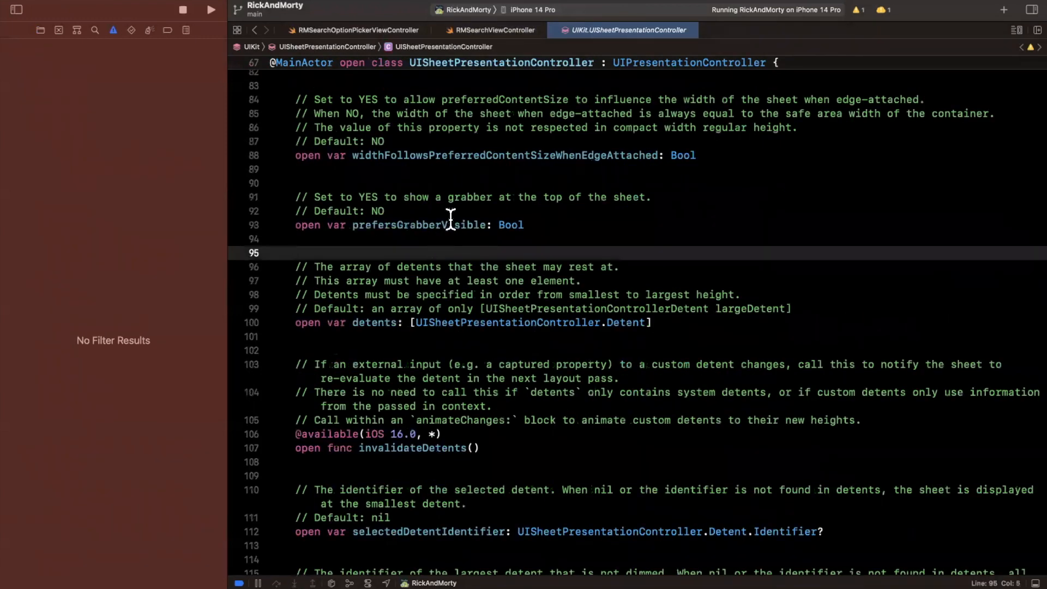
double_click(419, 223)
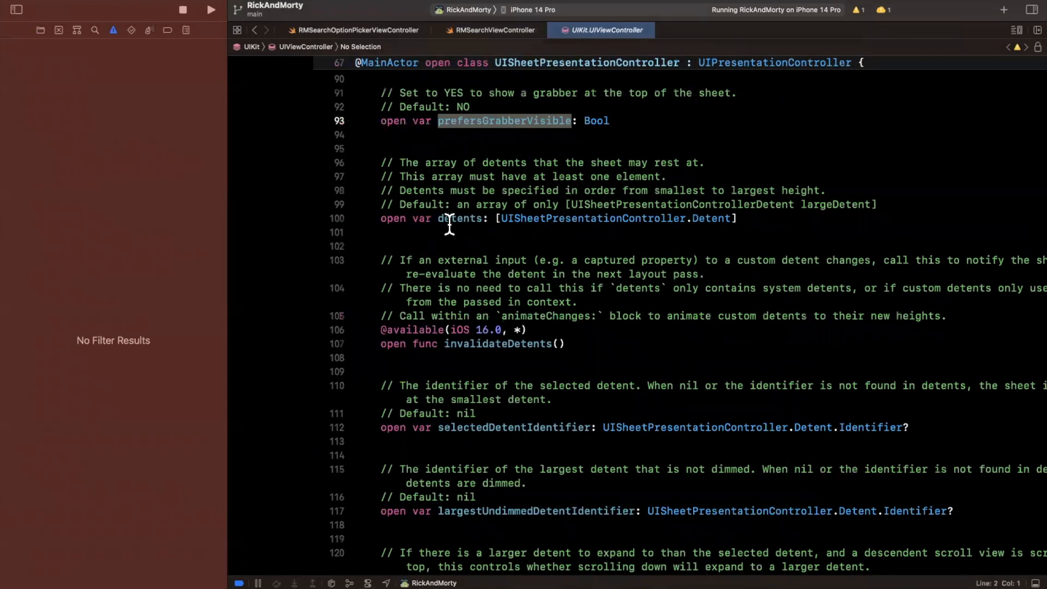
click(491, 30)
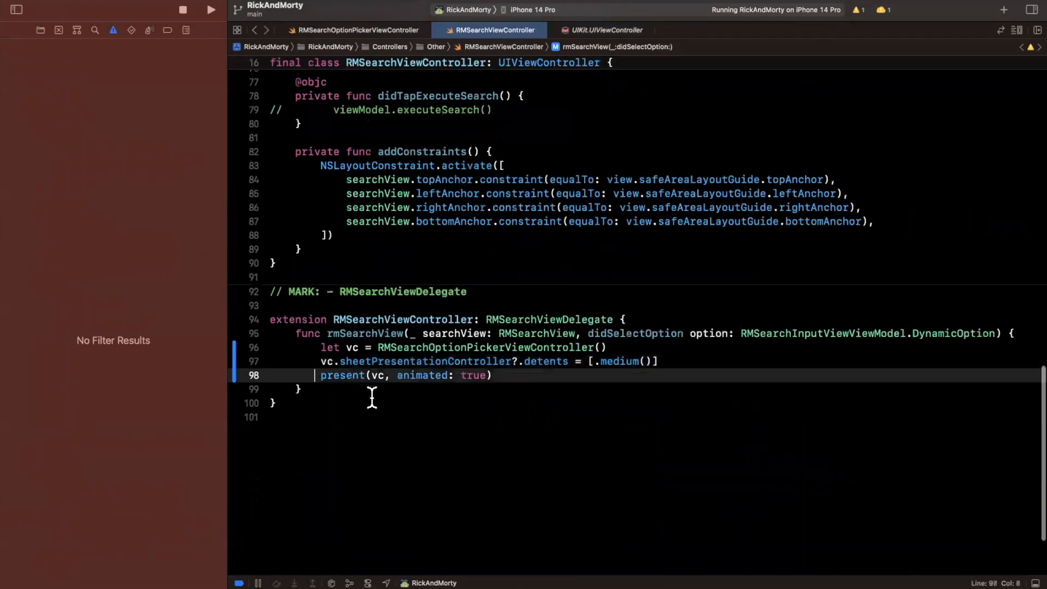
Add vc.sheetPresentationController?.prefersGrabberVisible = true before presenting the picker.
text(vc.)
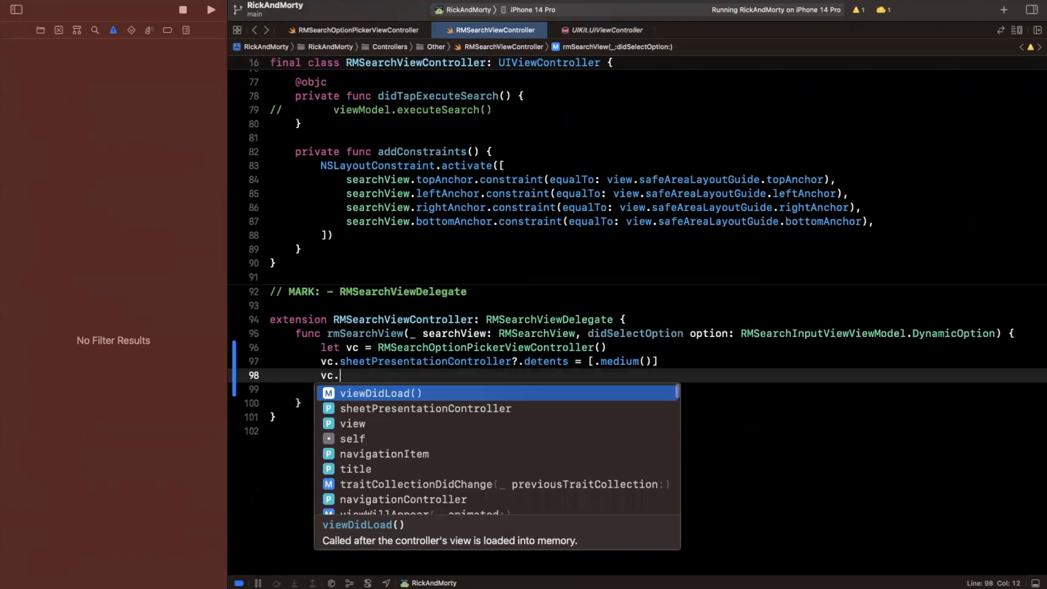
text(sheetPresentationController?.prefersGrabberVisible = true)
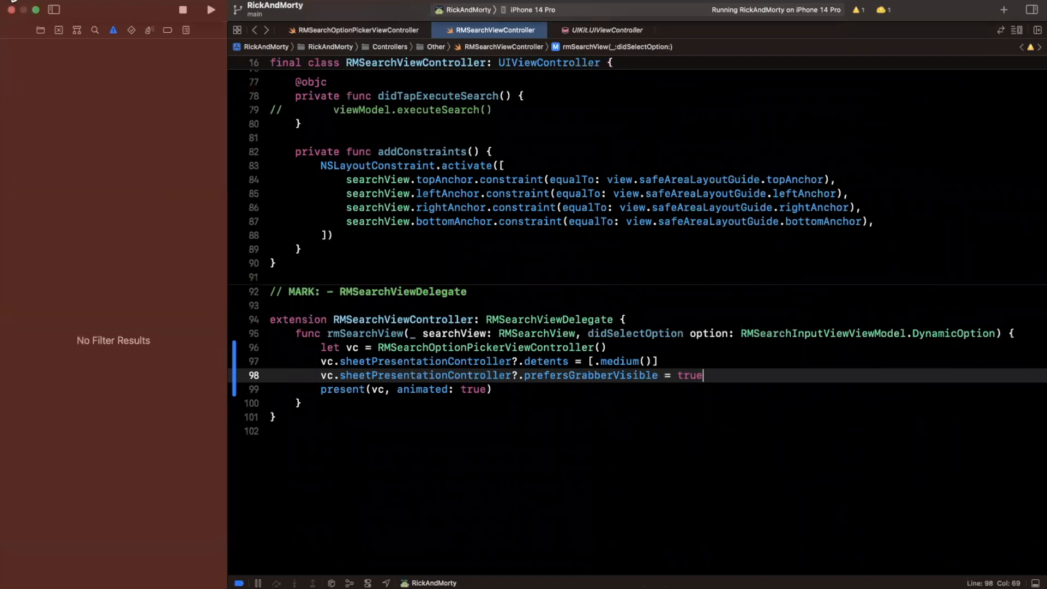
click(38, 30)
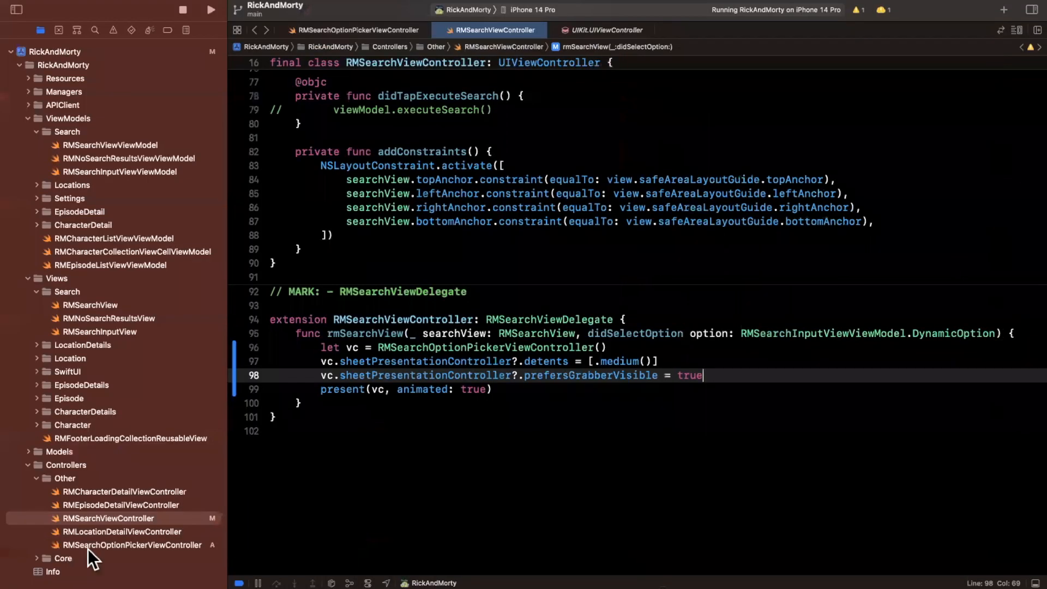
Move RMSearchViewController and RMSearchOptionPickerViewController into a new Search group.
click(125, 545)
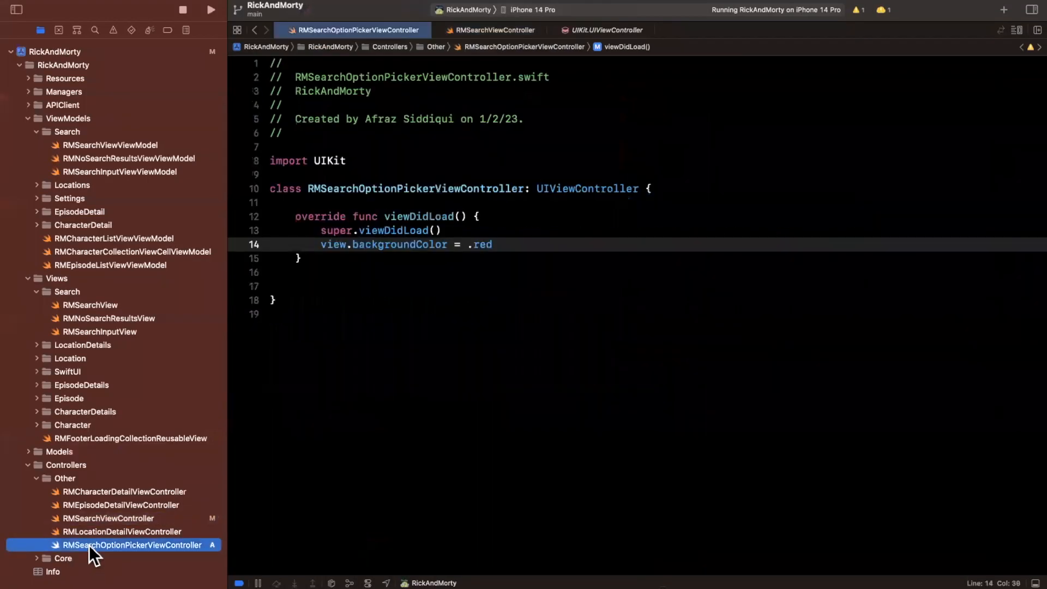
click(109, 518)
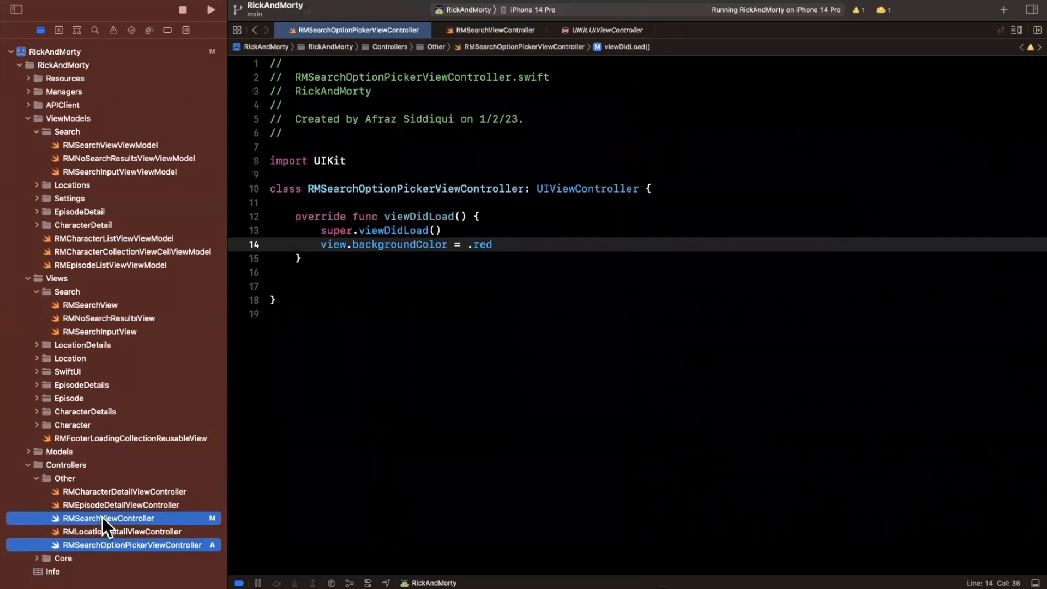
right_click(108, 518)
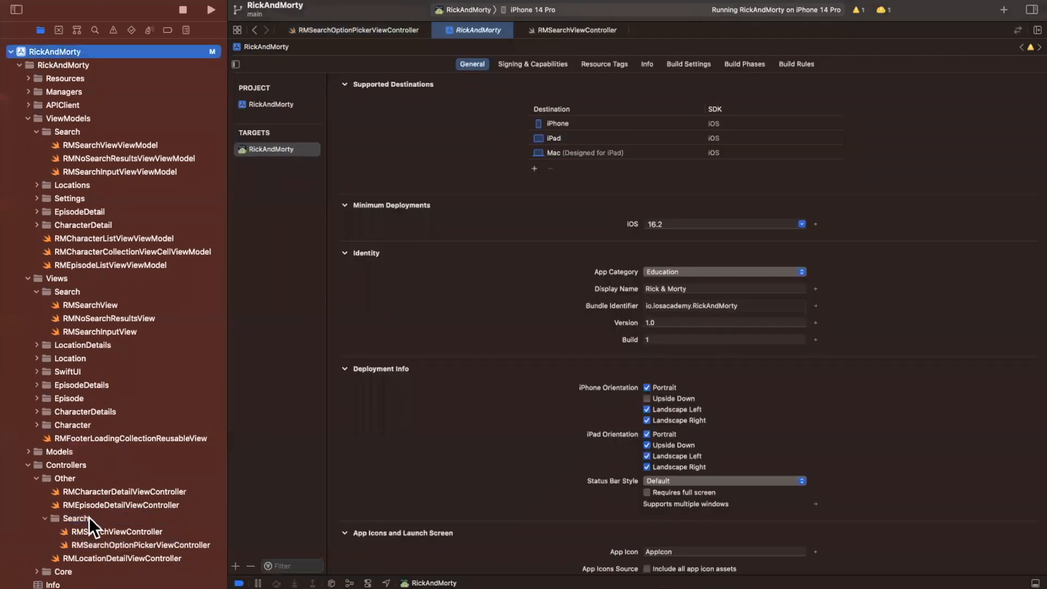
click(75, 518)
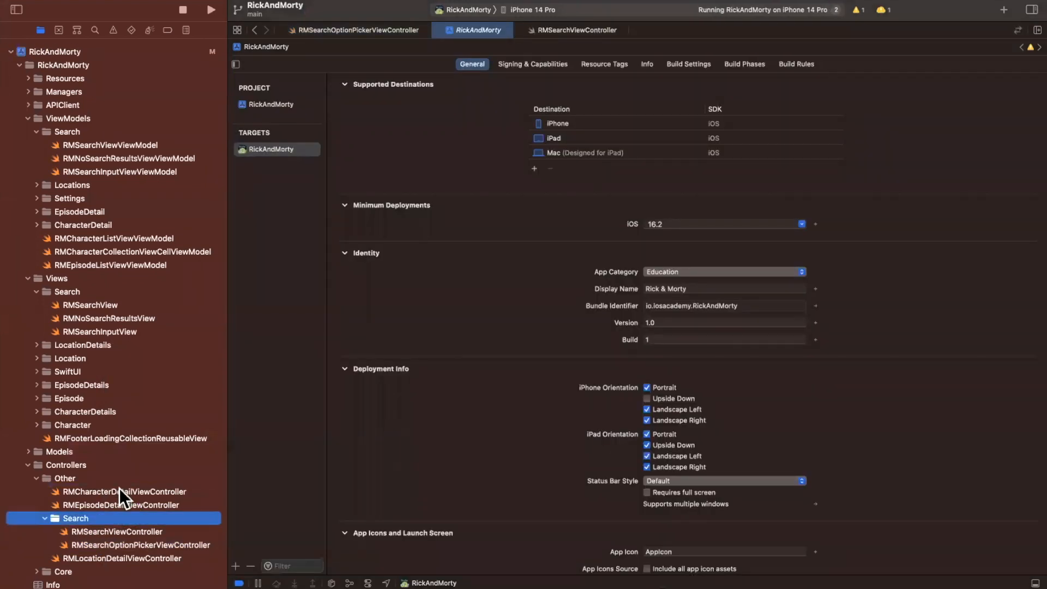
click(119, 491)
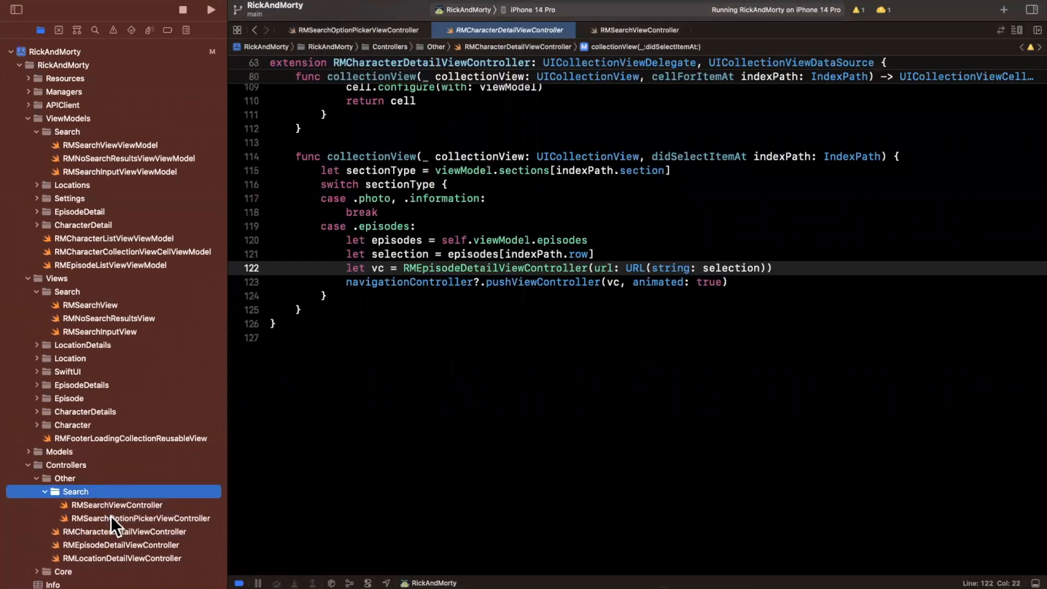
Mark the picker class final and add init(option: RMSearchInputViewViewModel.DynamicOption) with an empty body.
click(131, 518)
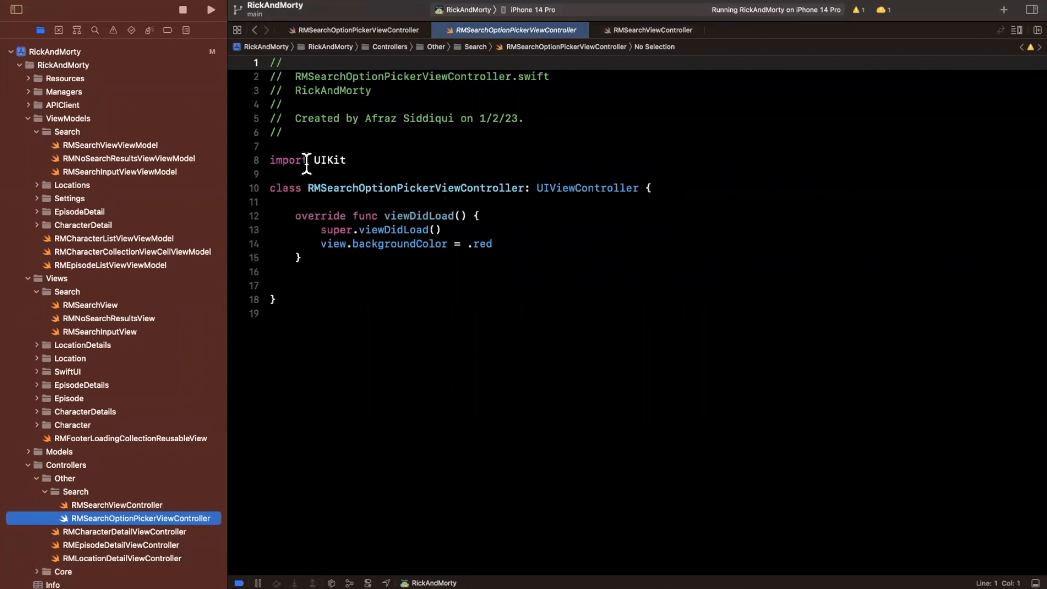
text(final)
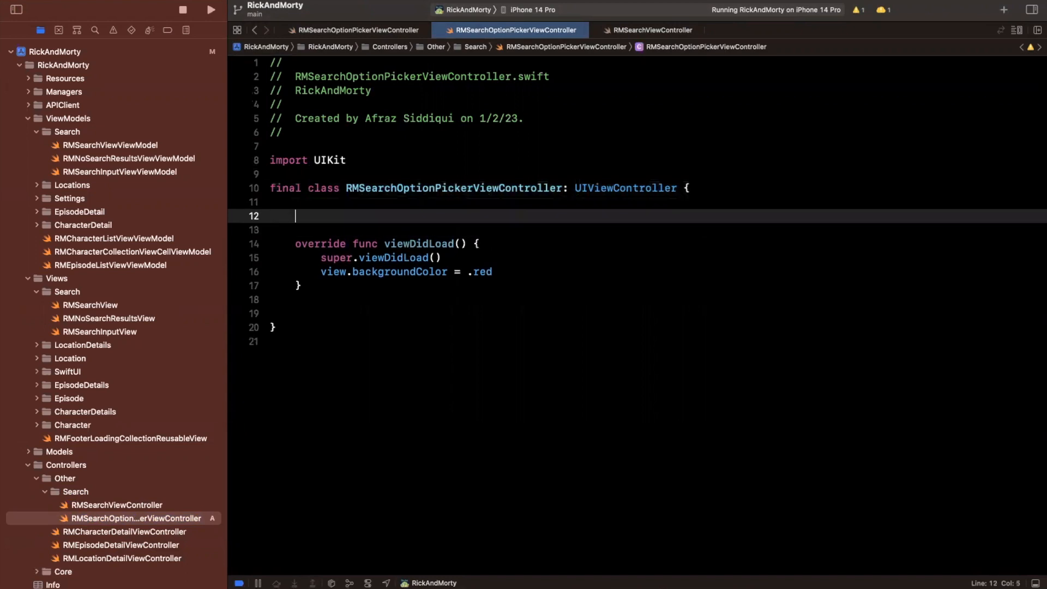
text(init())
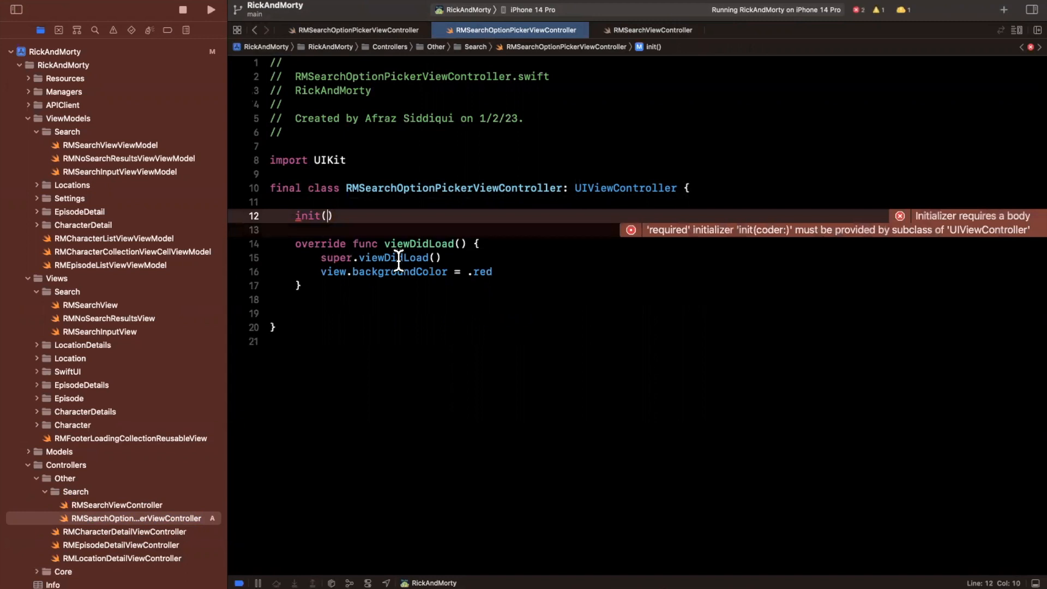
text(init:)
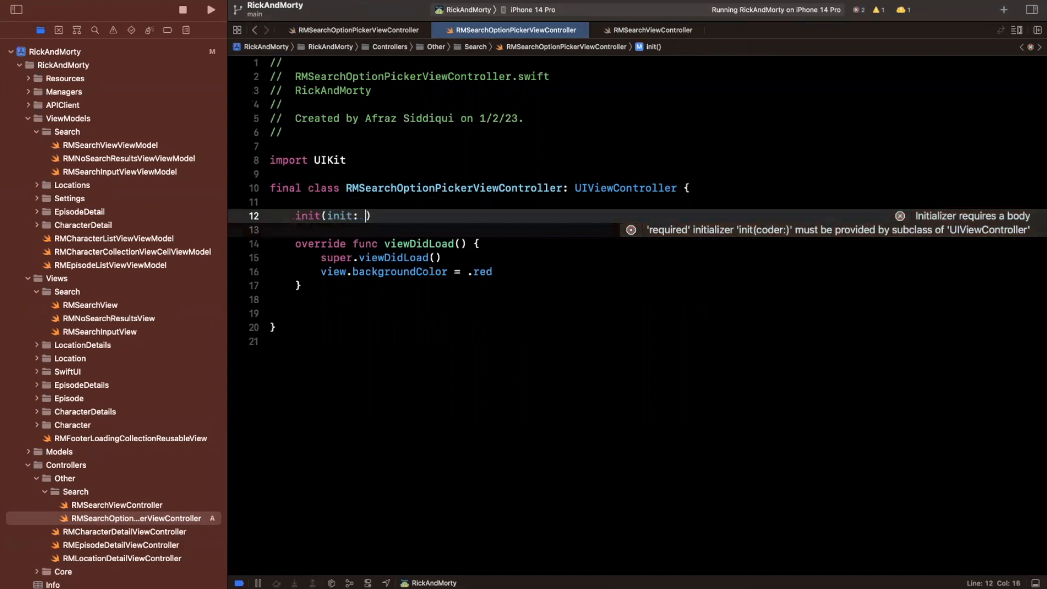
text(RMSearch)
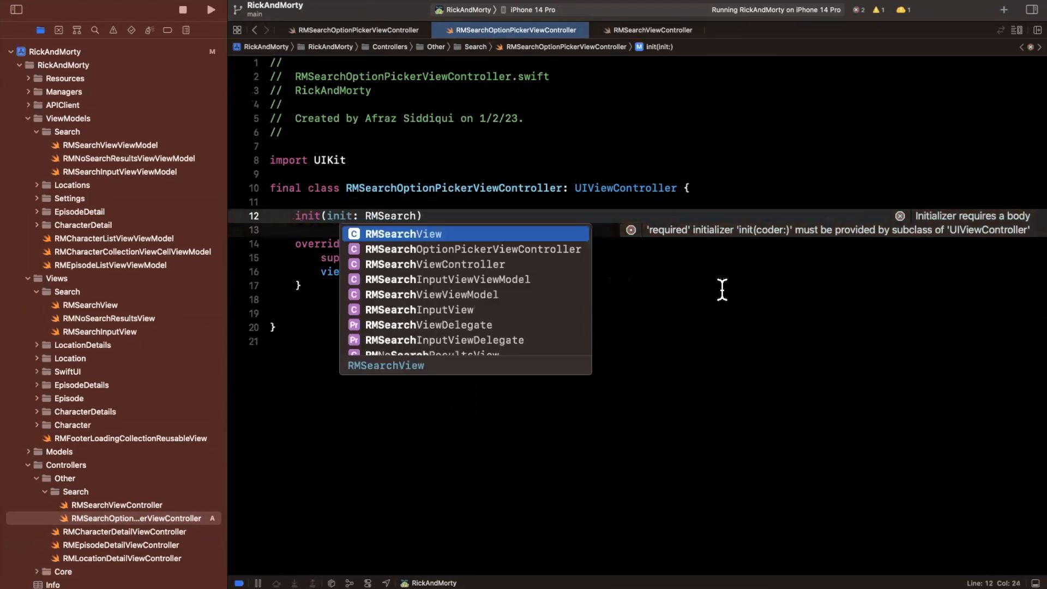
text(viewm)
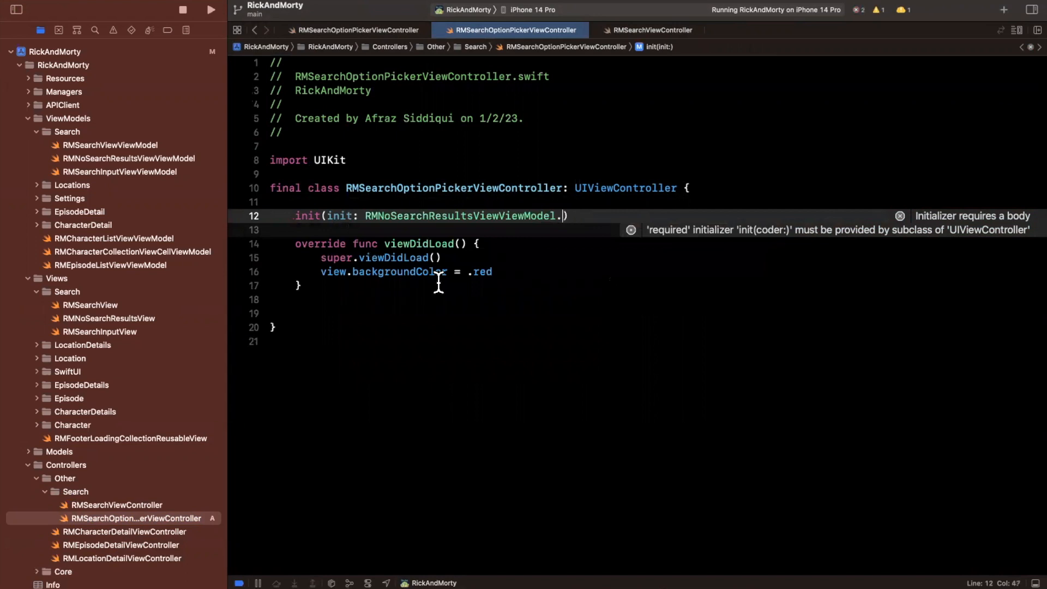
mouse_move(381, 240)
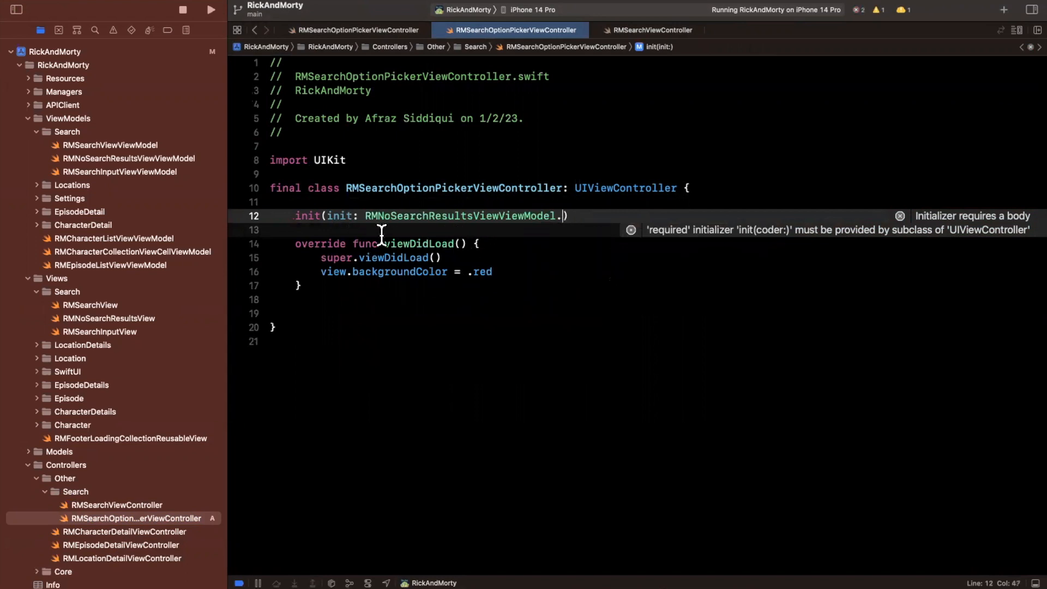
text(RMViewmodel)
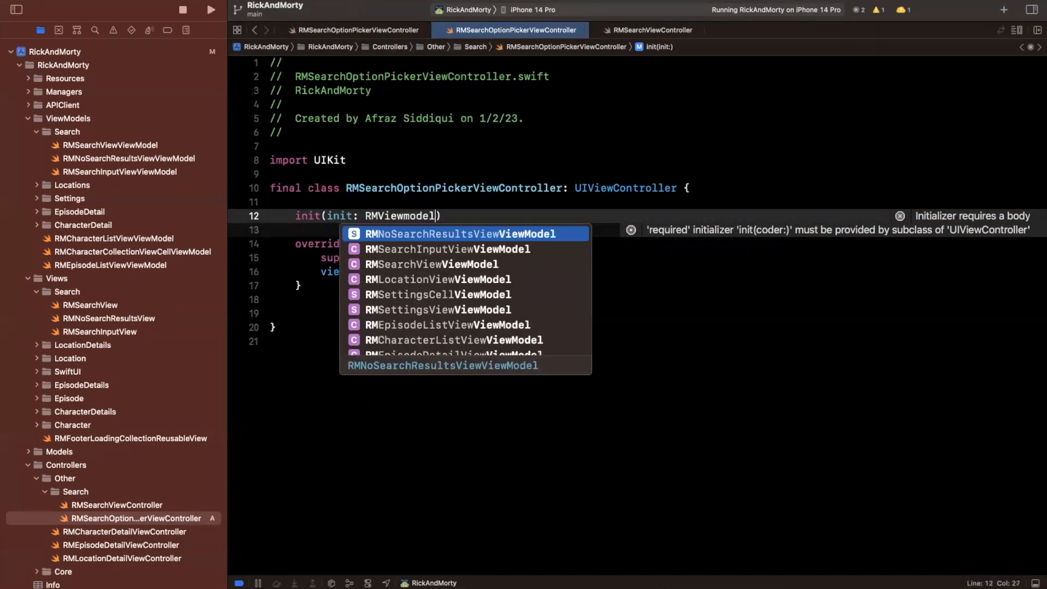
click(442, 249)
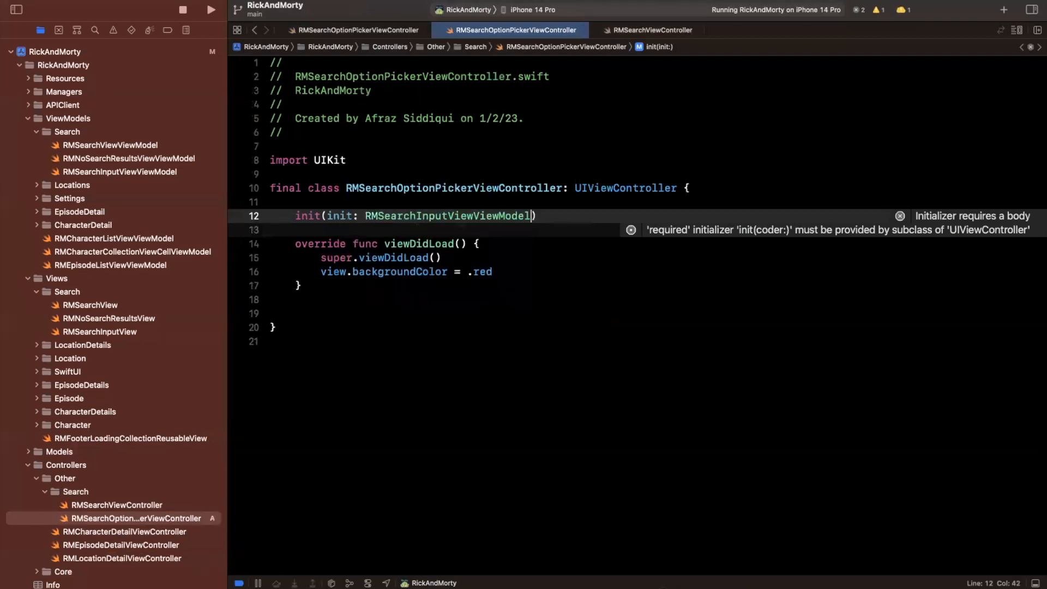
text(.DynamicOption)
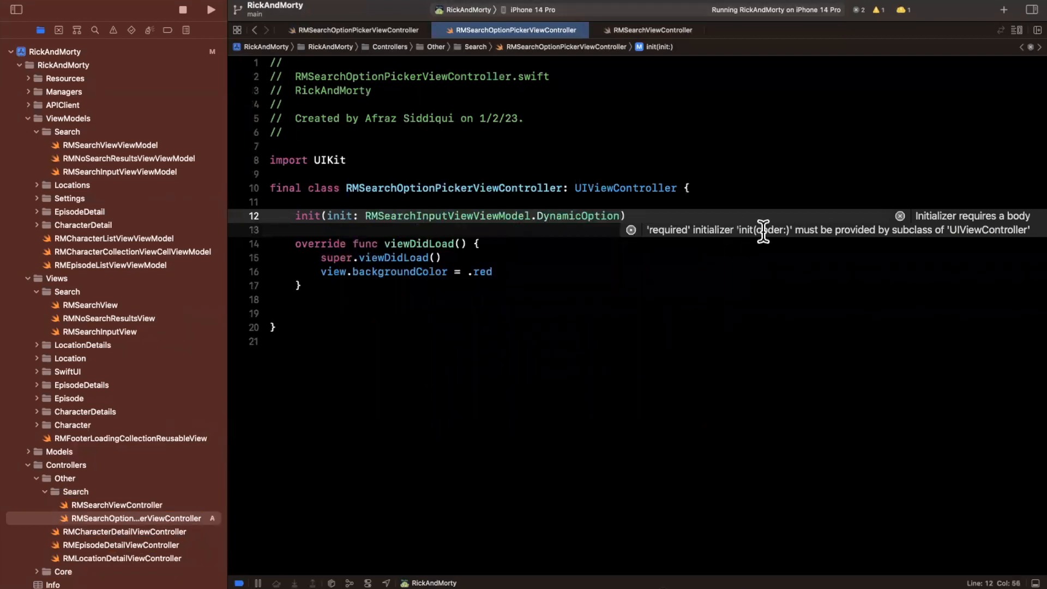
text({)
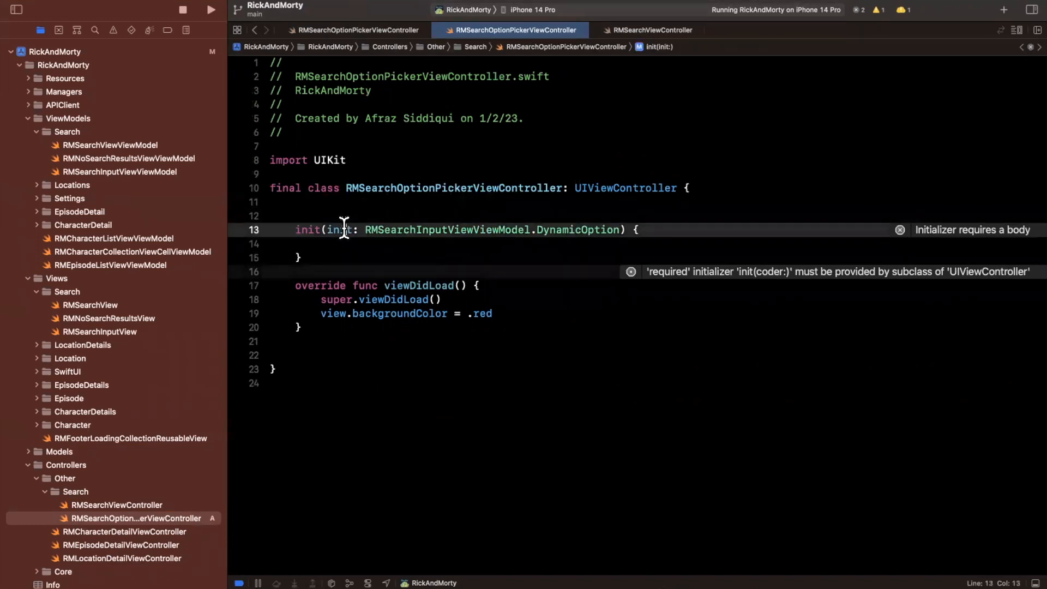
text(option)
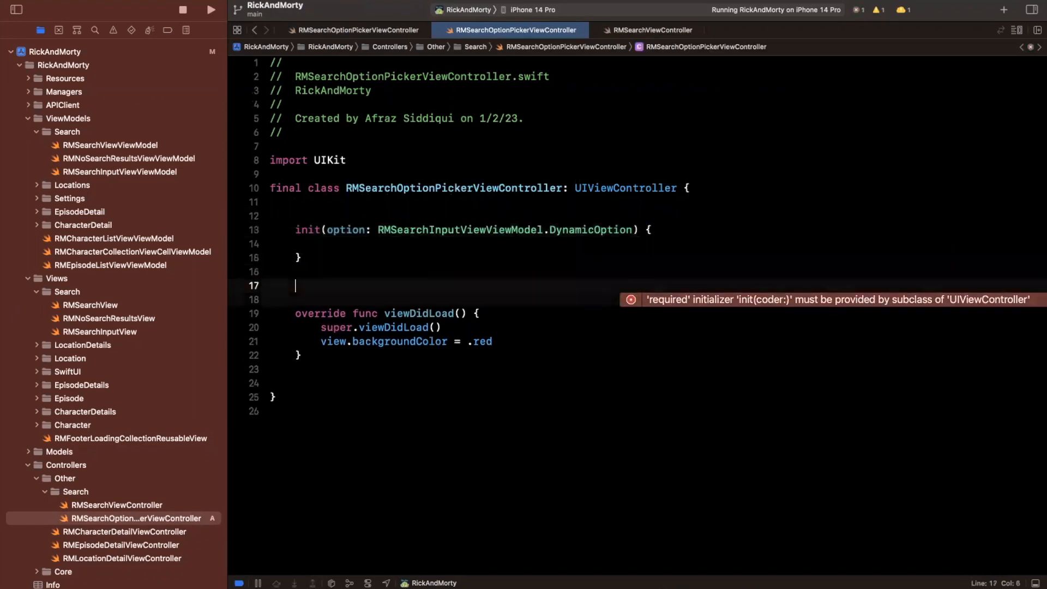
Add required init?(coder:) with fatalError, Init/Lifecycle MARK comments, and a super.init call.
text(required init?(coder: NSCoder) {)
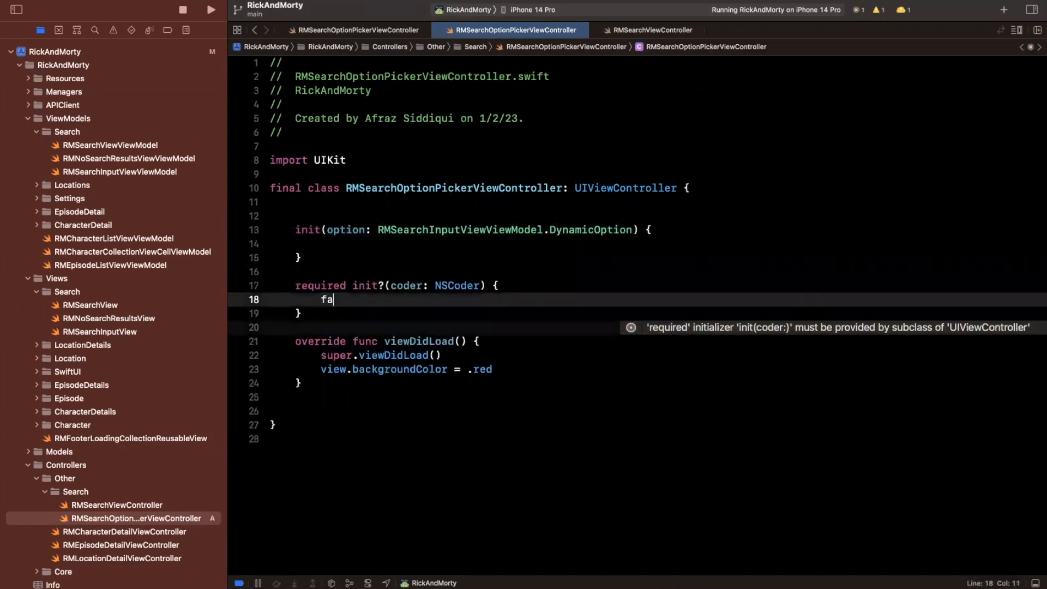
text(talError())
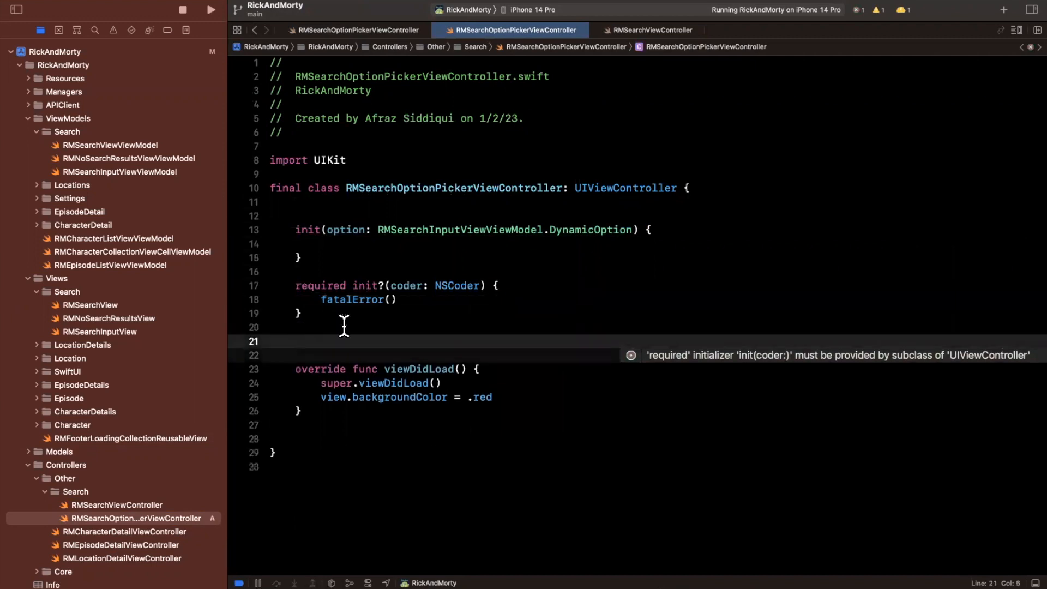
text(// MARK: - I)
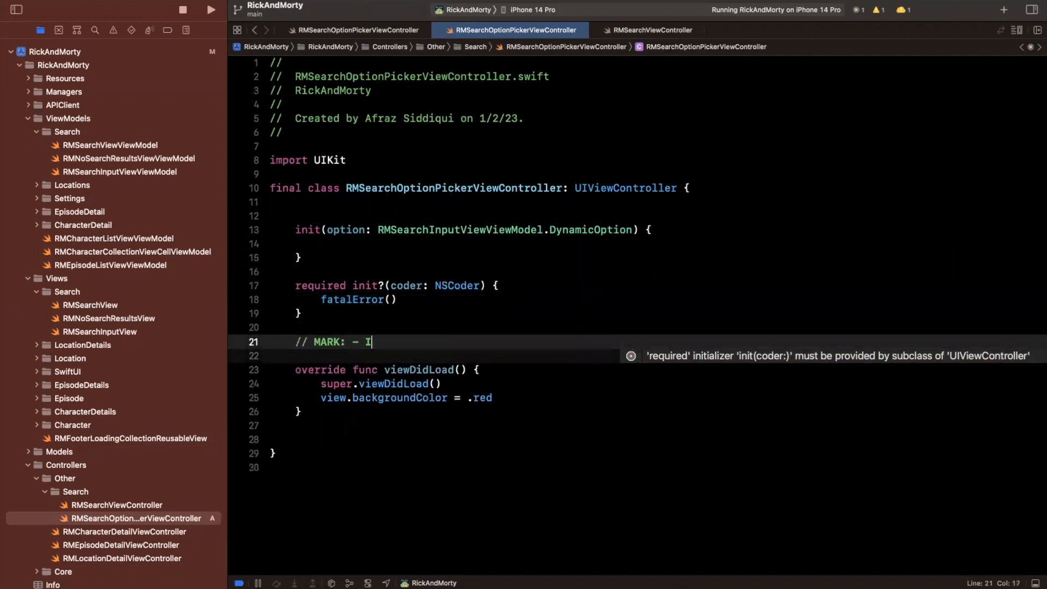
text(Lifecycle)
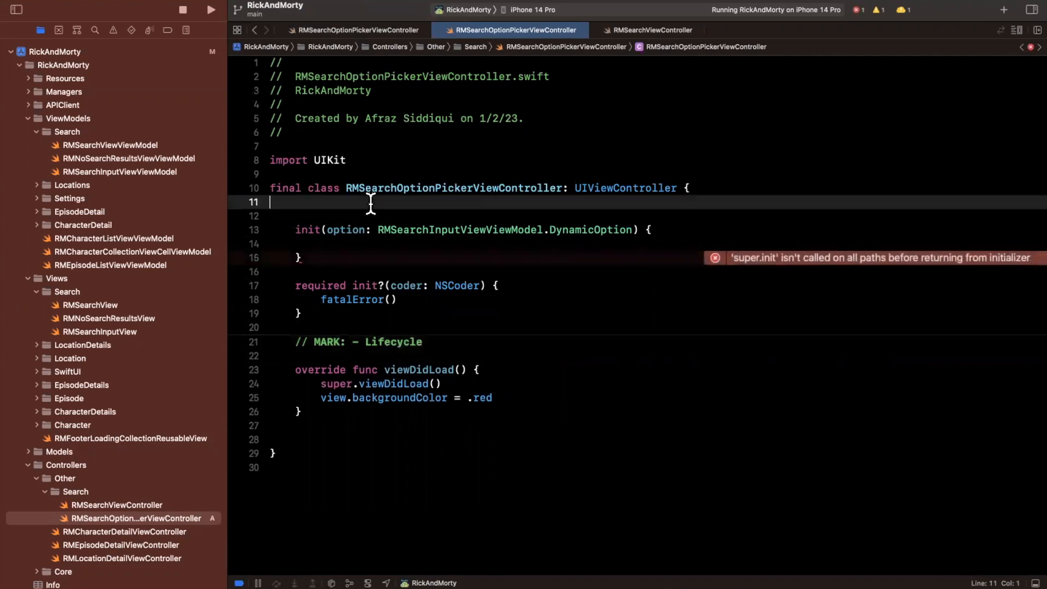
text(// MARK: - Init)
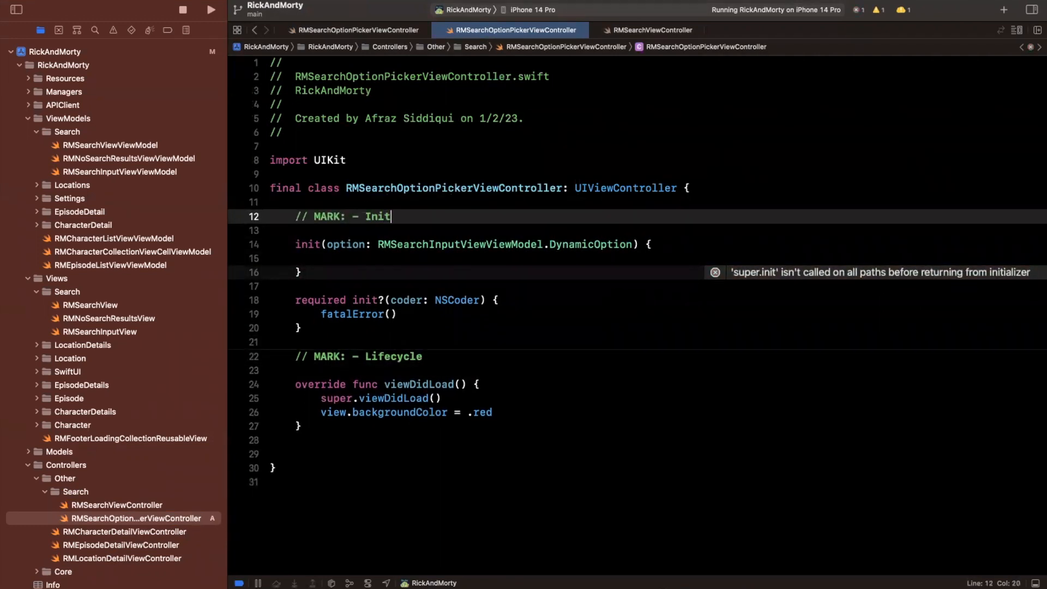
text(super.init(nibName: nil, bundle: nil)
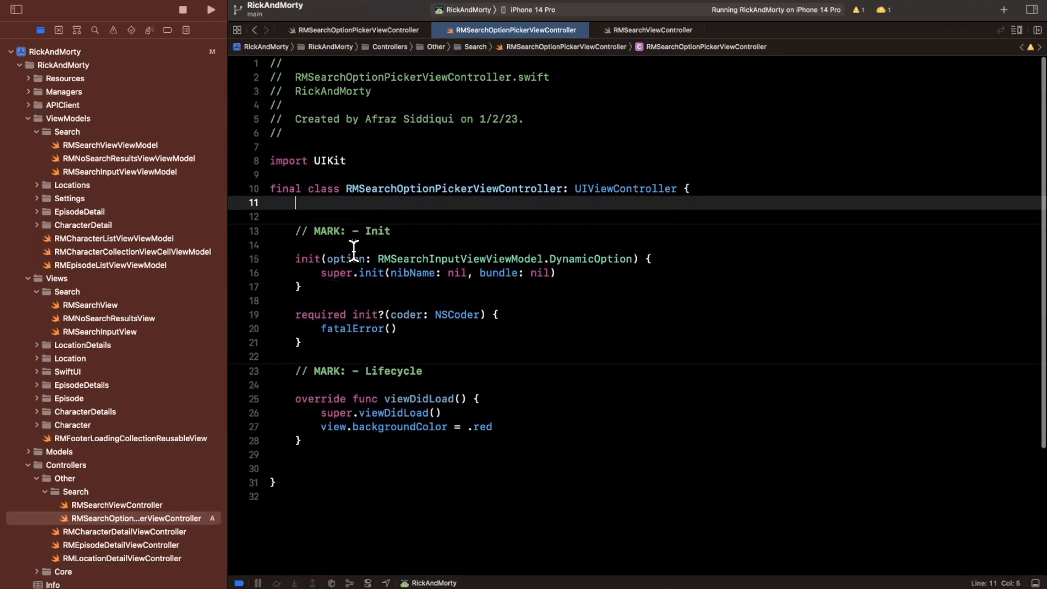
Declare private let option: RMSearchInputViewViewModel.DynamicOption and assign self.option = option in init.
drag(327, 259, 633, 259)
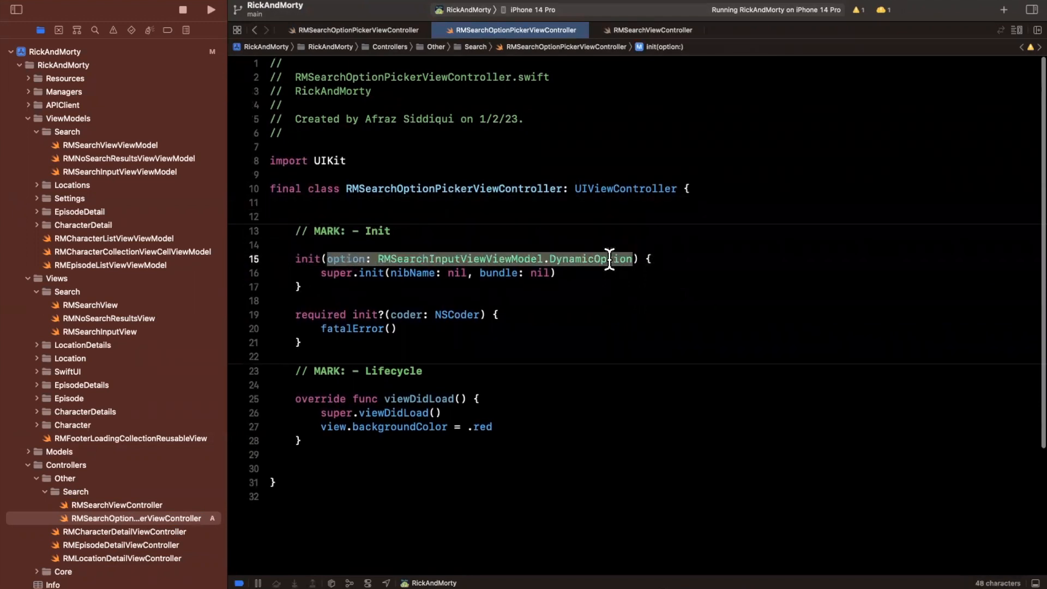
text(pr)
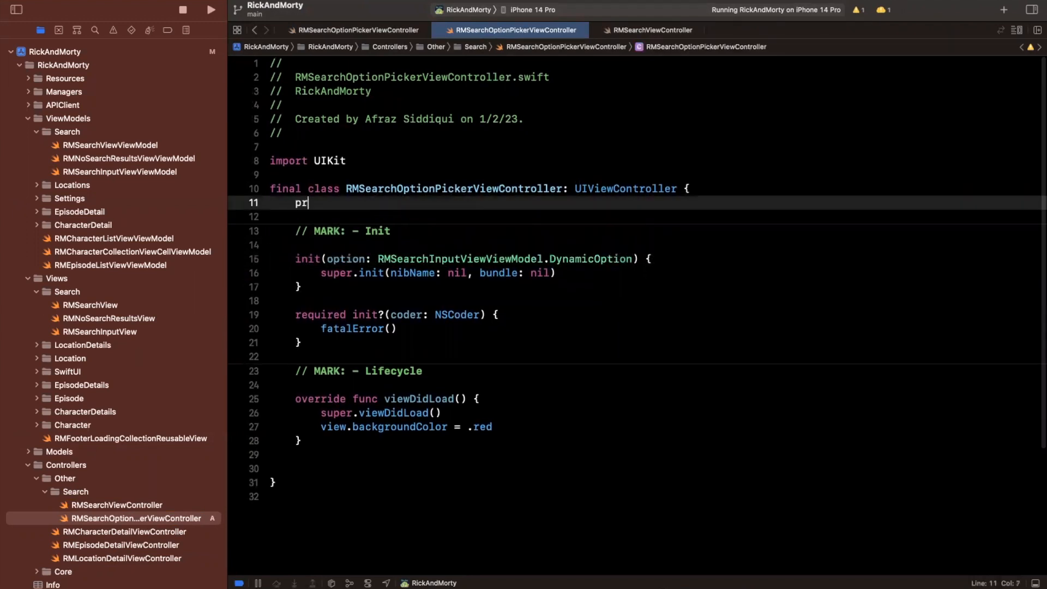
text(ivate let option: RMSearchInputViewViewModel.DynamicOption)
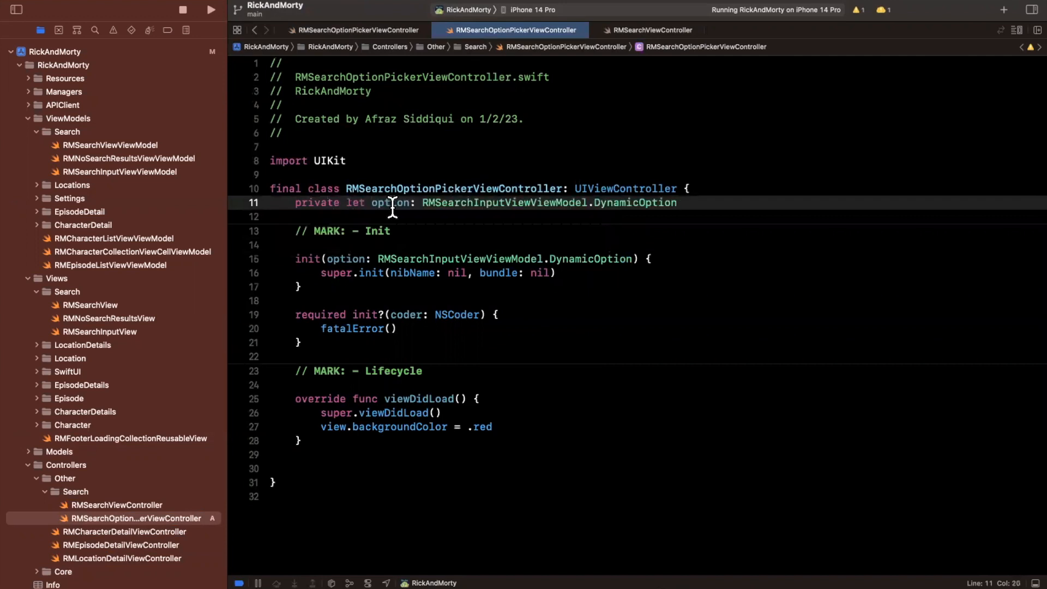
text(self)
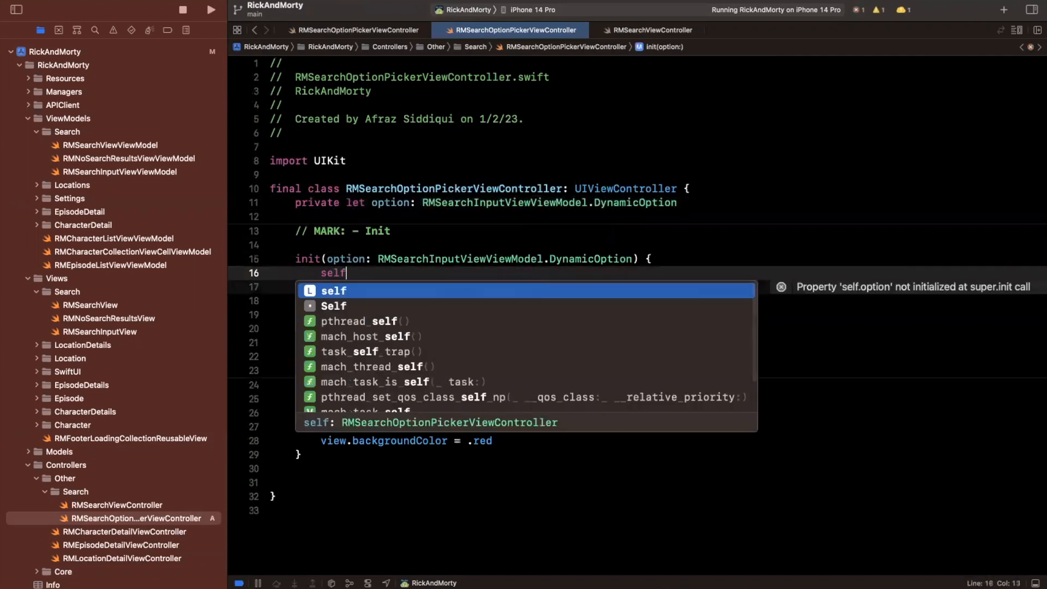
text(.option = option)
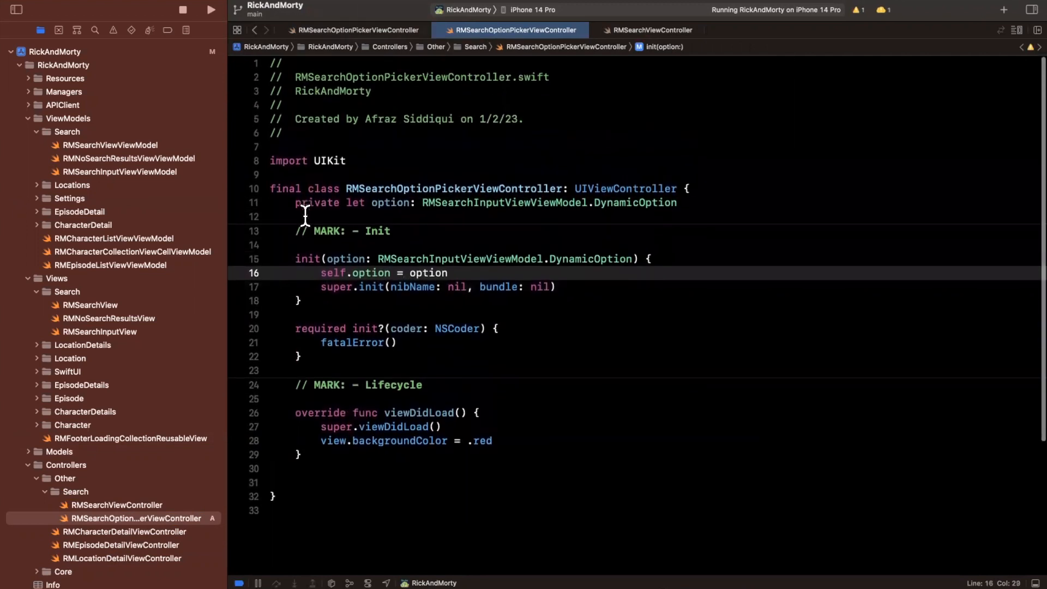
text(private let tableView:)
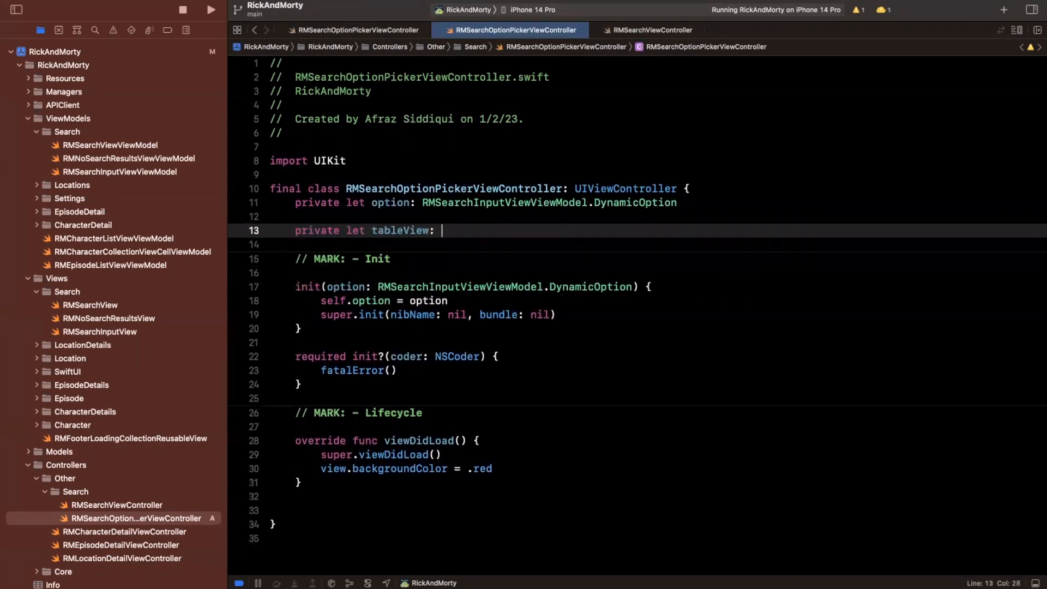
Build tableView in a closure, registering UITableViewCell as "cell" with autoresizing-mask constraints off.
text(UITableView = {)
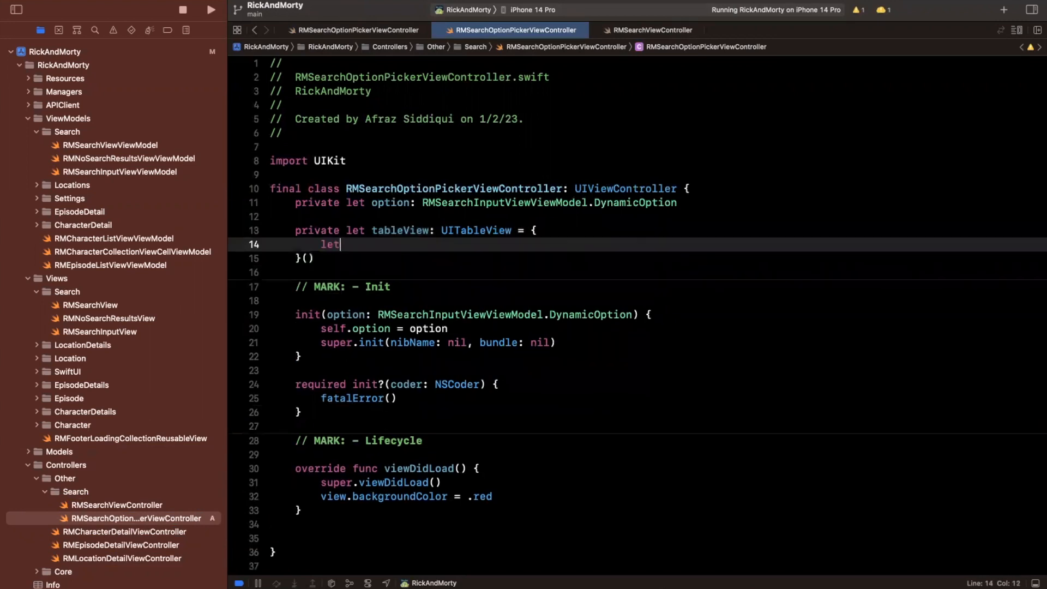
text(table = uitablev)
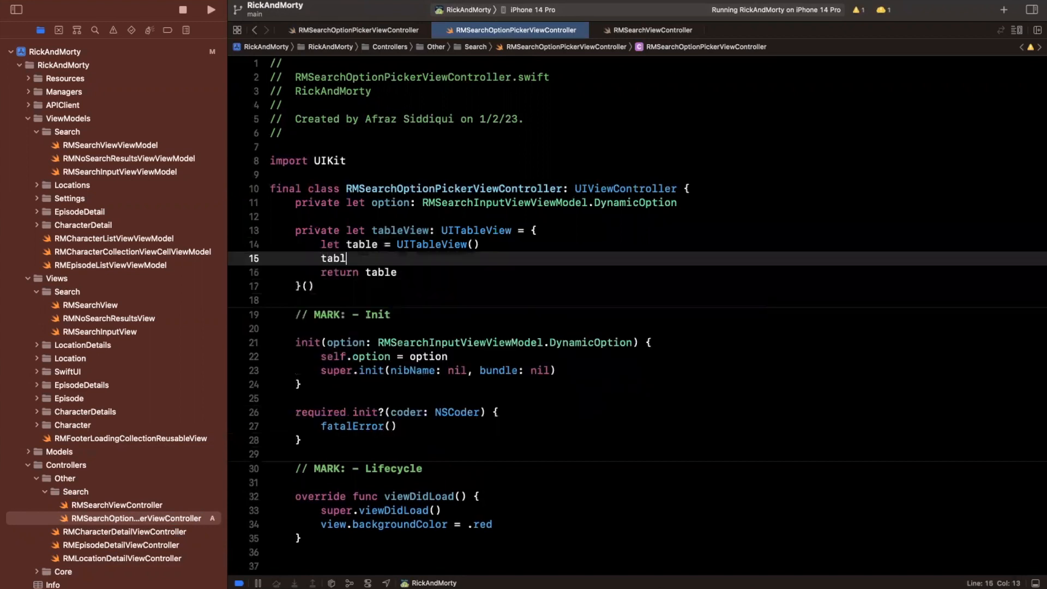
text(e.register(UITableViewce)
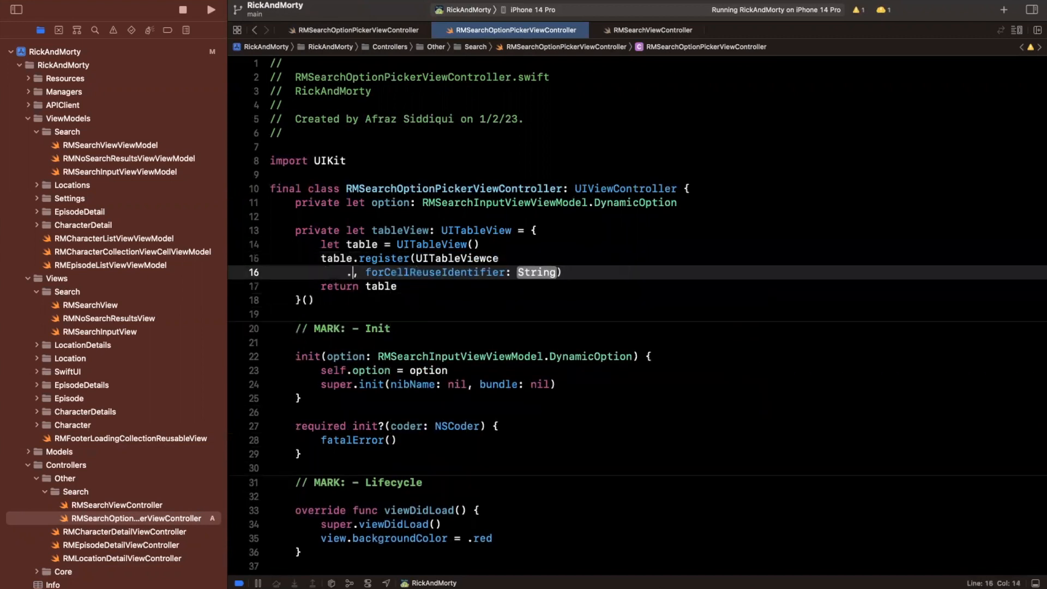
key(Backspace)
text(")
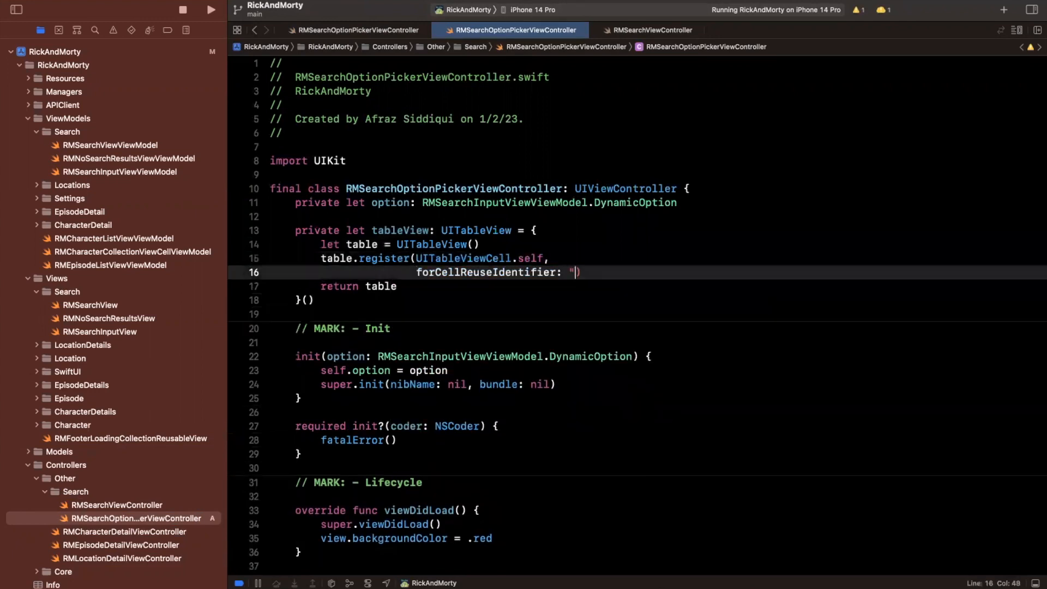
text(cell")
text(table.CGAffineTransformScale(CGAffineTransform, CGFloat, CGFloat)
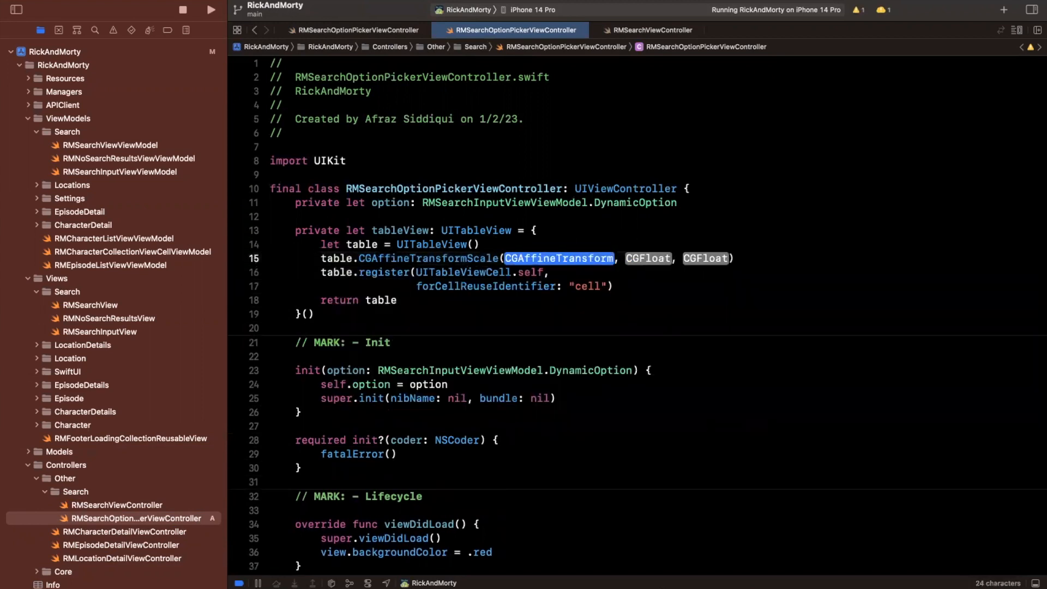
text(table.translatesAutoresizingMaskIntoConstraints)
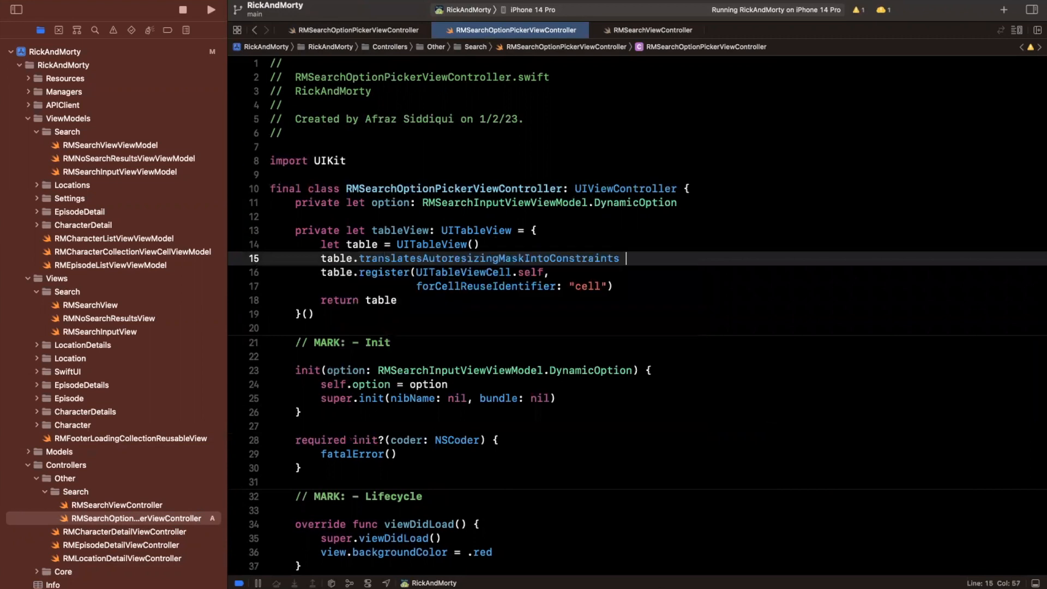
text(= false)
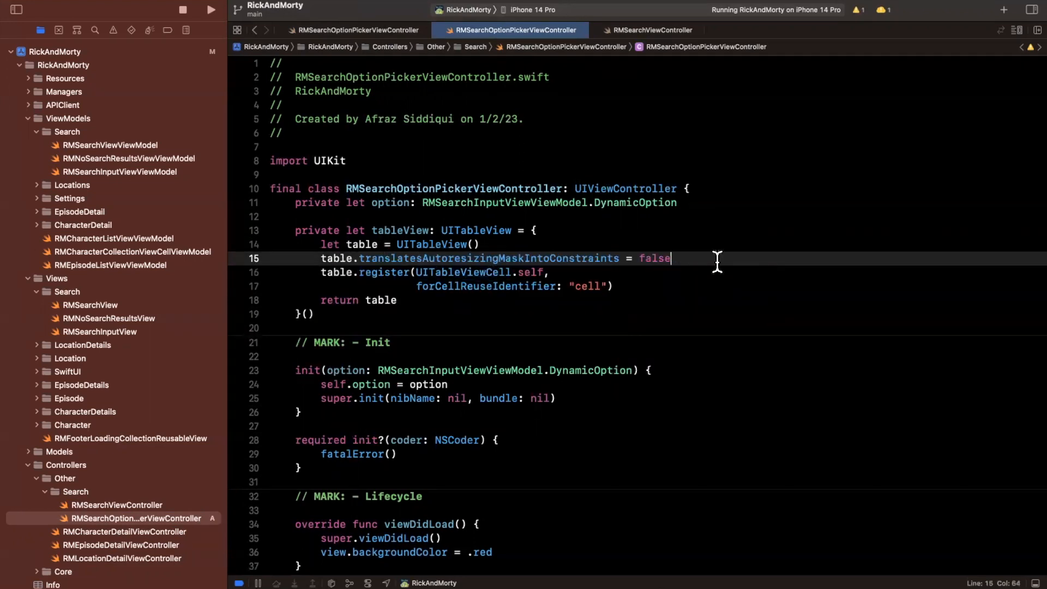
mouse_move(390, 236)
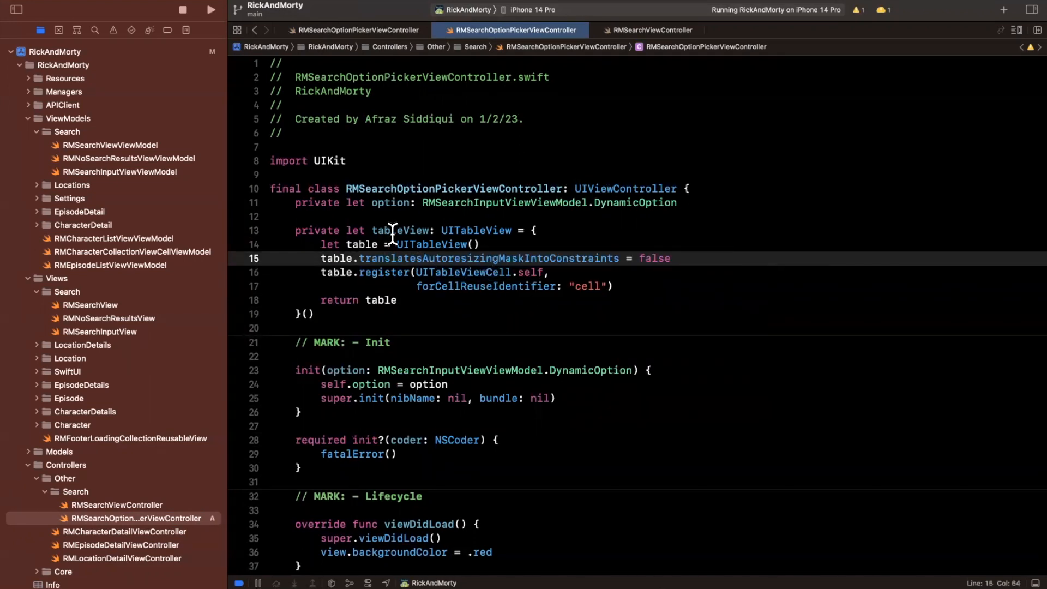
Add tableView as a subview and set its delegate and dataSource to self.
scroll(down, 3)
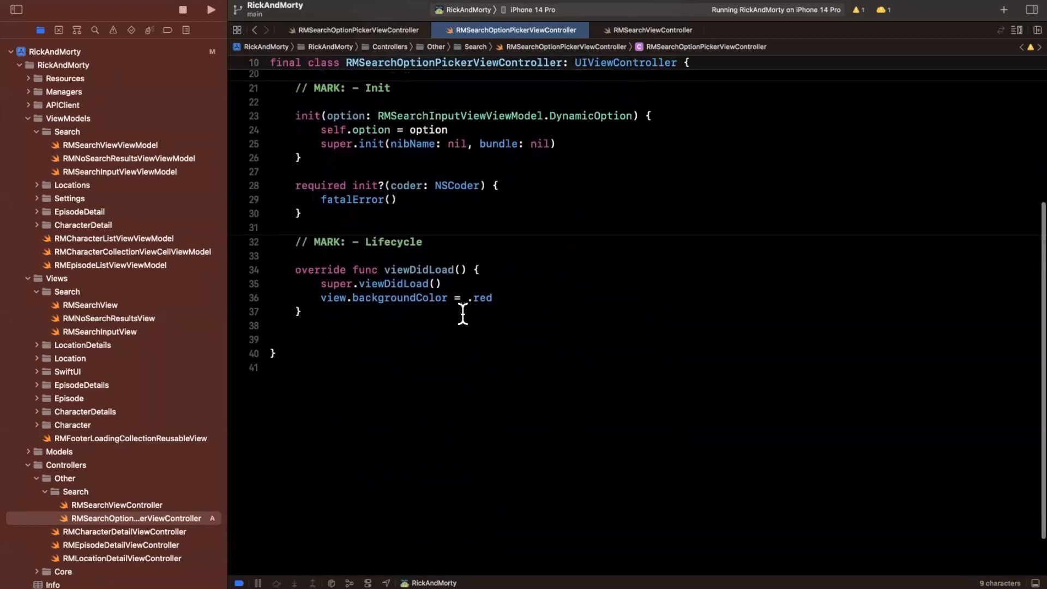
text(systemBackgroun)
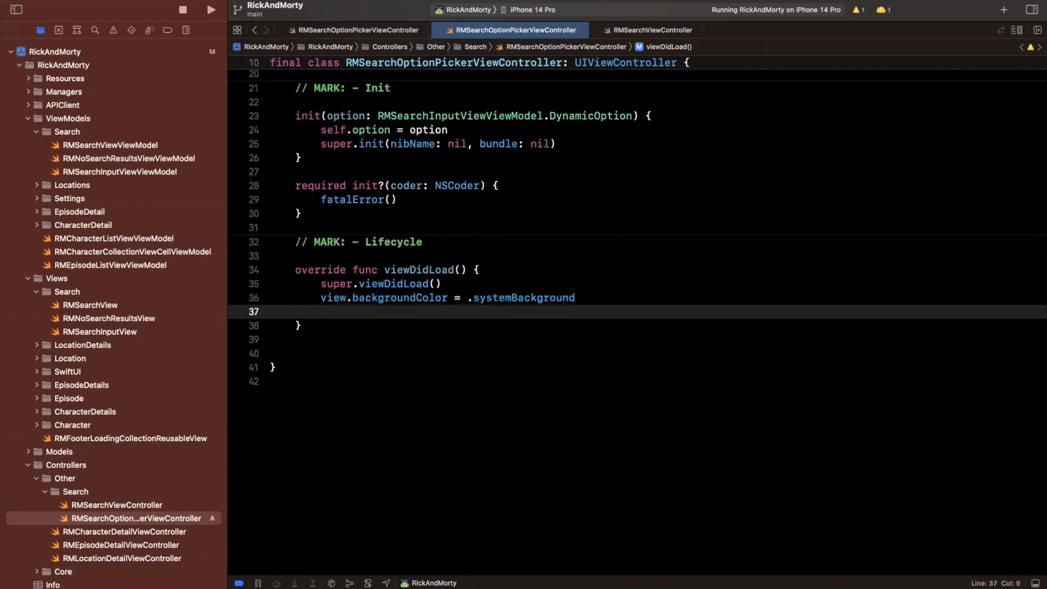
text(view.addSubview(tableView))
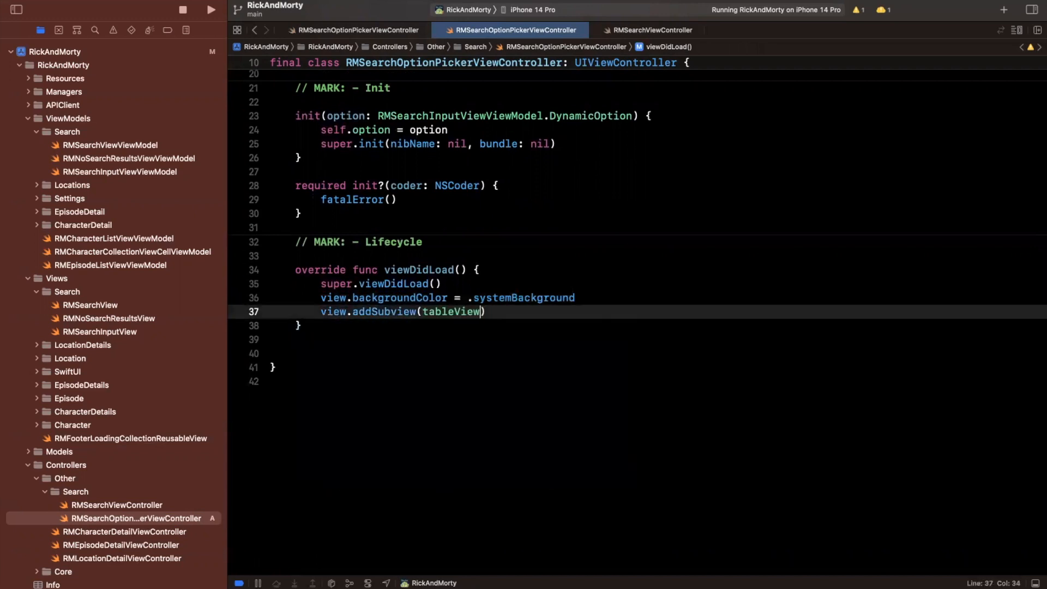
text(tableView.delegate)
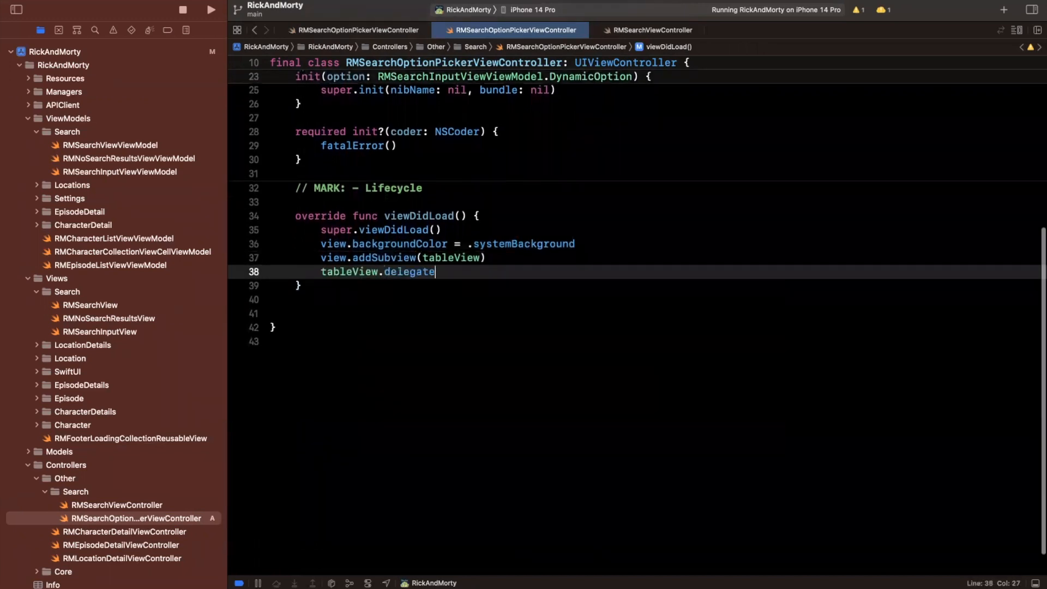
text(= self)
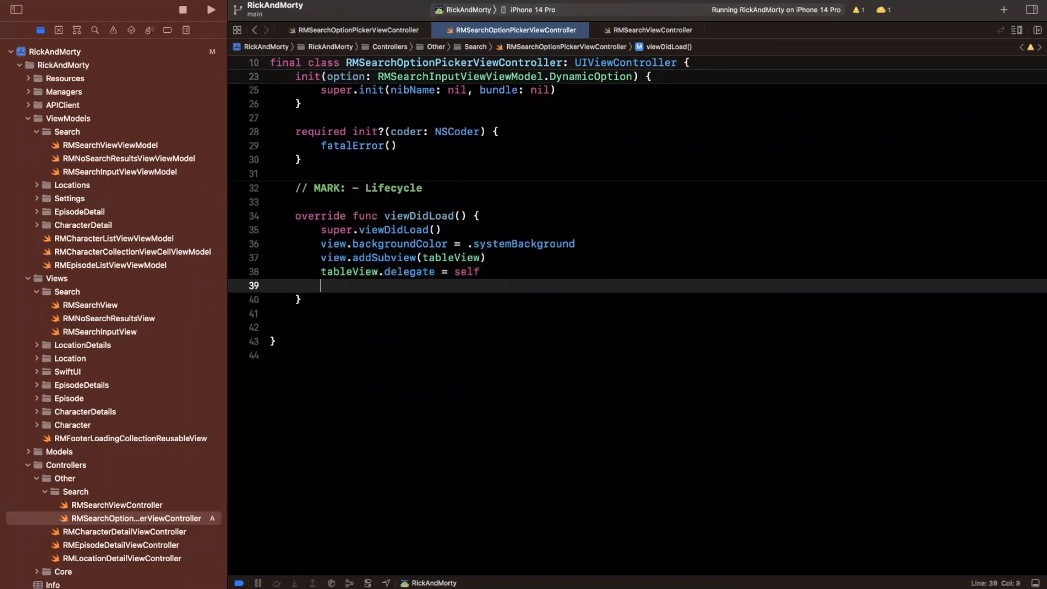
text(tableView.dataSource=)
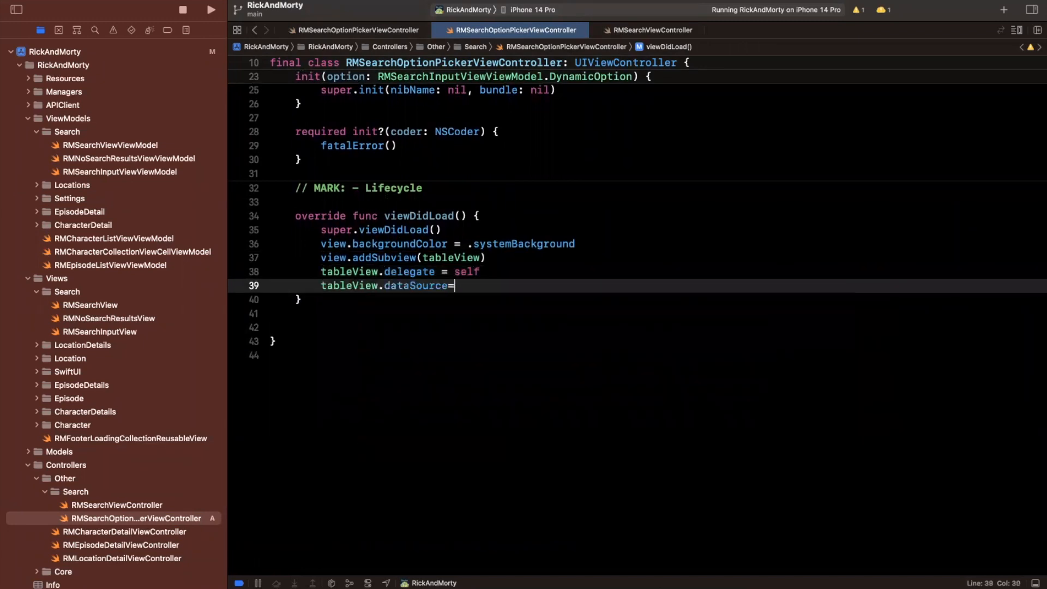
text(self)
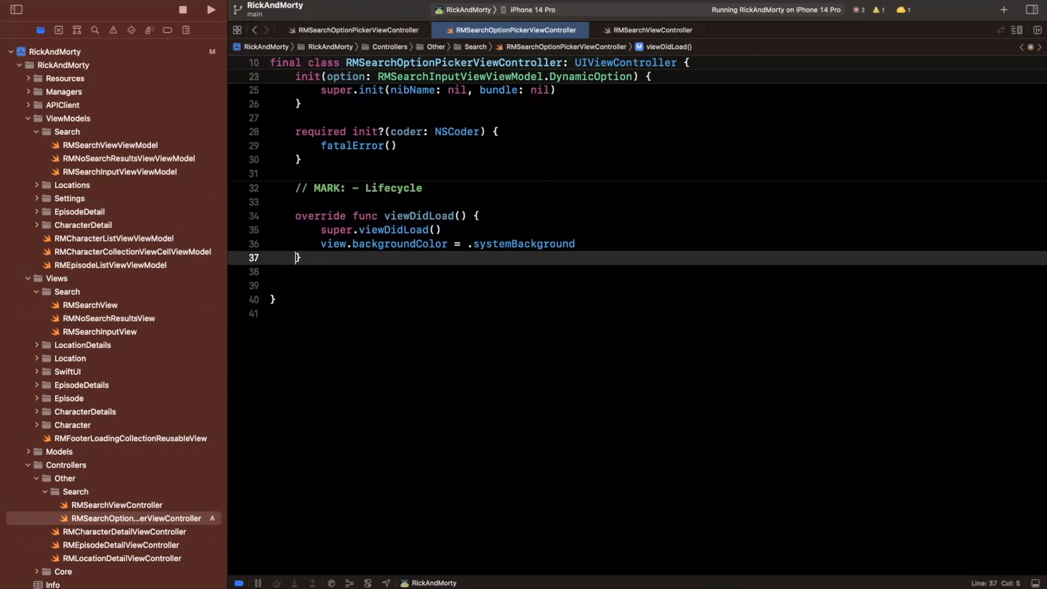
In setUpTable, activate constraints pinning tableView's top, left, right and bottom to the safe area.
text(setUpTable)
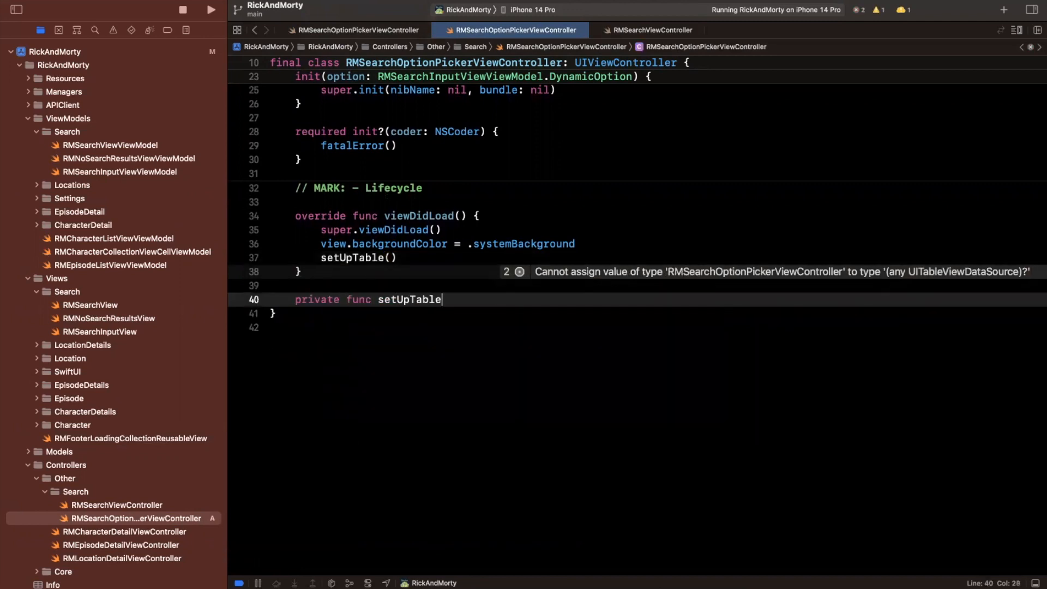
text(() {)
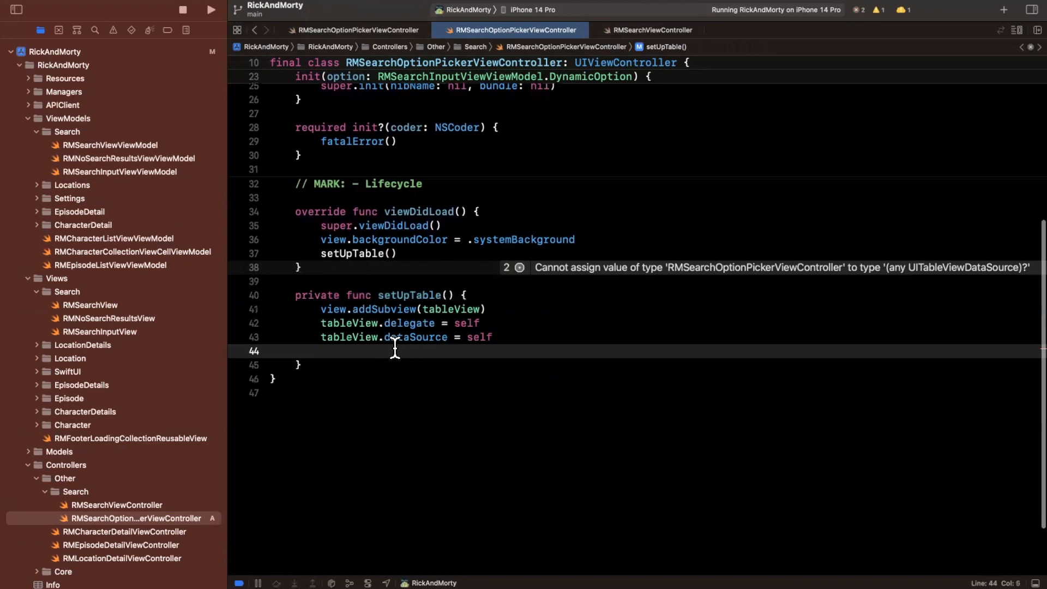
text(nslay)
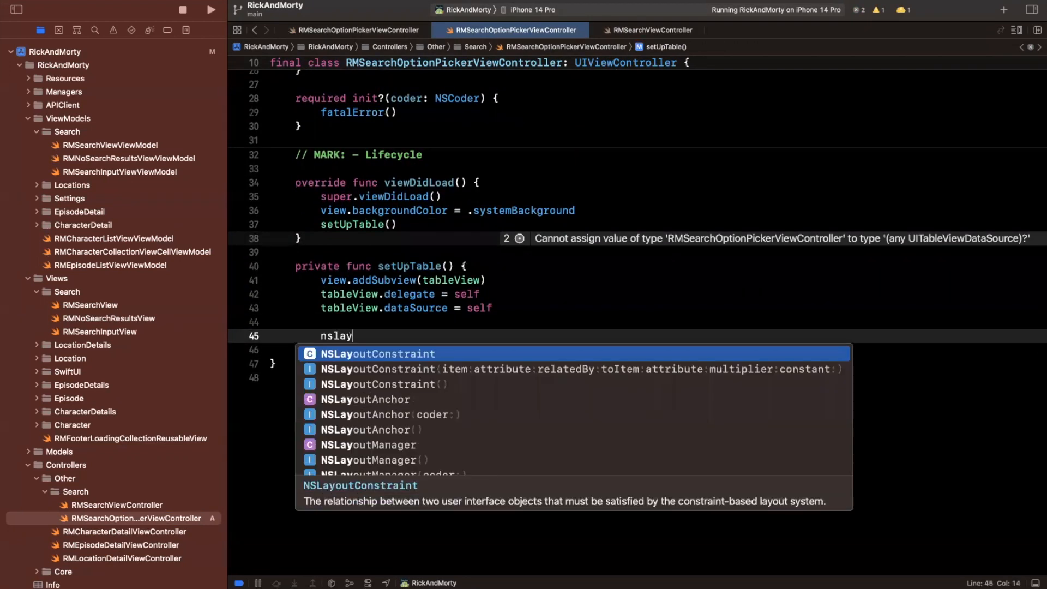
text(NSLayoutConstraint.activate([)
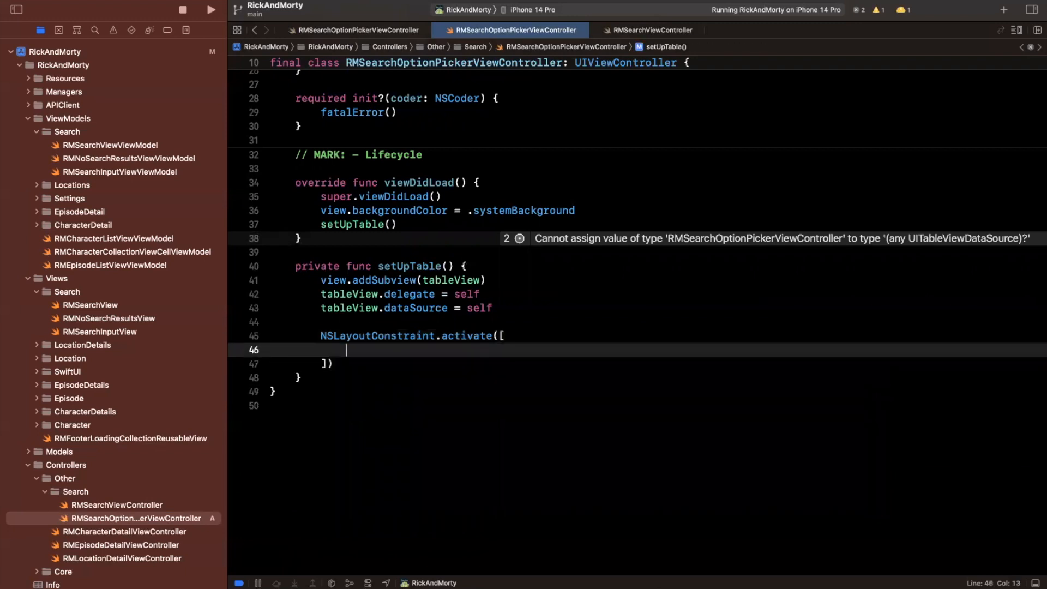
text(tableView.top)
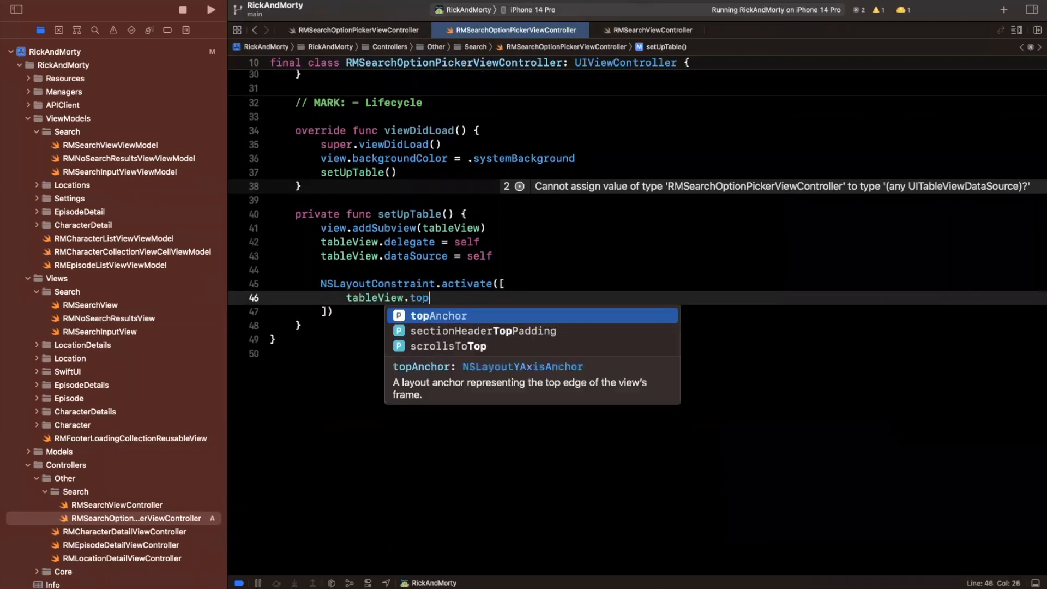
text(Anchor.con)
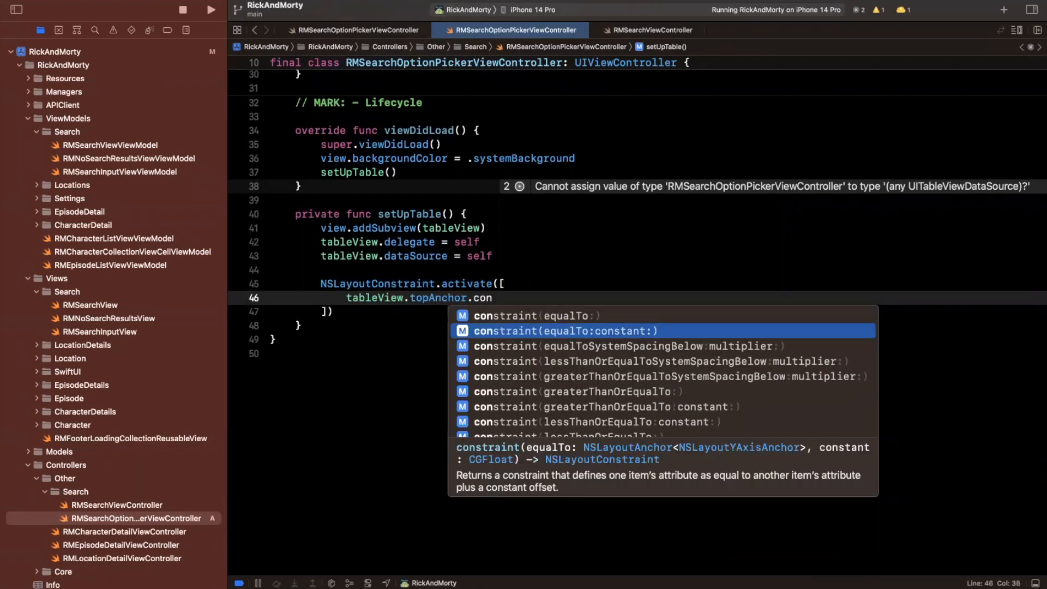
click(560, 330)
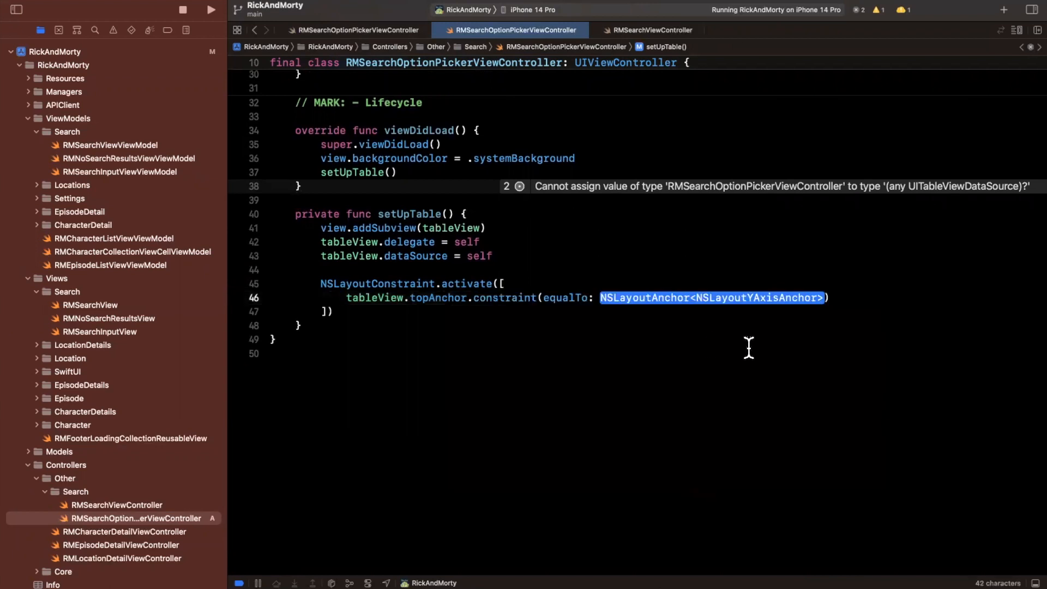
text(view.d)
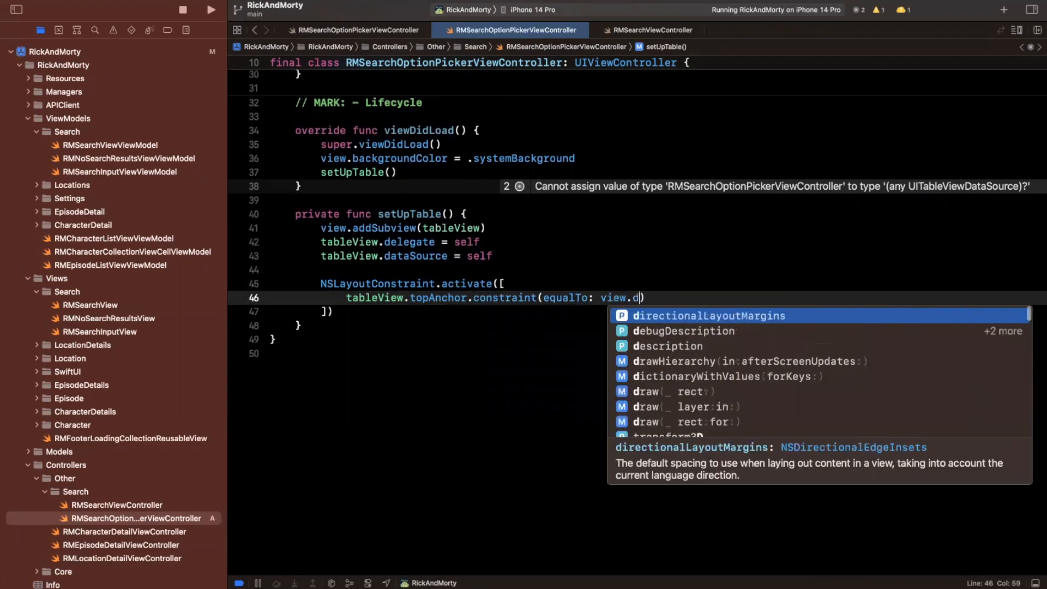
text(safea)
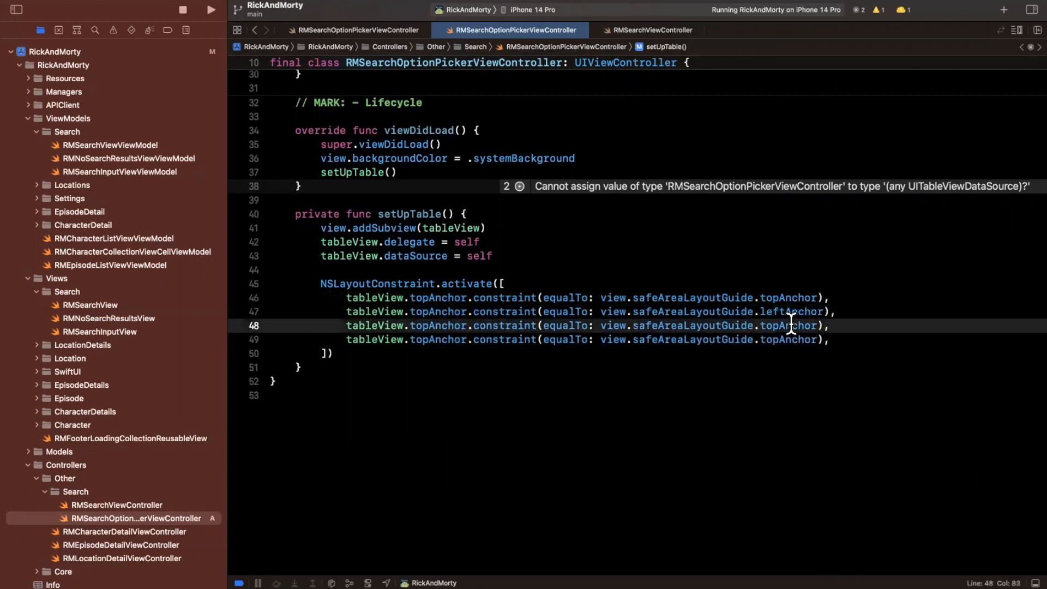
text(bottom)
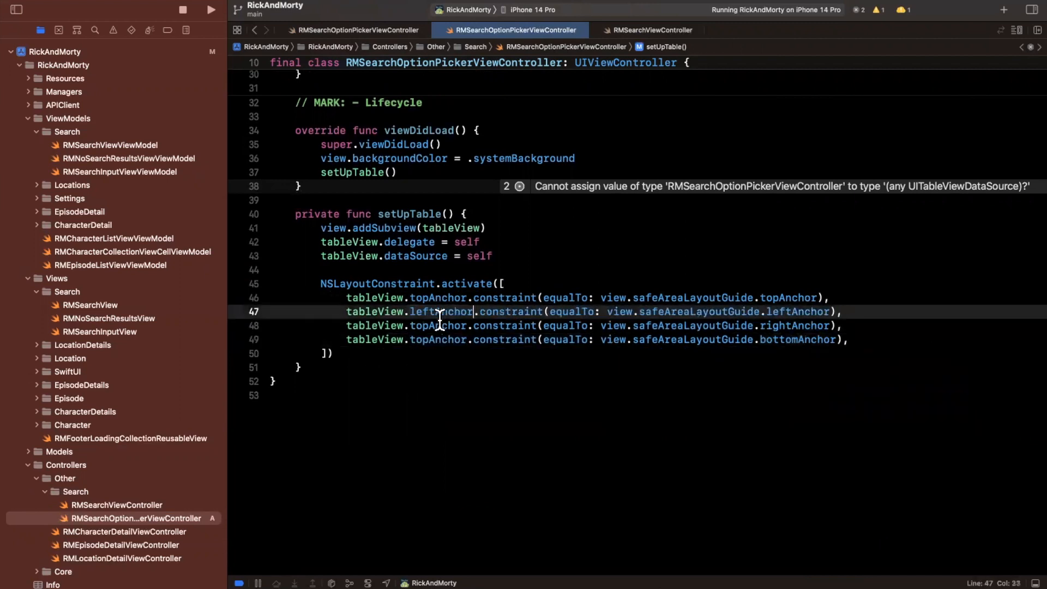
text(righ)
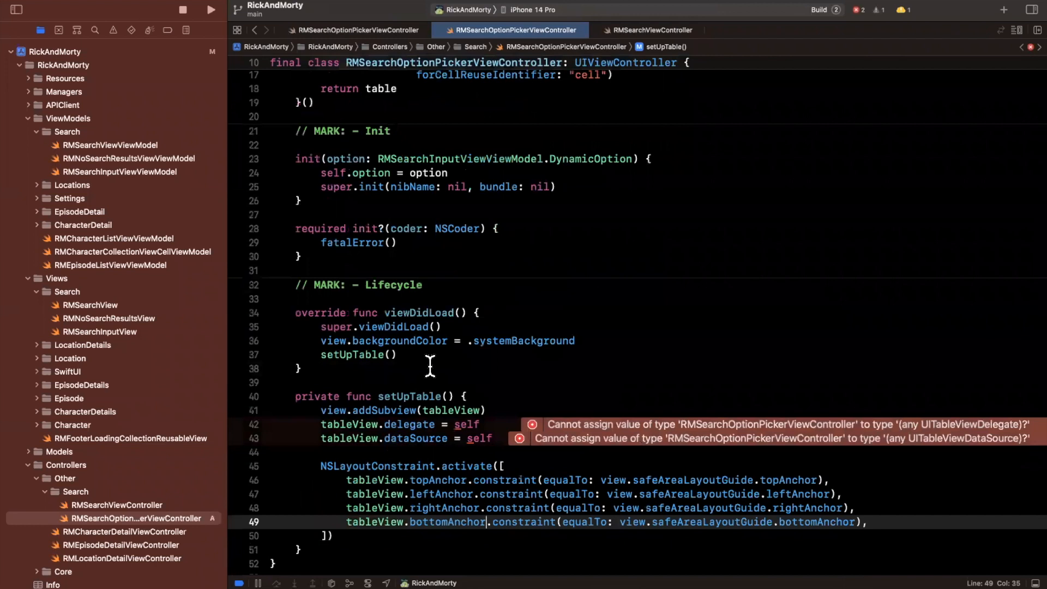
click(211, 11)
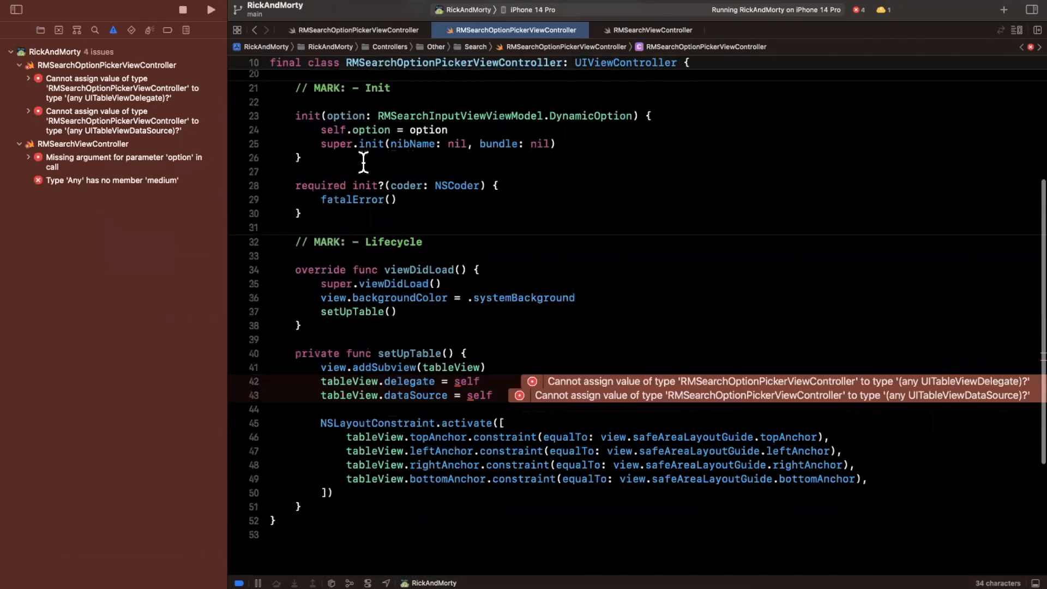
Add an extension adopting UITableViewDelegate and UITableViewDataSource, returning 4 rows and deselecting rows.
text(extension RMSearchOptionPickerViewController: u)
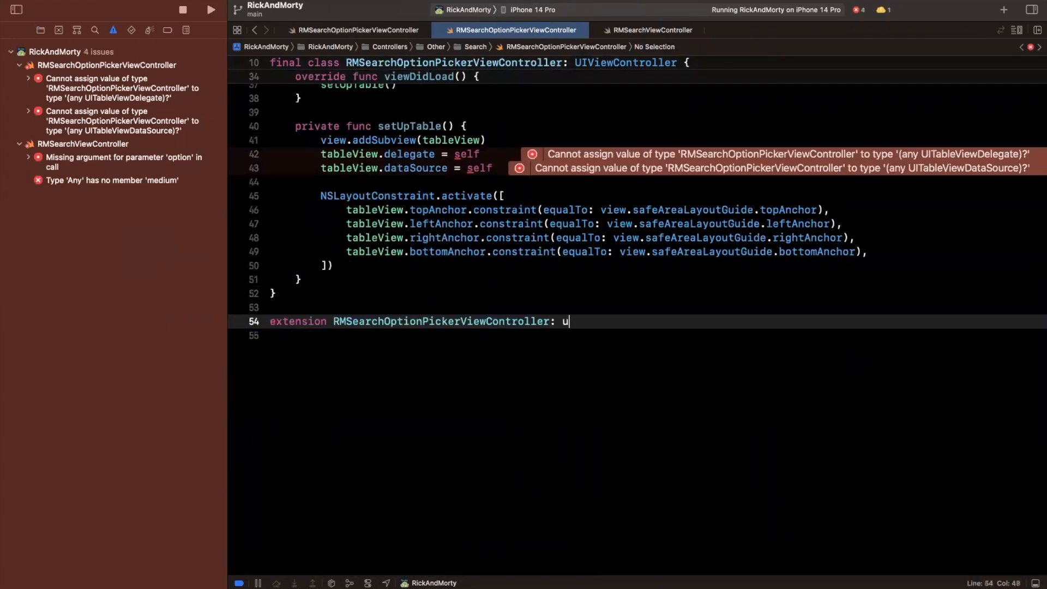
text(UITableViewDelegate,)
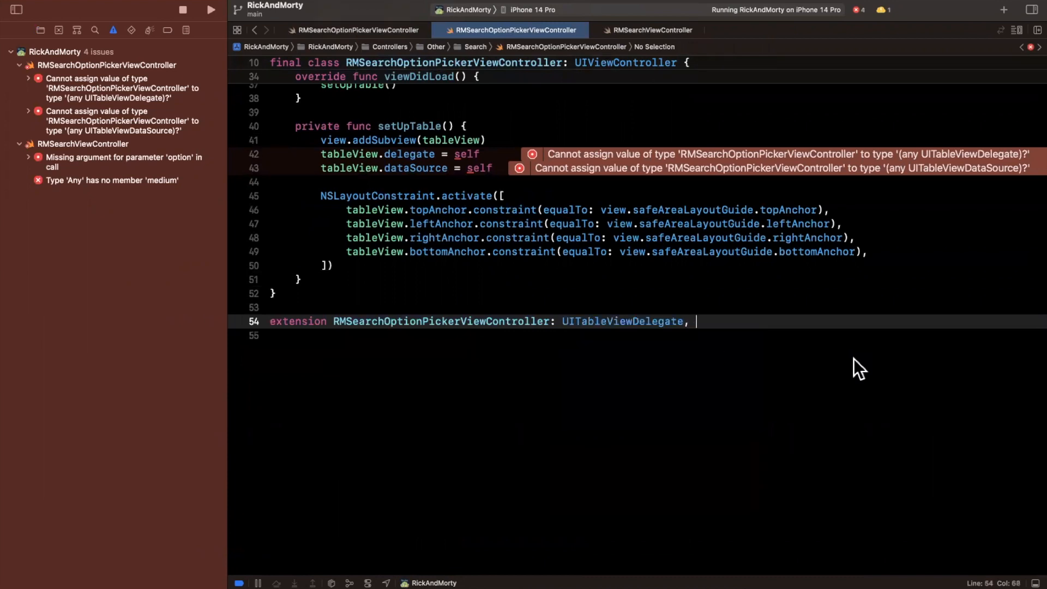
text(UITableViewDataSource {)
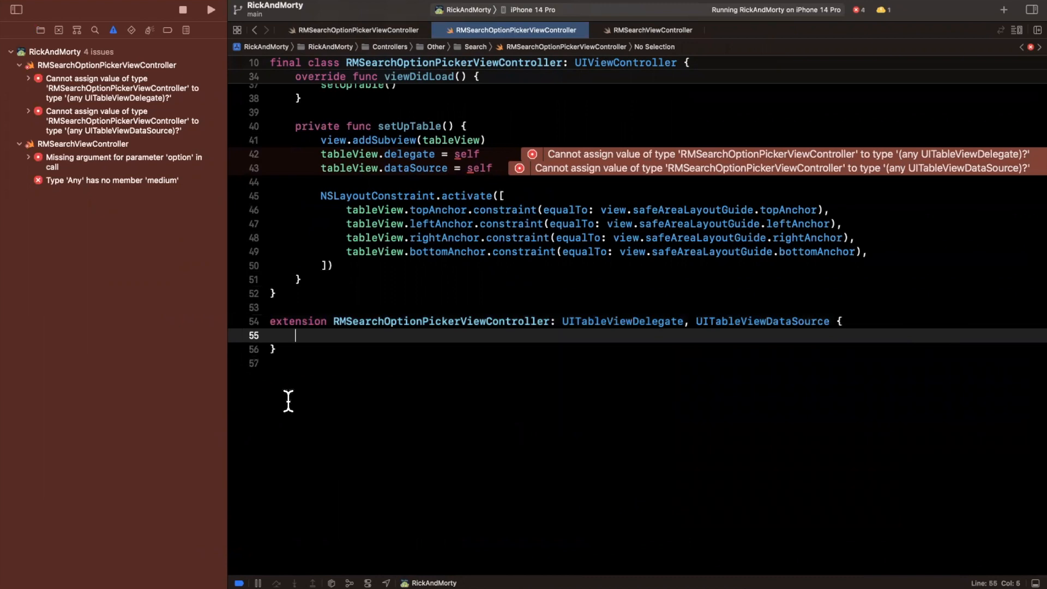
text(numberof)
text(table)
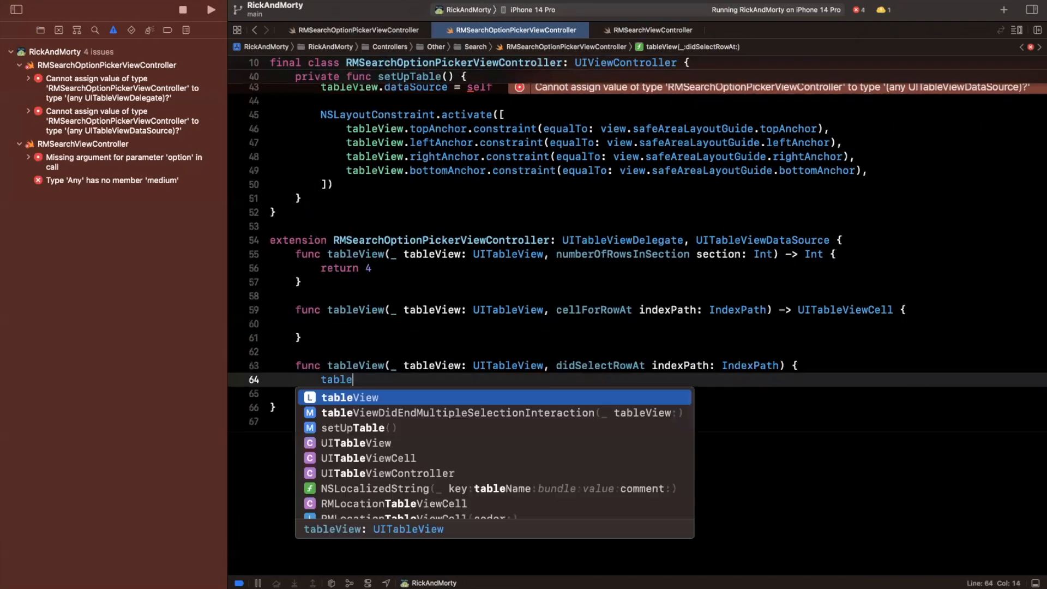
text(.deselectRow(at: indexPath, animated: true)
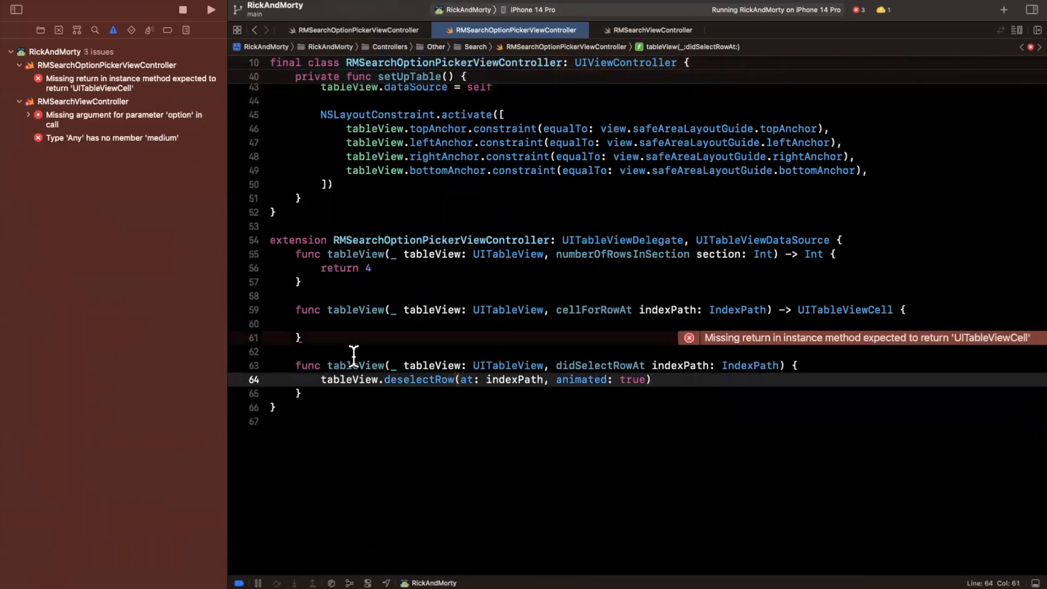
In cellForRowAt, dequeue a "cell", set its label to "iOS Academy!" and return it.
text(let cell =)
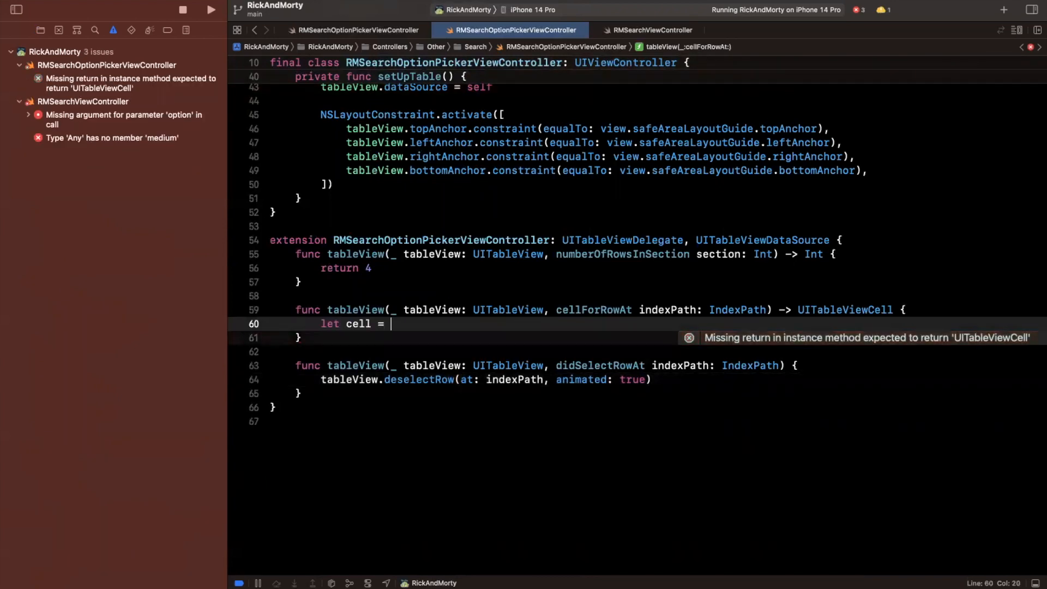
text(tableView.d)
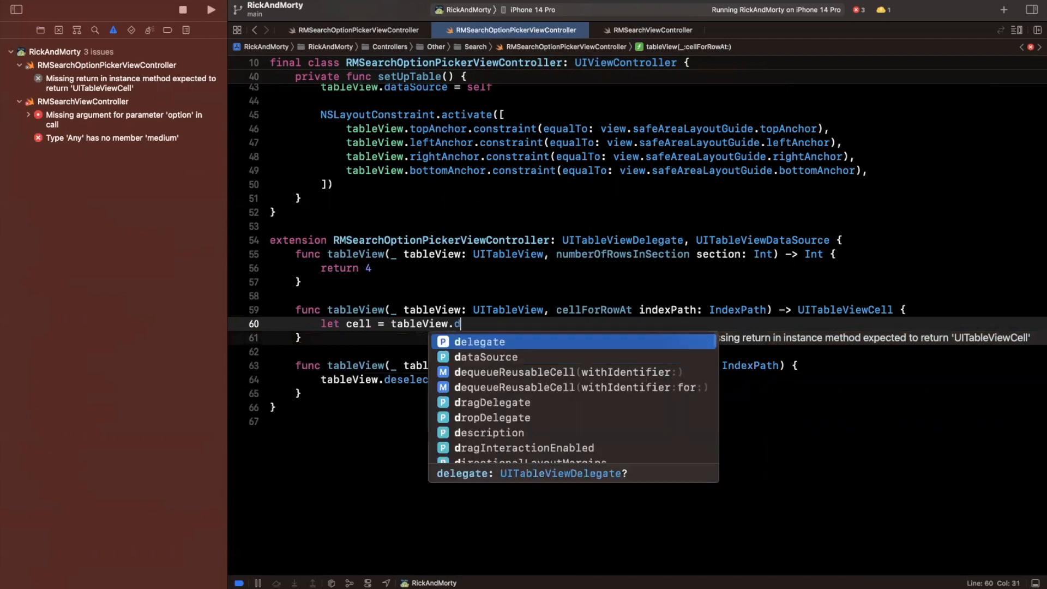
text(equeueReusableCell(withIdentifier: "cell", for: indexPath)
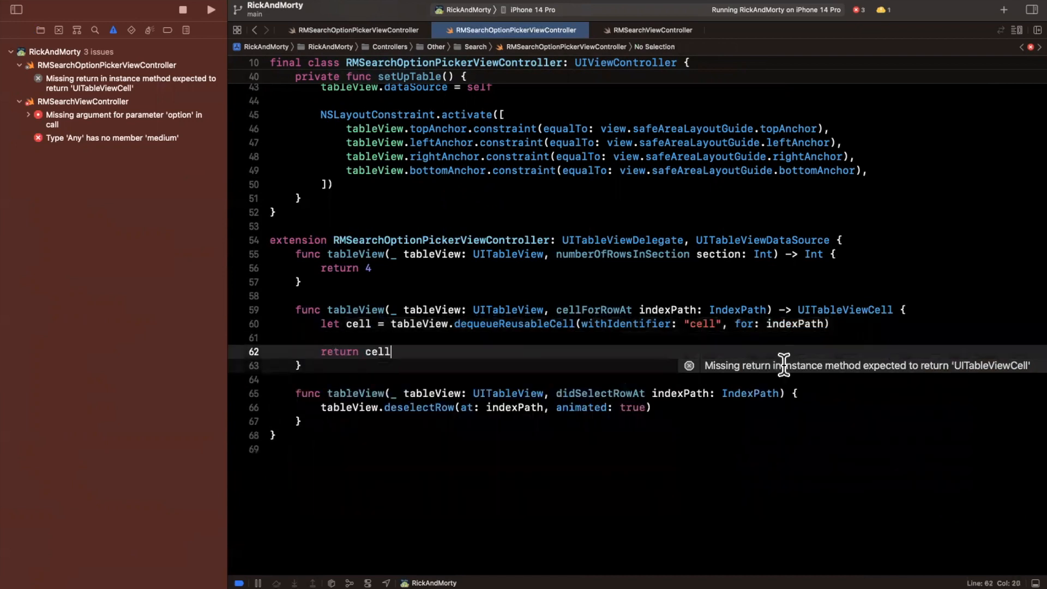
text(cell.te)
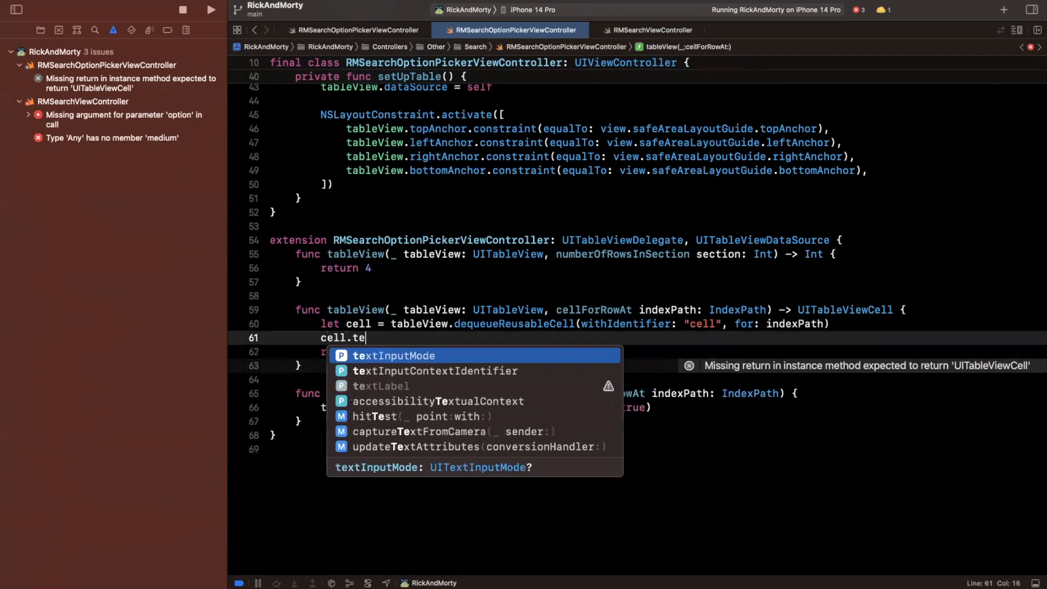
text(xt)
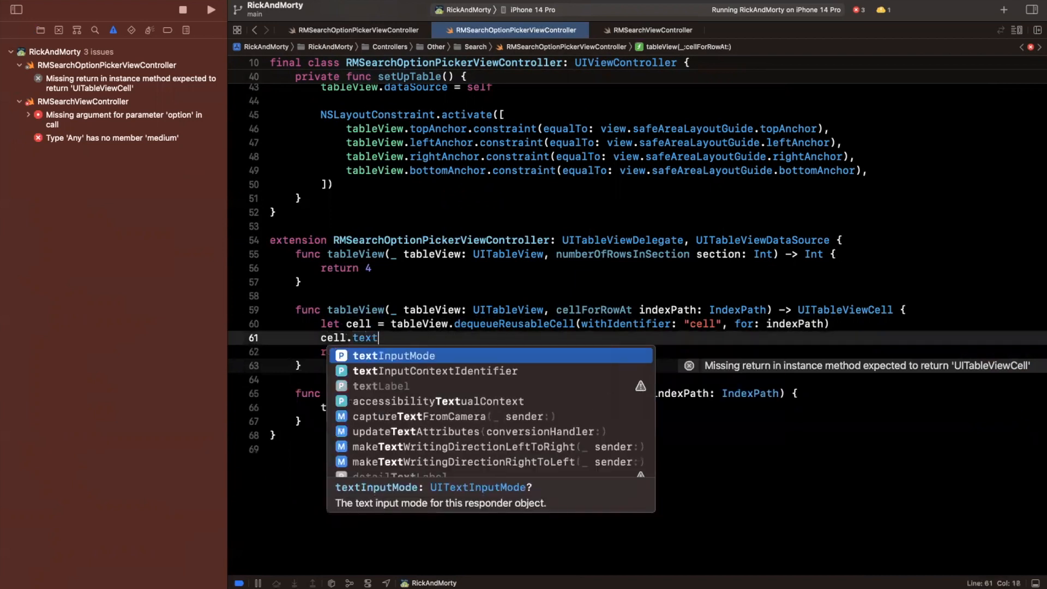
text(Labelt)
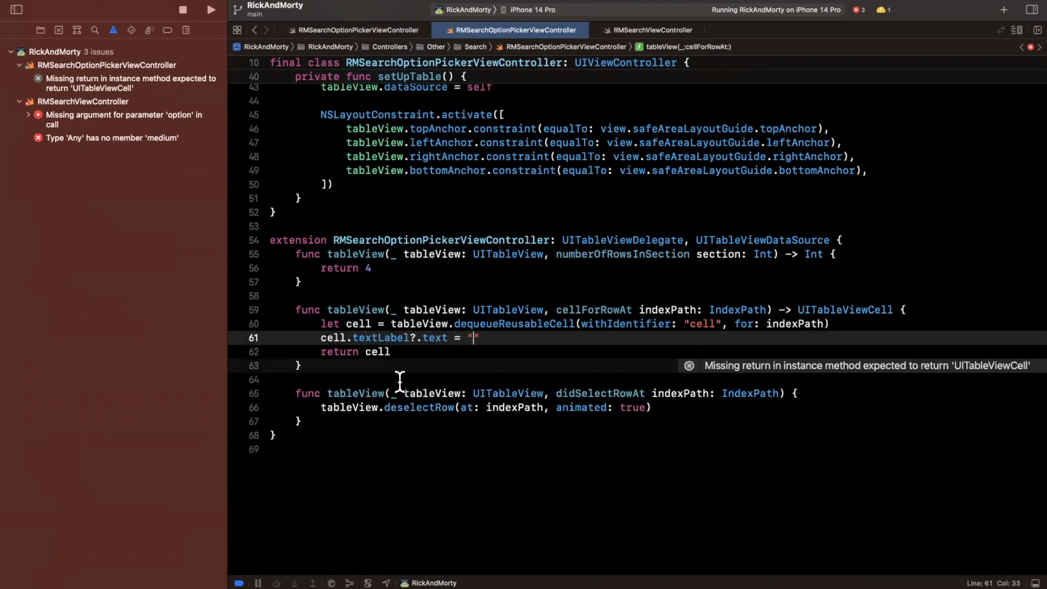
text(Hell)
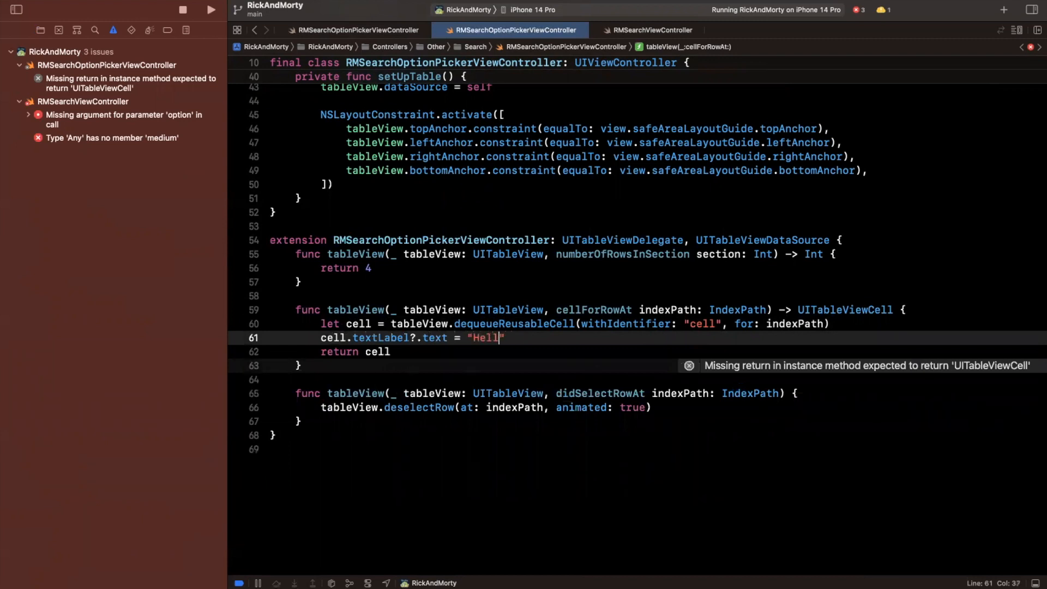
text(iOS)
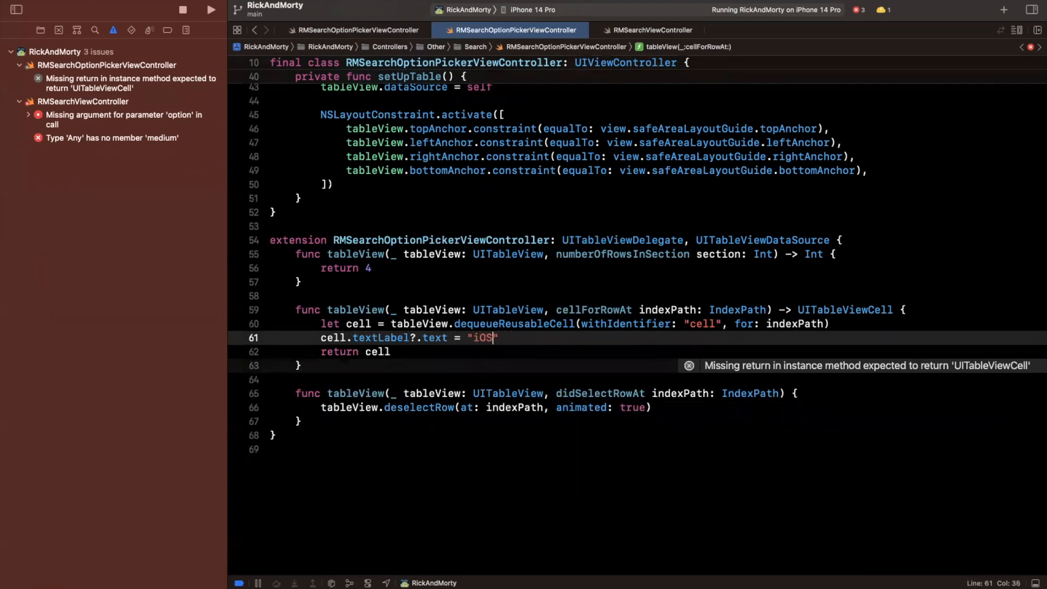
text(Academy!)
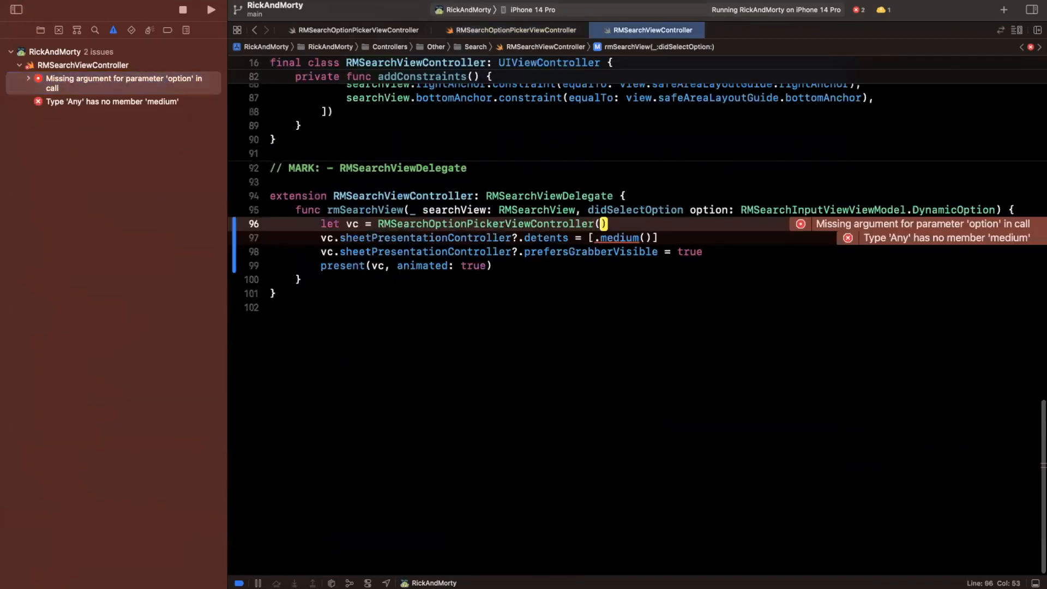
Pass option: option to RMSearchOptionPickerViewController's initializer and run the build.
text(option: option)
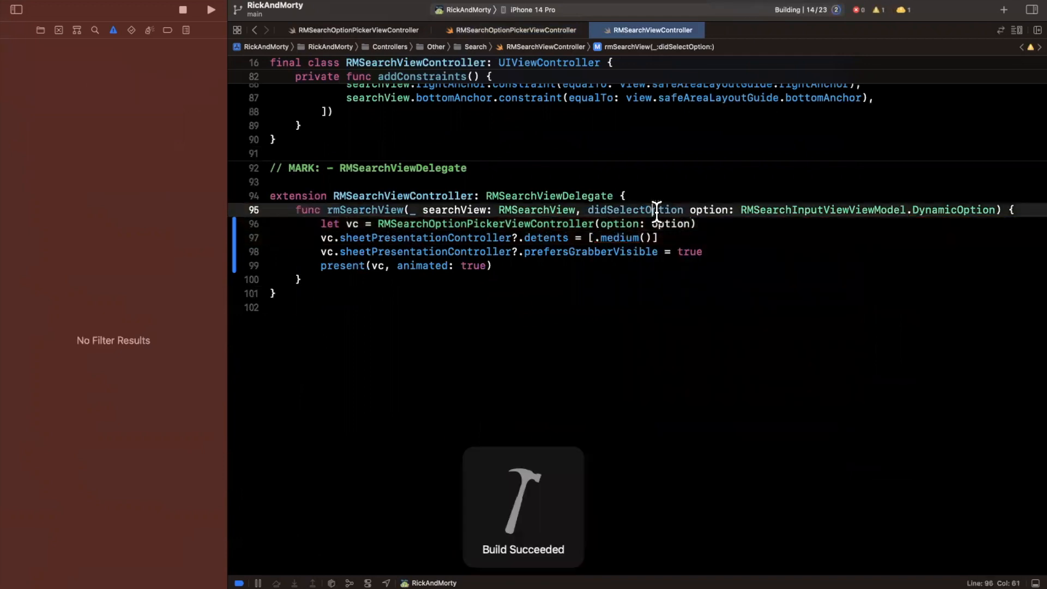
double_click(635, 210)
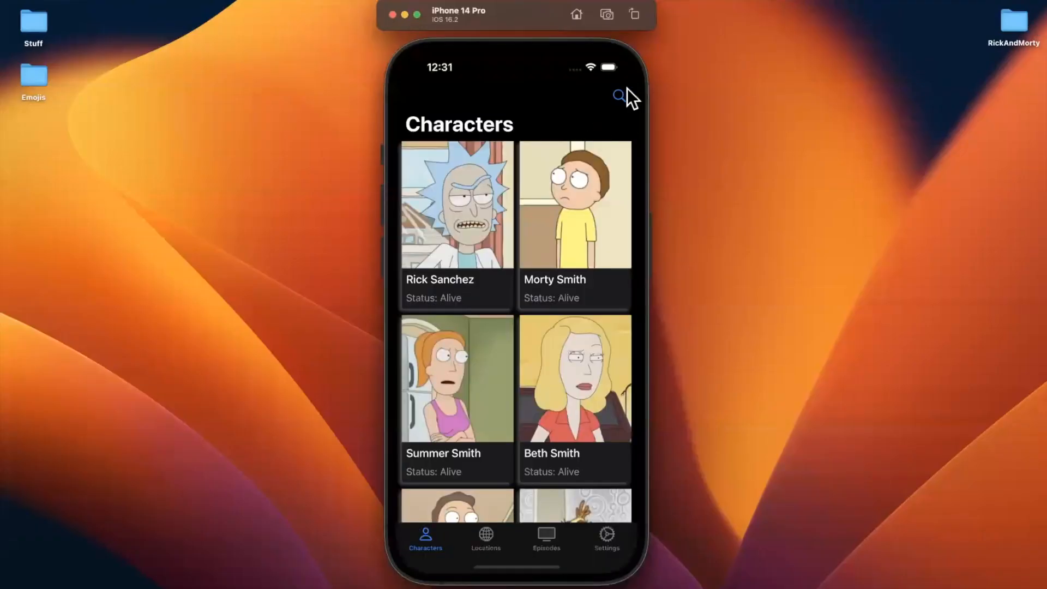
Tap the simulator's search icon to reach Search Characters and its option sheet.
click(618, 96)
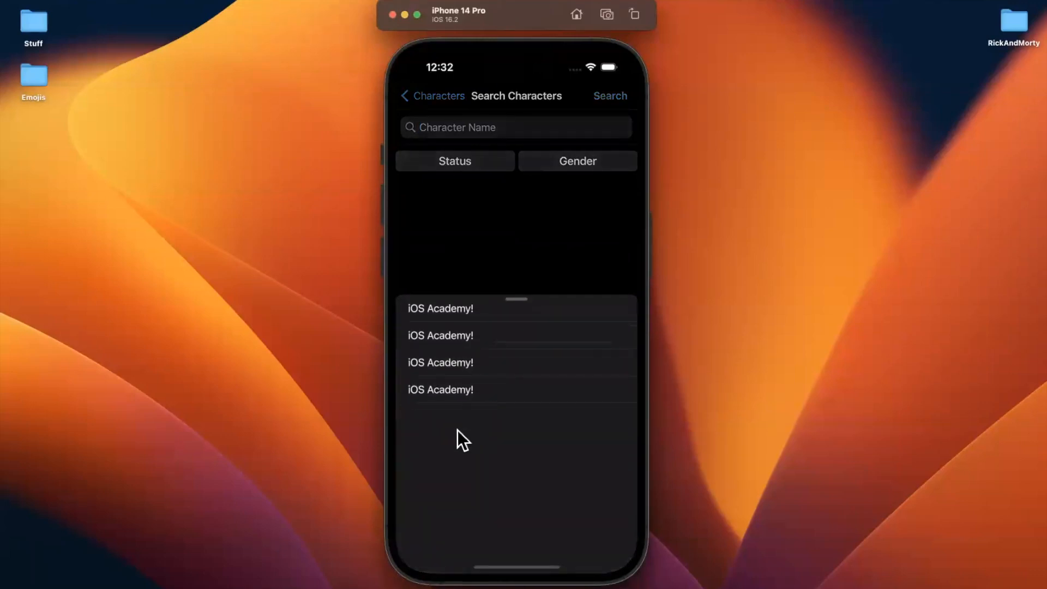
mouse_move(456, 348)
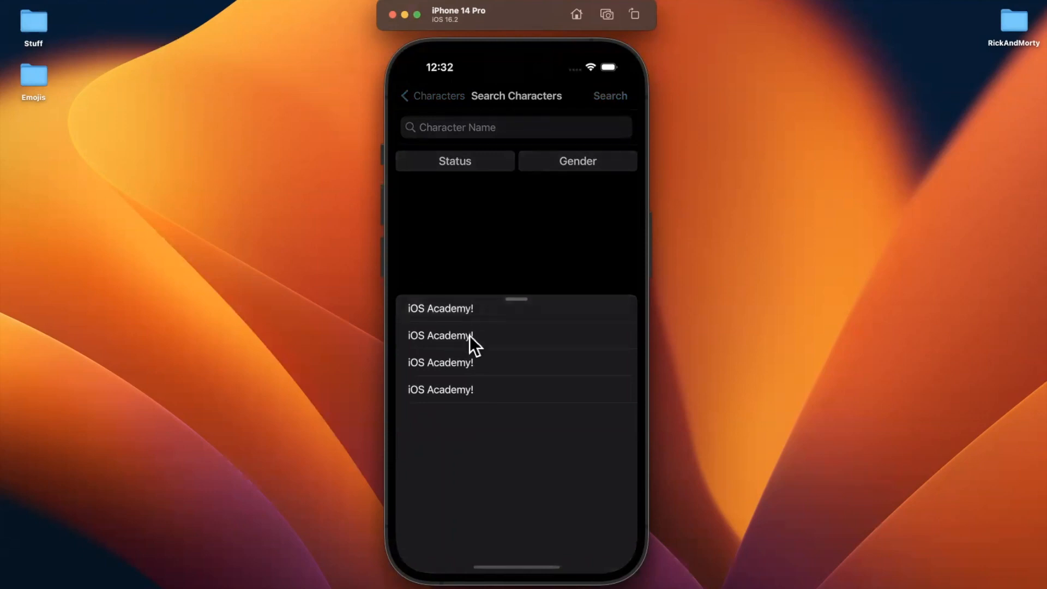
mouse_move(485, 323)
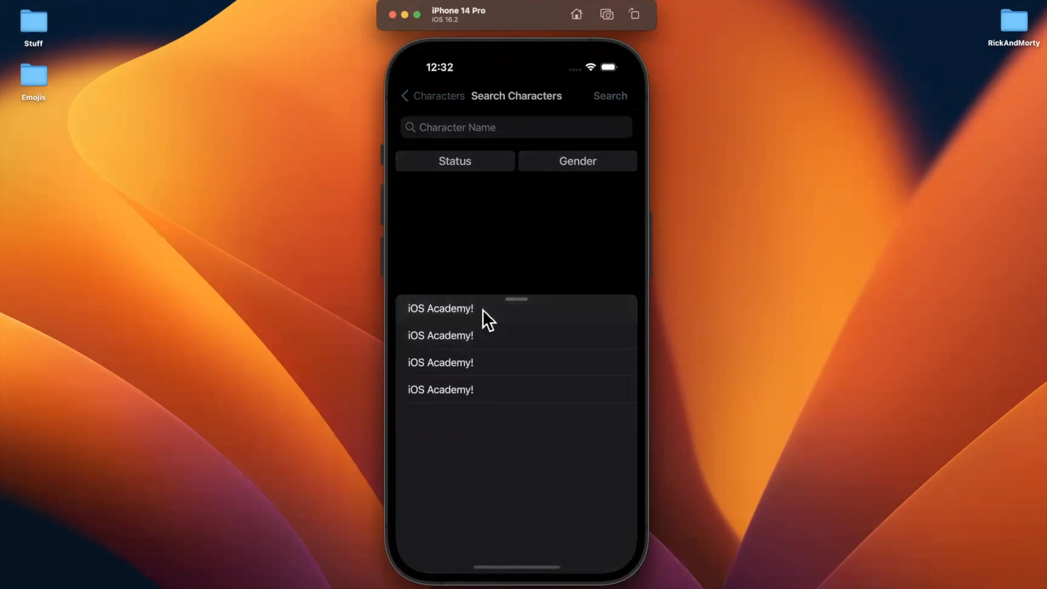
mouse_move(481, 349)
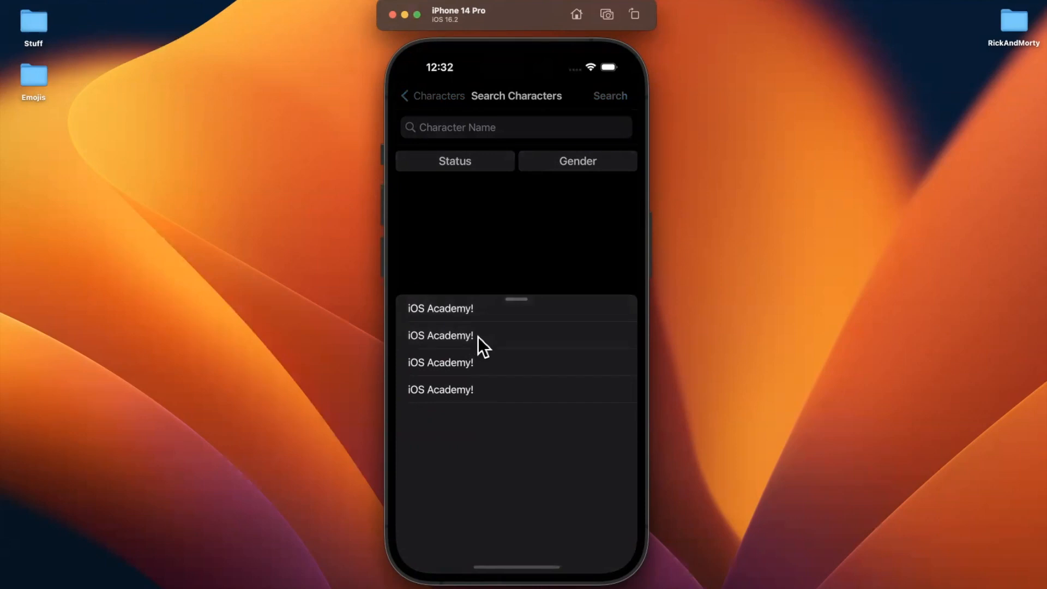
mouse_move(497, 418)
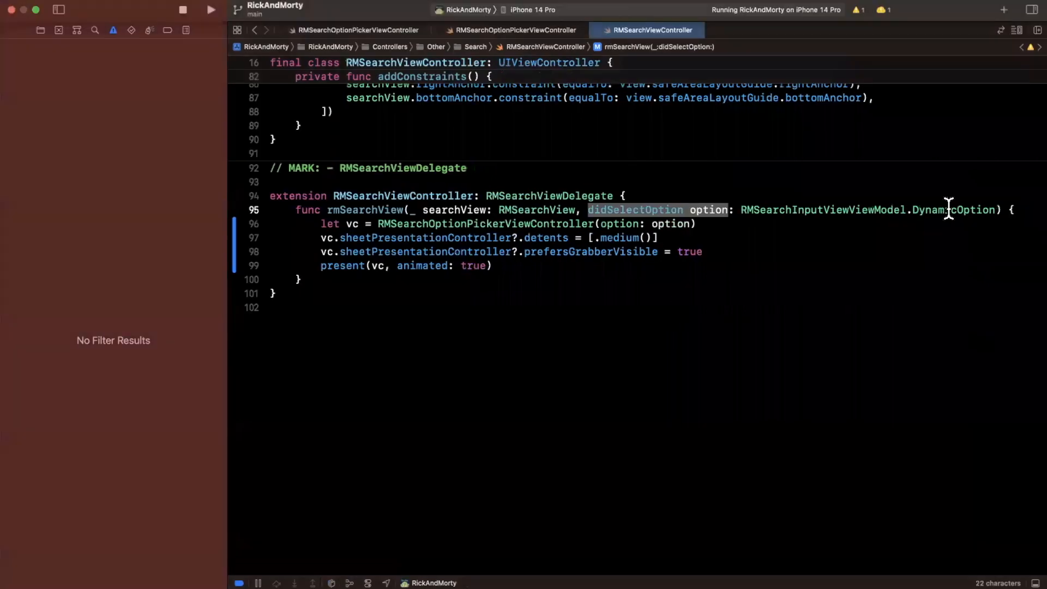
Jump to the DynamicOption enum and begin a var declaration below its cases.
right_click(950, 209)
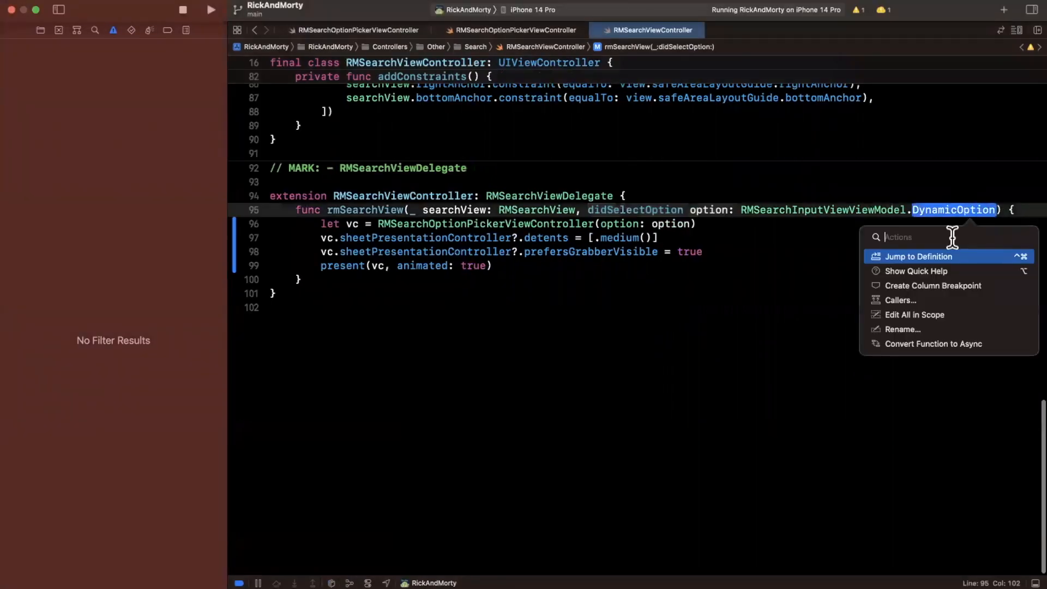
mouse_move(945, 257)
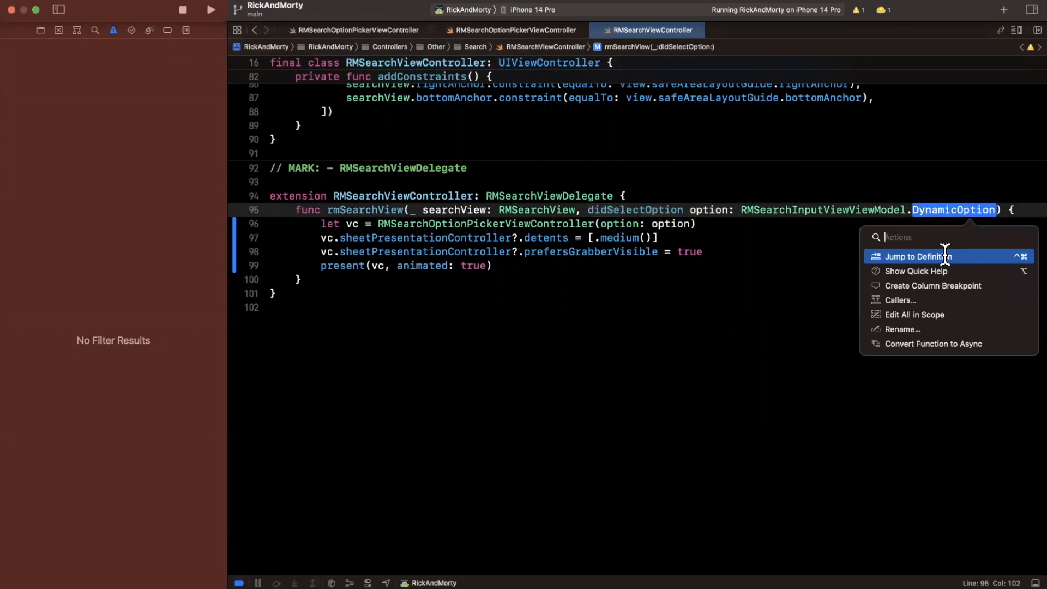
click(919, 257)
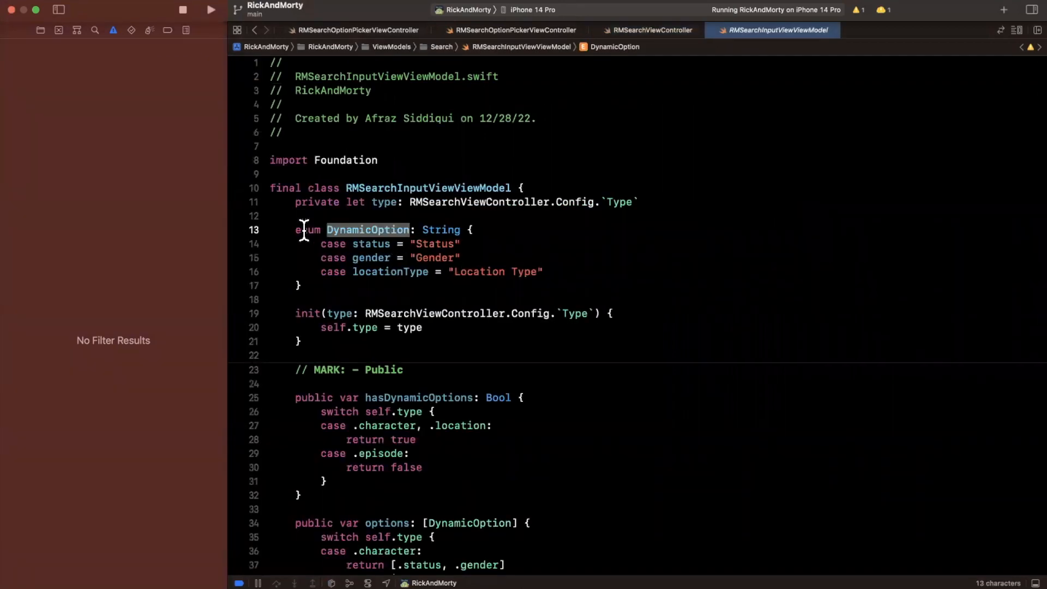
scroll(down, 3)
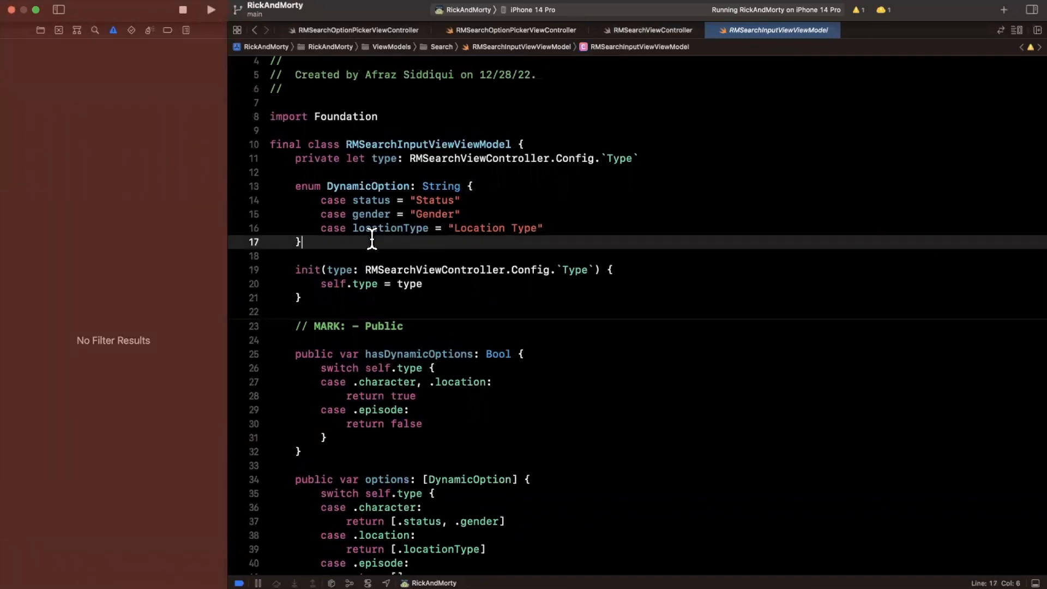
mouse_move(418, 246)
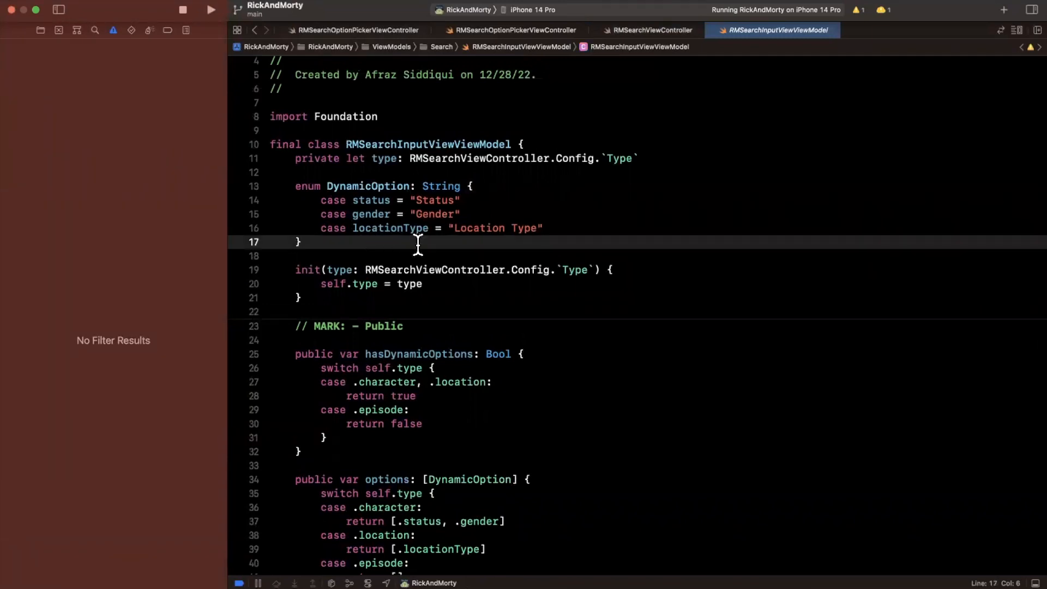
key(Return)
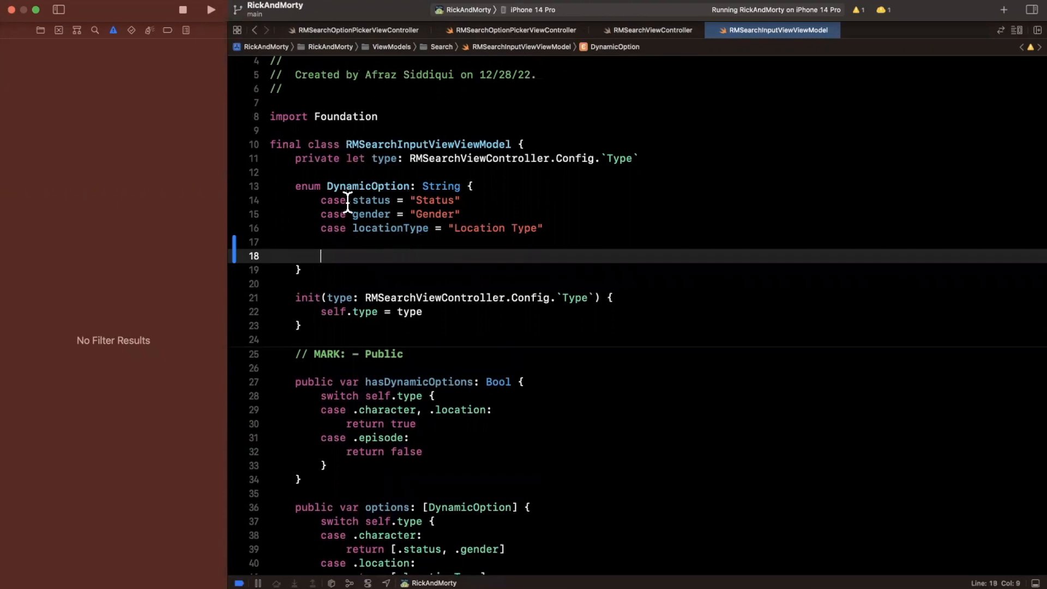
double_click(371, 214)
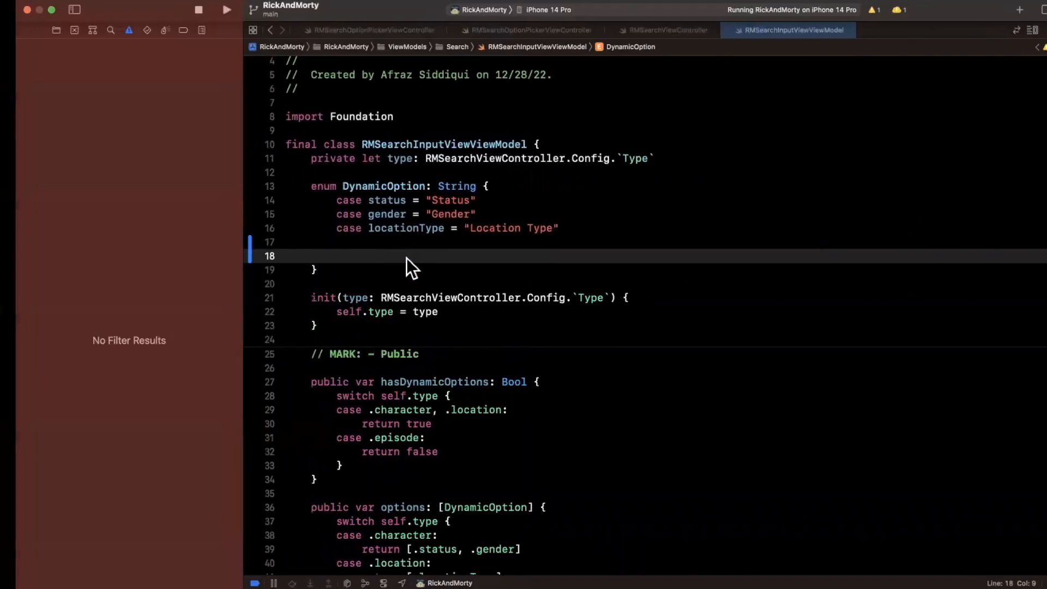
text(var)
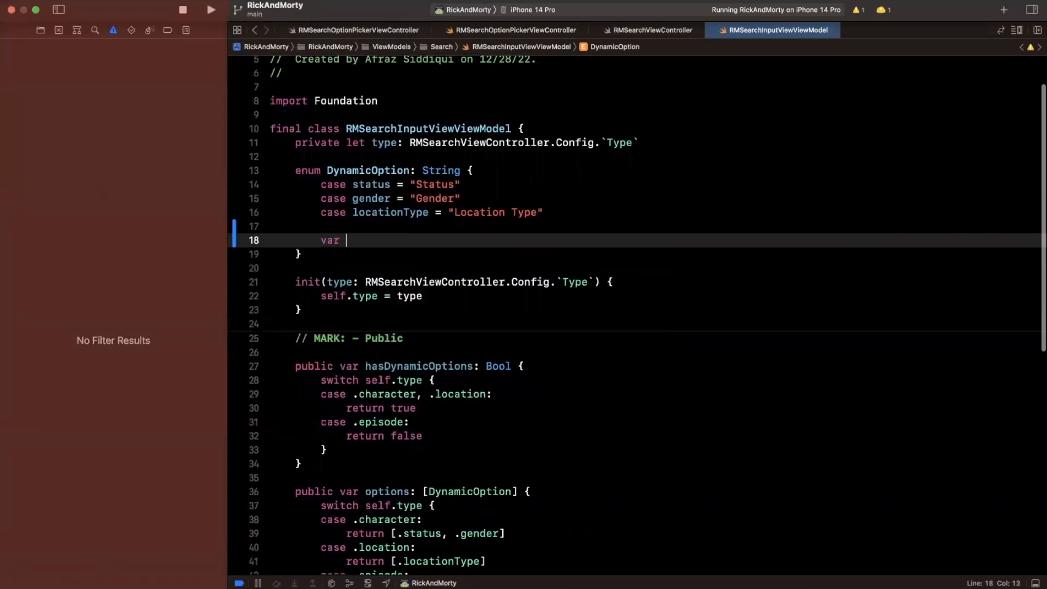
text(c)
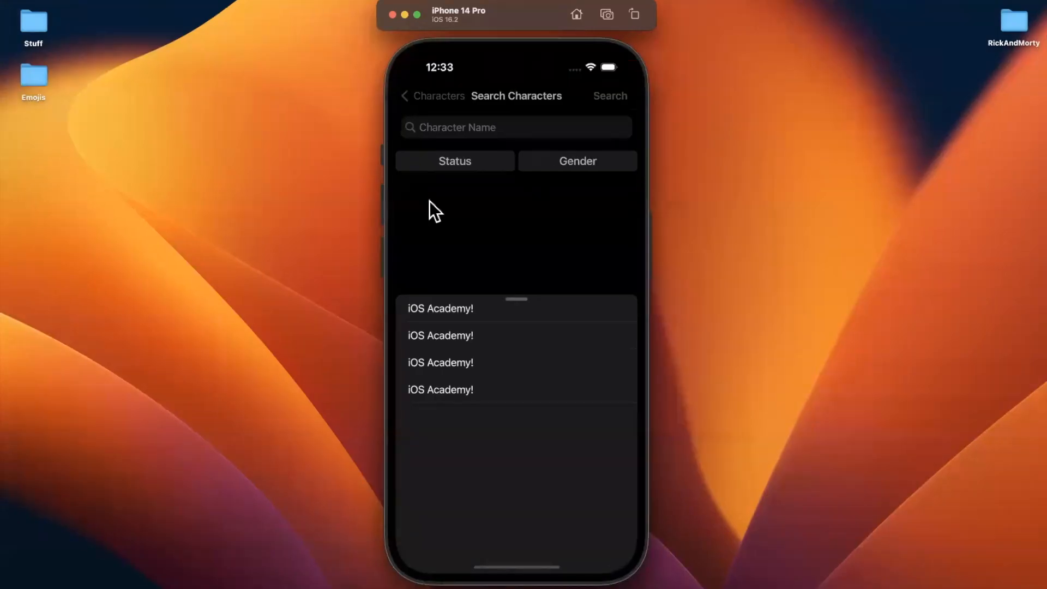
mouse_move(574, 183)
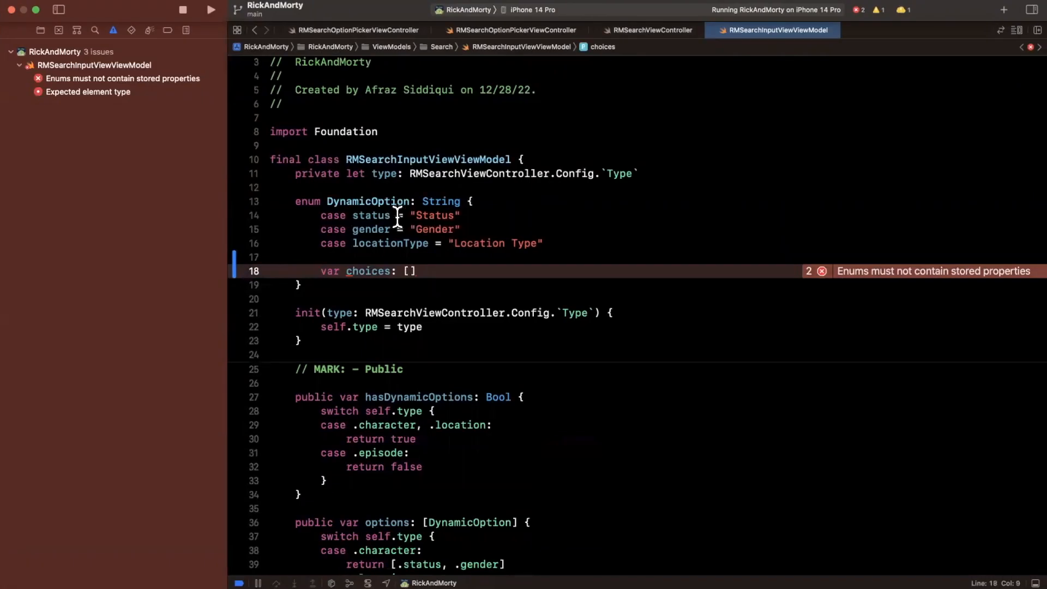
Make choices a [String] property switching over status, gender and locationType.
text(String)
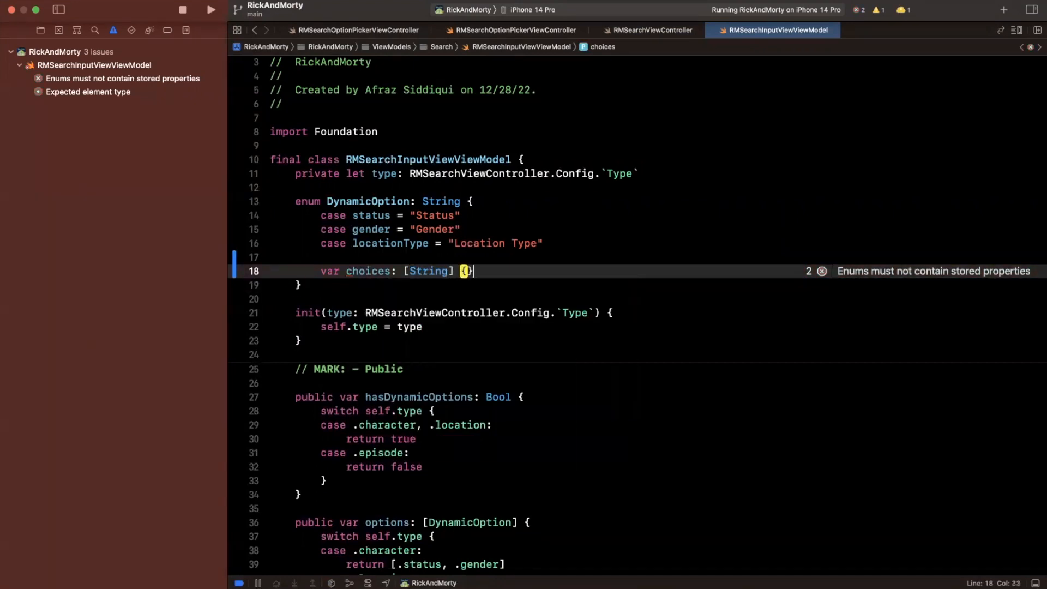
text(switch self {)
text(case .l:)
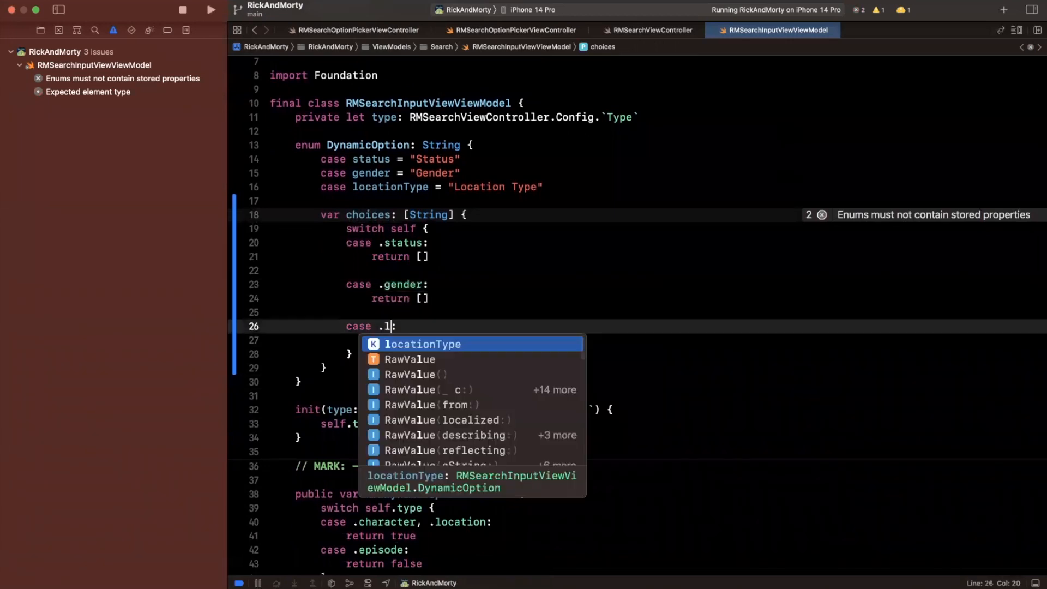
key(Tab)
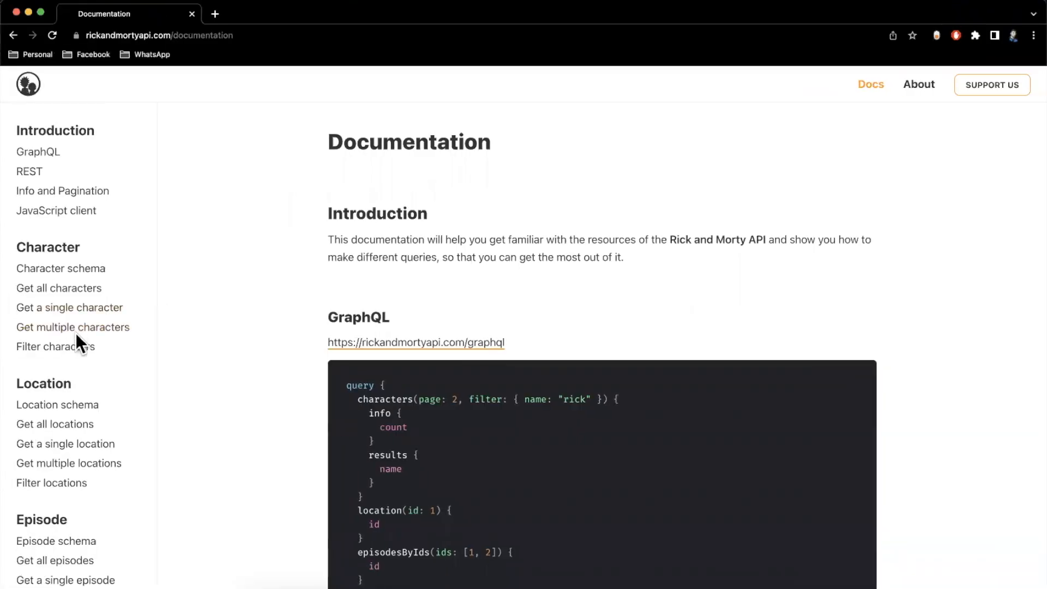
Show the API docs' Filter characters section with valid status and gender values.
click(55, 346)
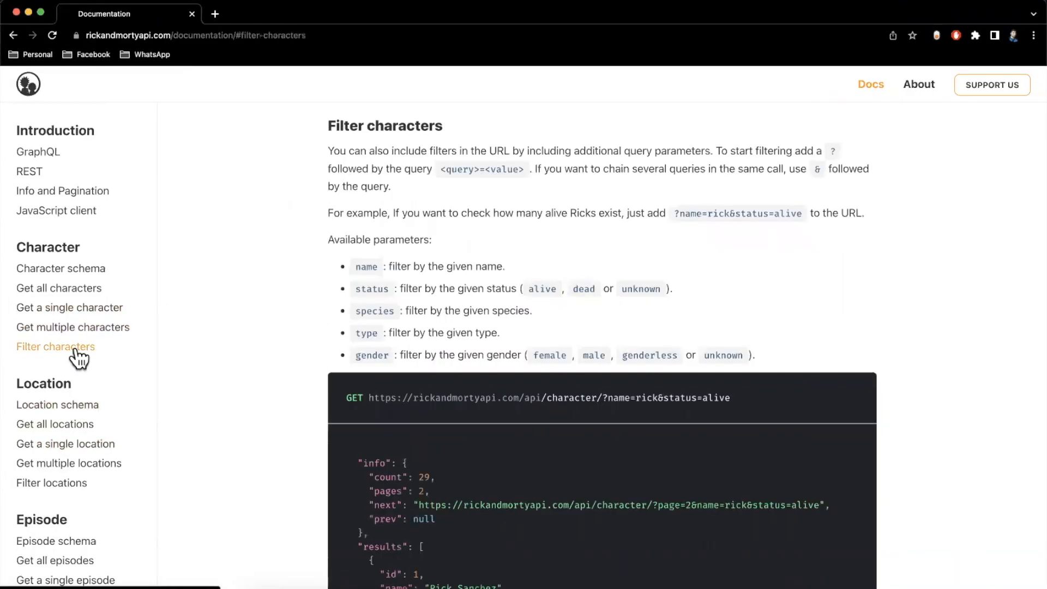
mouse_move(419, 288)
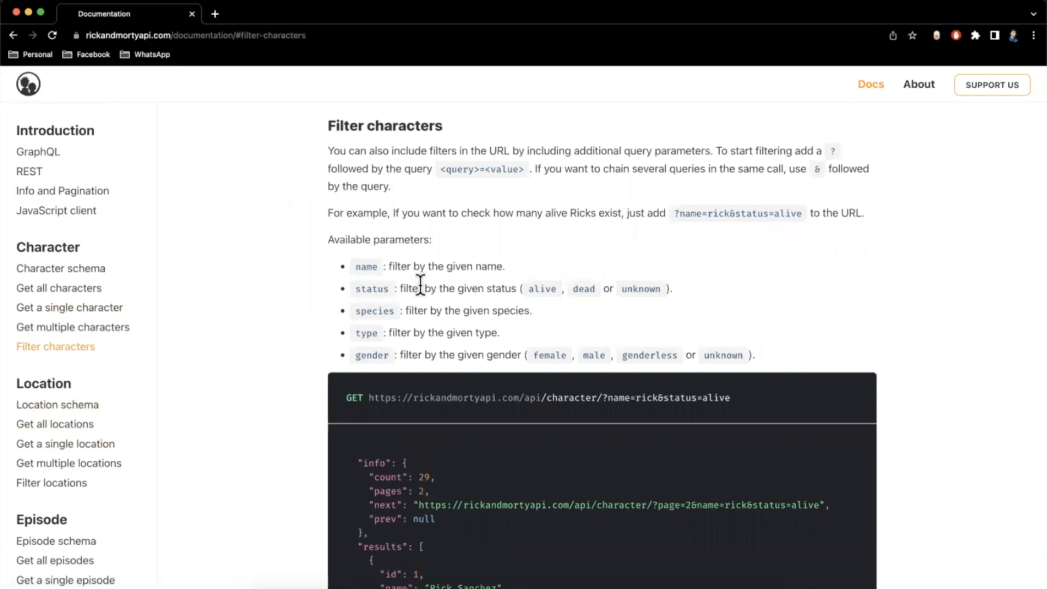
scroll(down, 3)
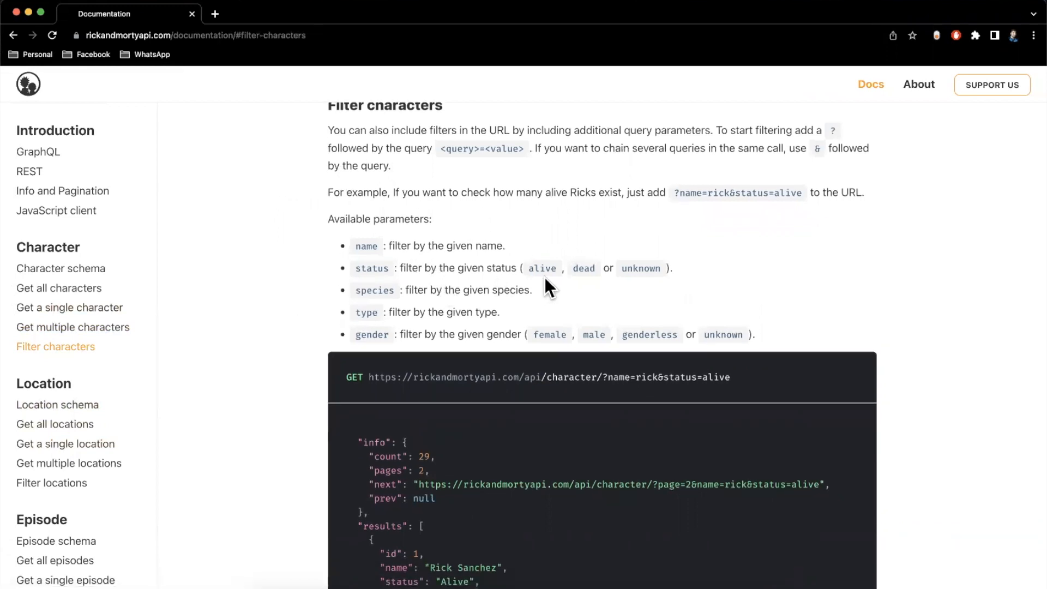
mouse_move(728, 284)
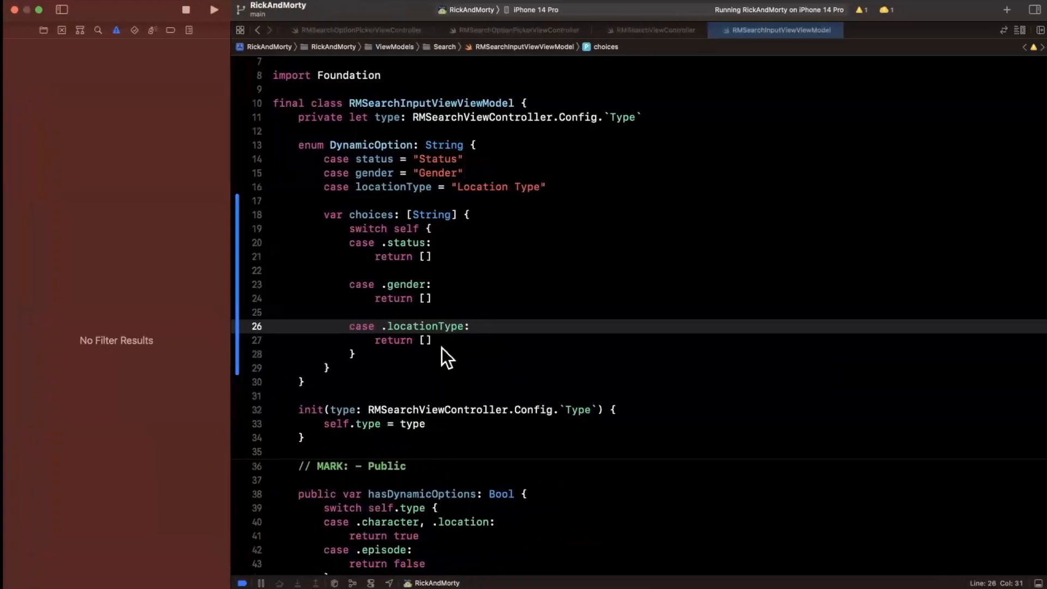
Make the status case return ["alive", "dead", "unknown"].
text("")
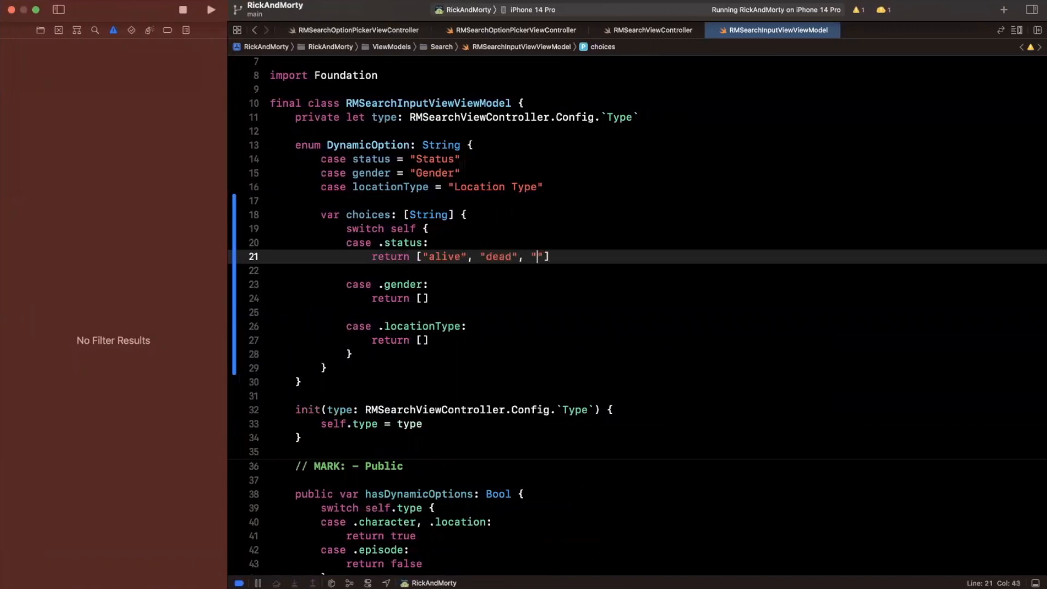
text(unk)
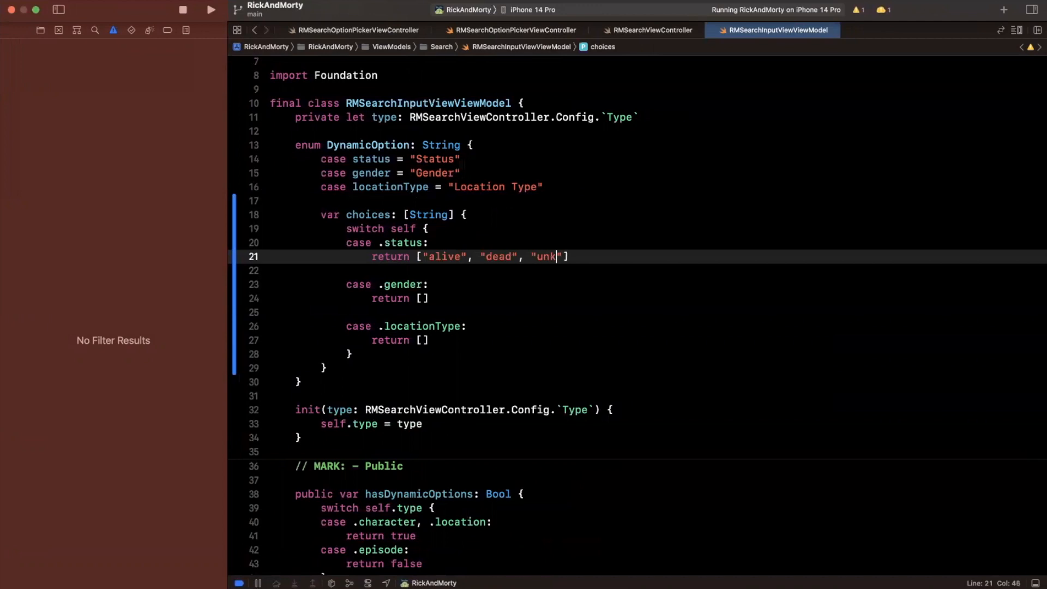
text(nown)
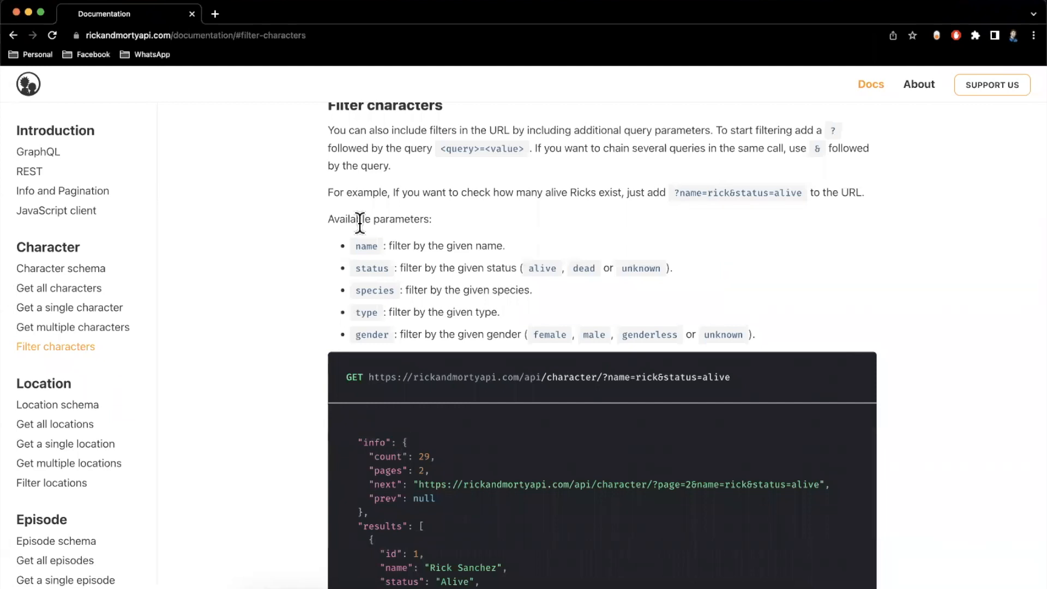
scroll(down, 3)
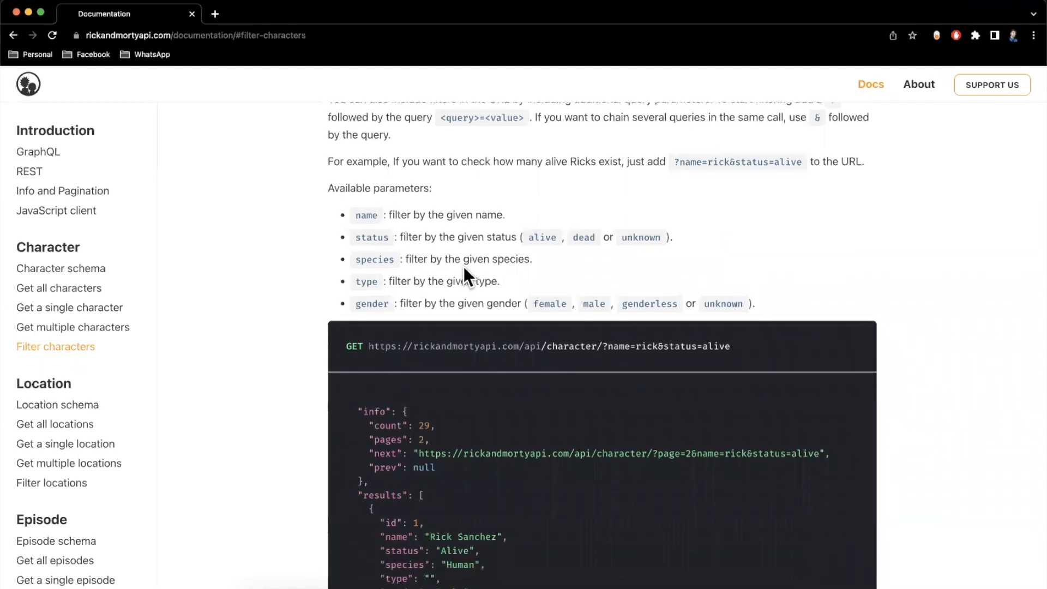
scroll(down, 3)
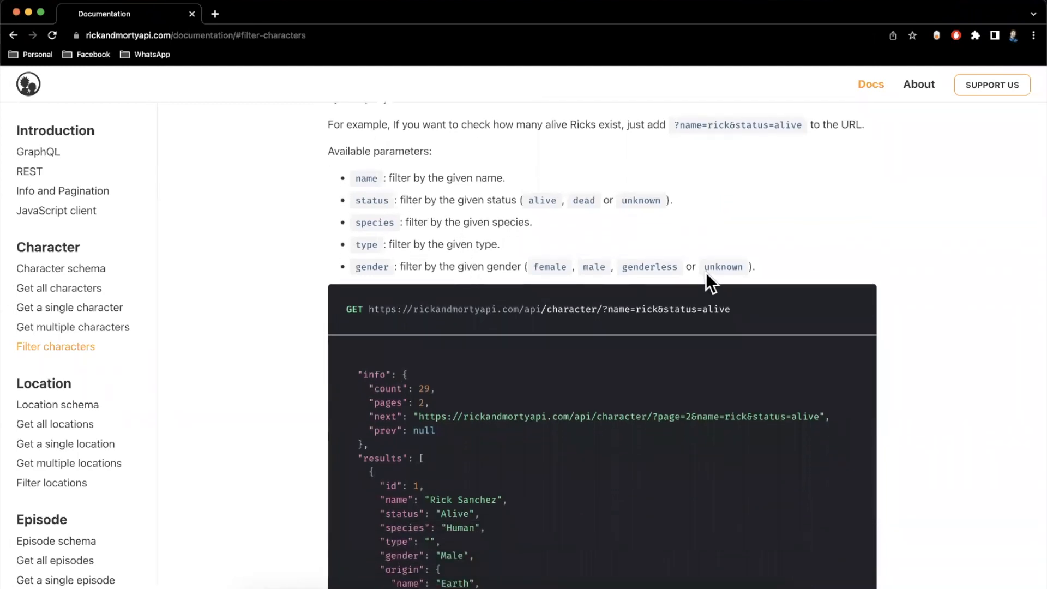
mouse_move(765, 291)
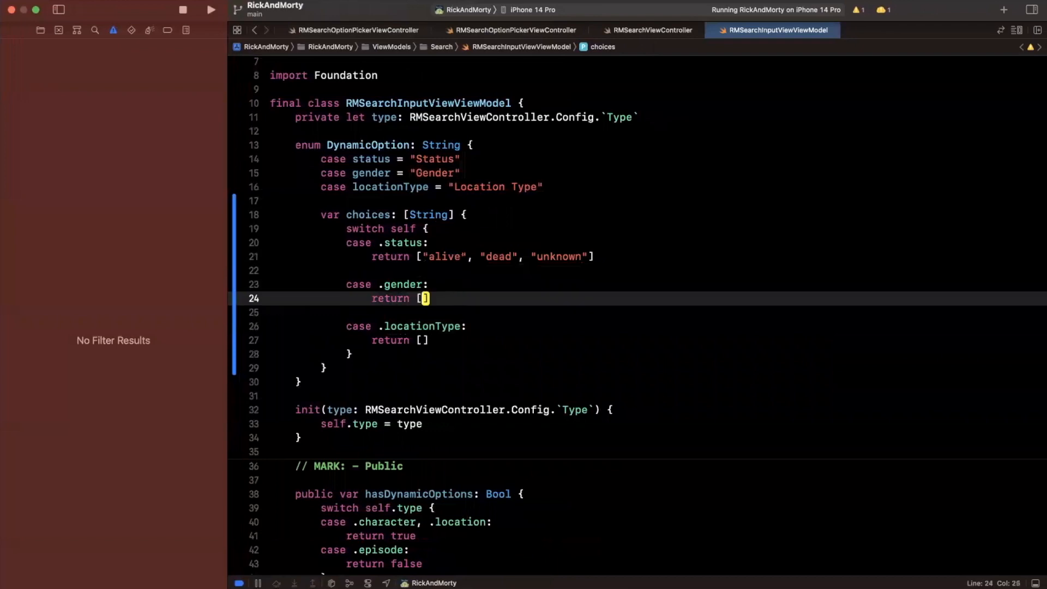
Fill the .gender case's return array with "male", "female", "genderless" and "unknown".
text("male",)
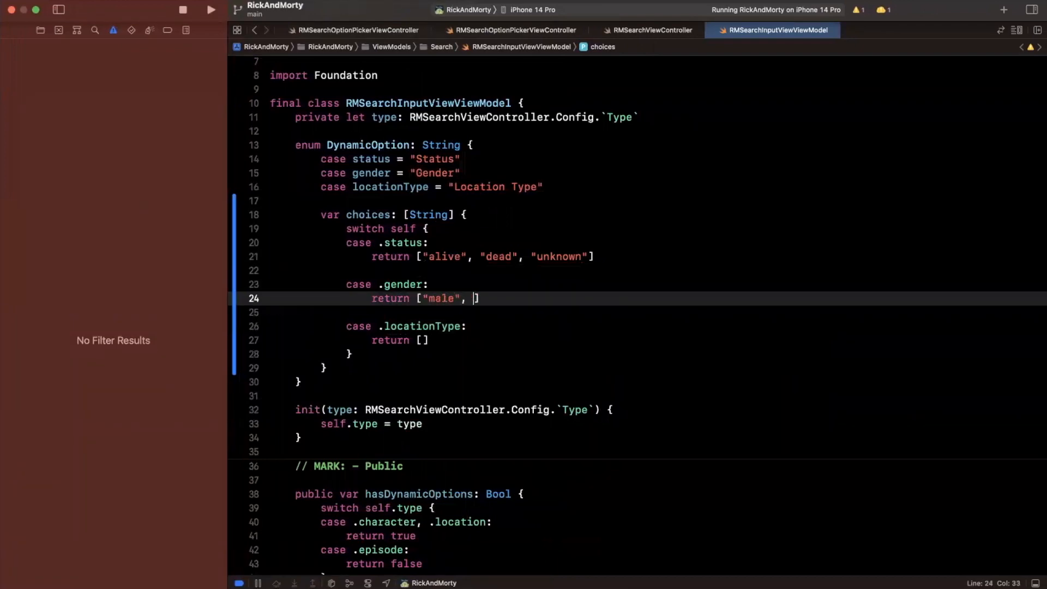
text("female", "genderless)
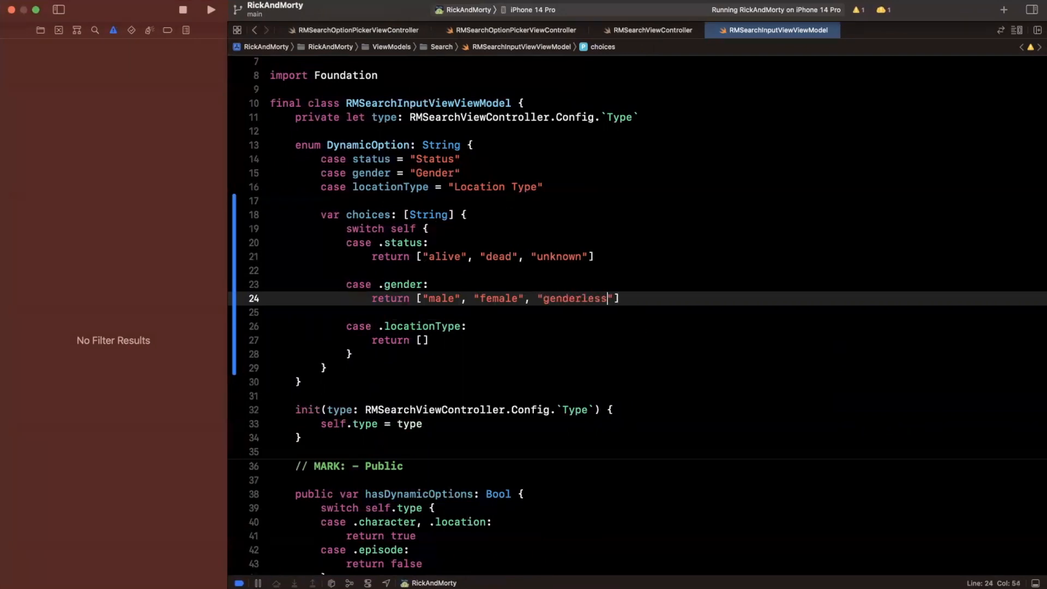
text(, "un")
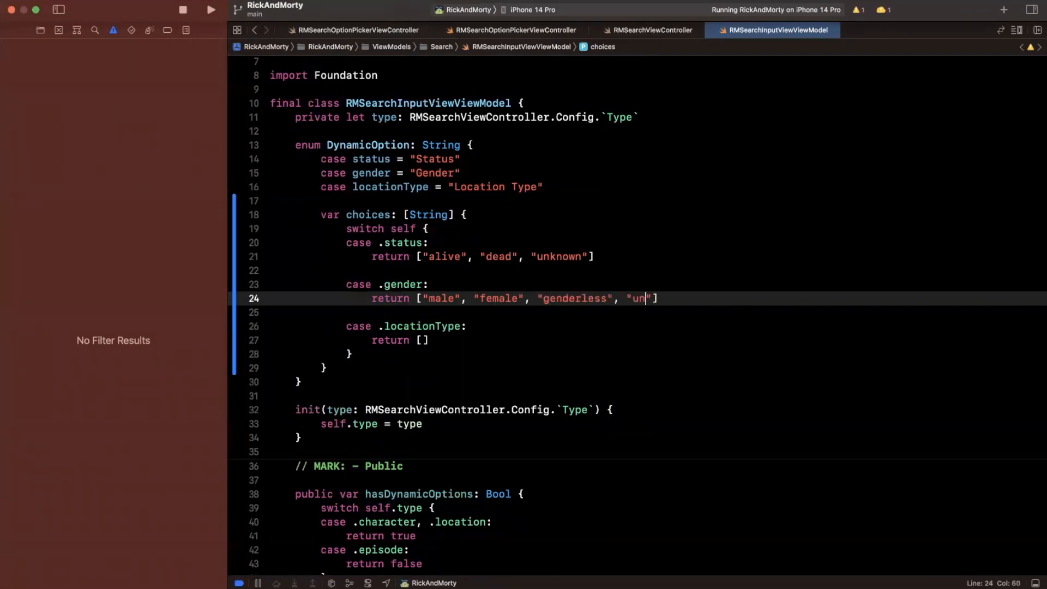
text(known)
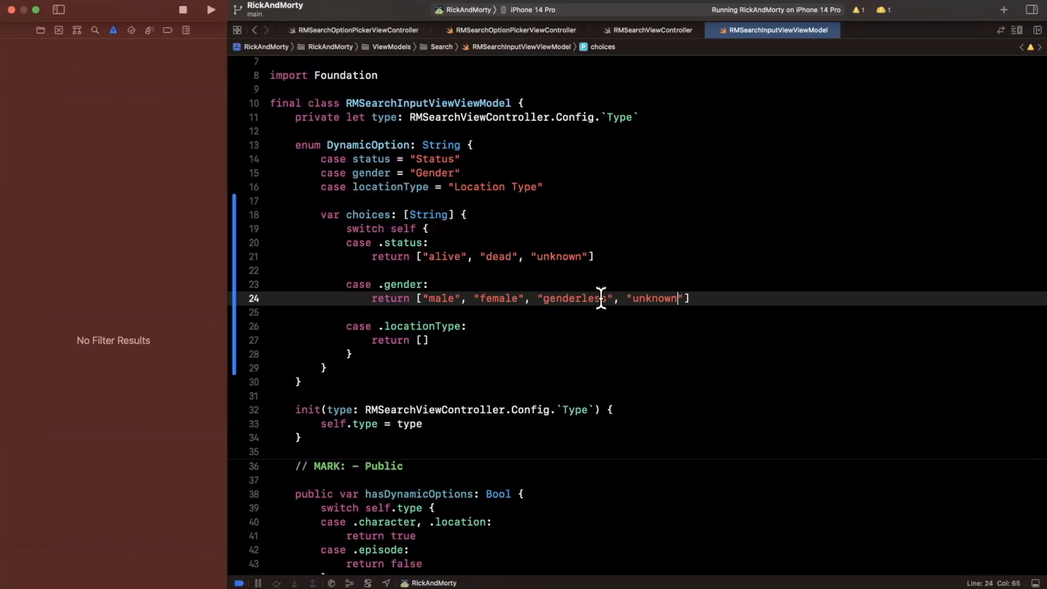
double_click(654, 298)
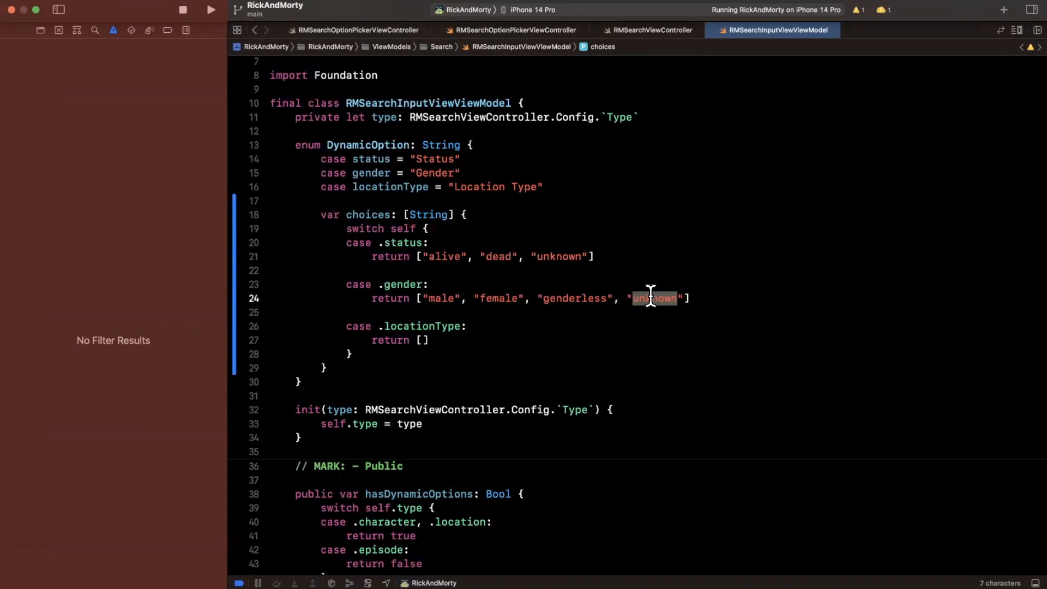
click(650, 299)
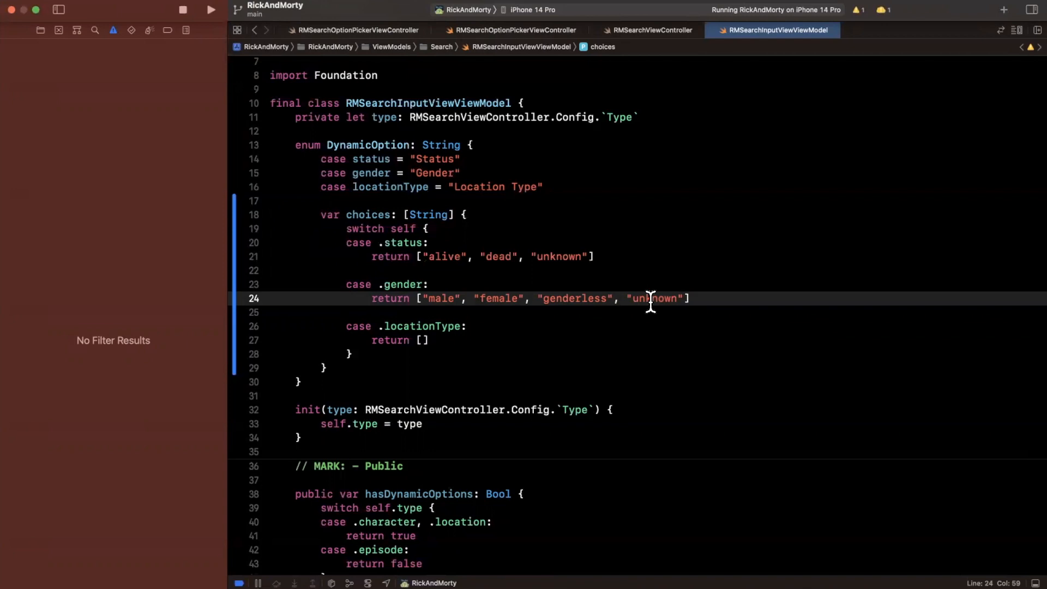
mouse_move(619, 274)
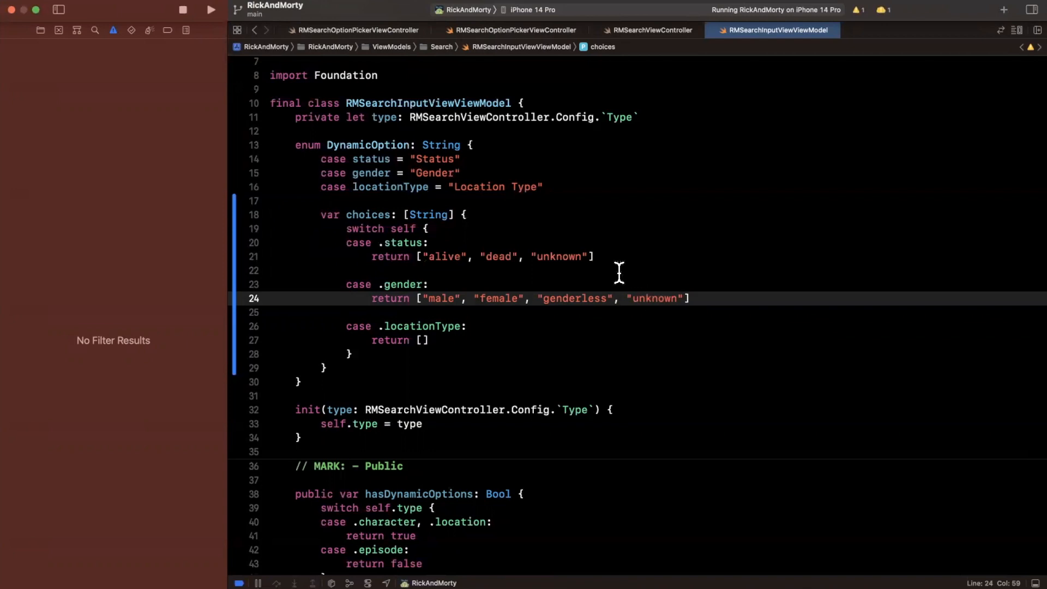
click(421, 340)
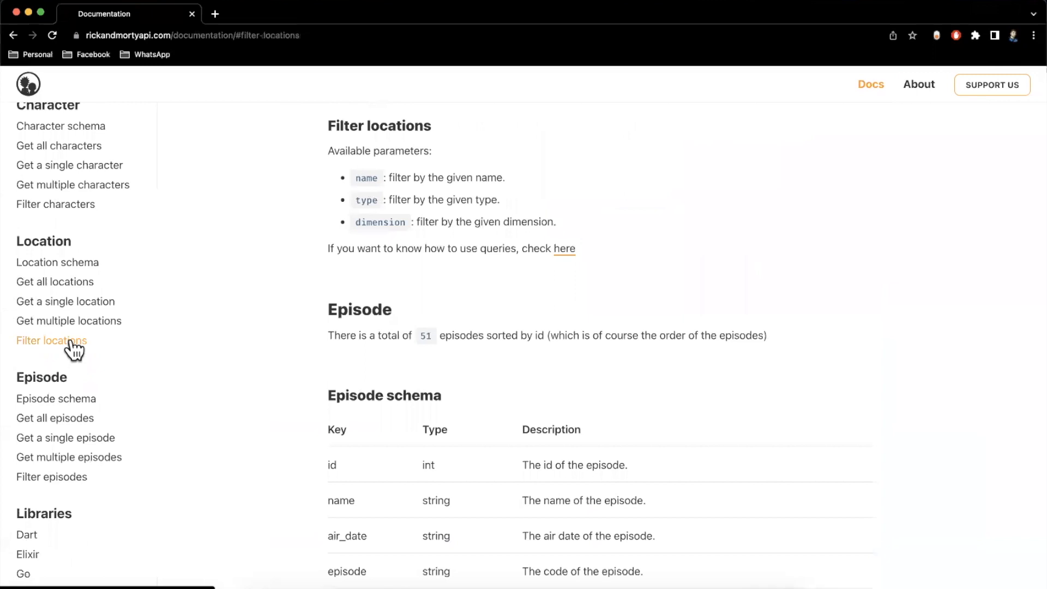
Jump to the API docs' Get all locations example and scroll through its sample JSON.
scroll(down, 3)
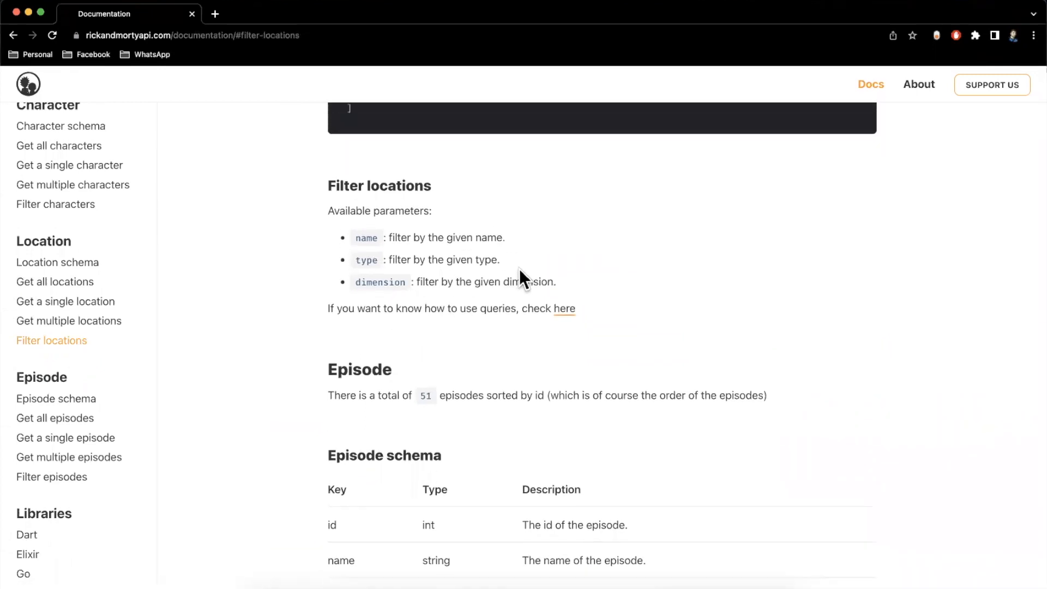
scroll(down, 3)
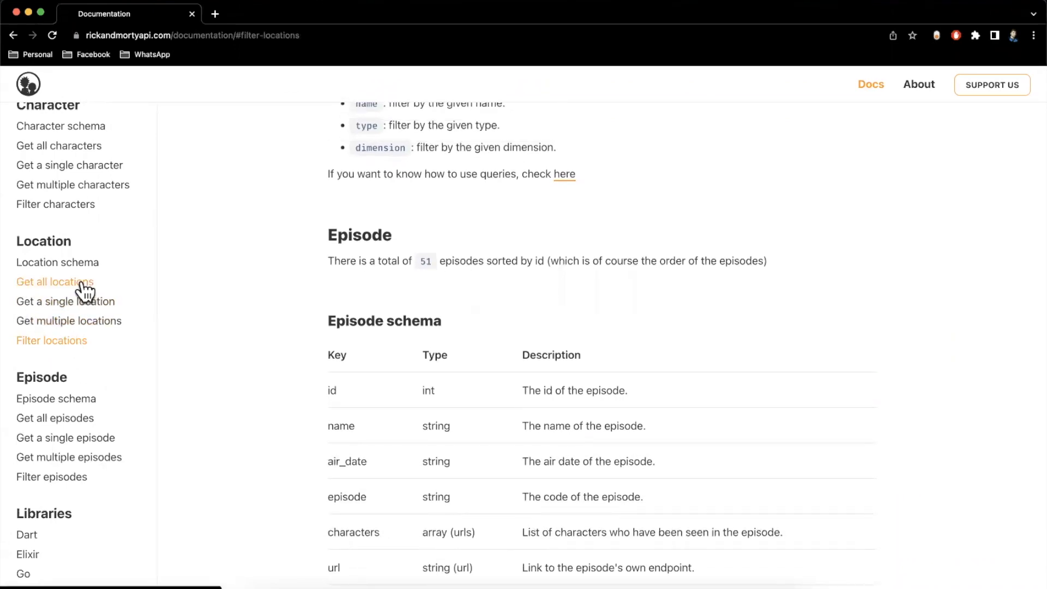
click(55, 282)
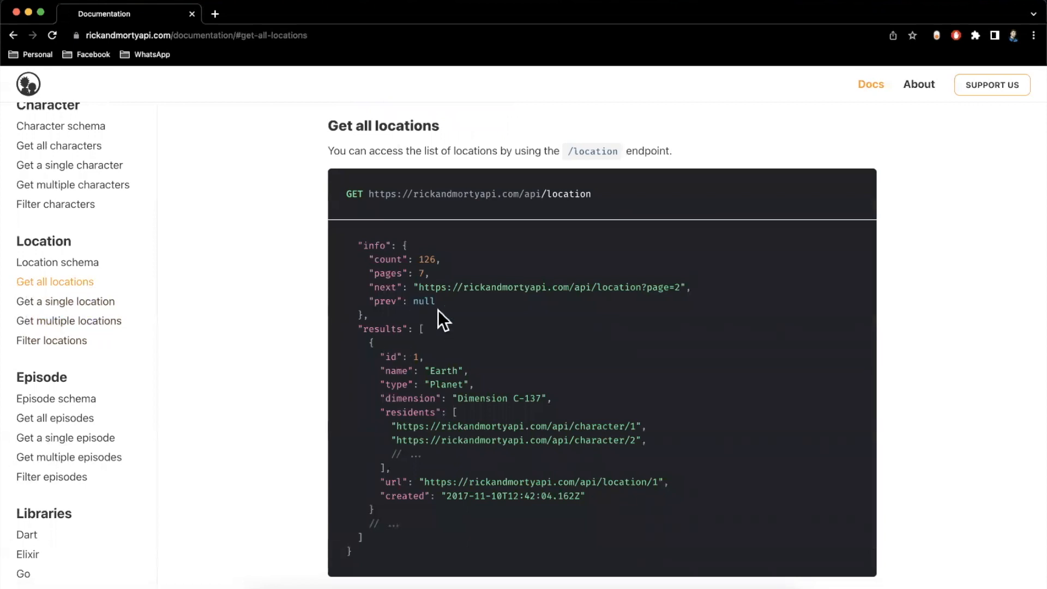
scroll(down, 3)
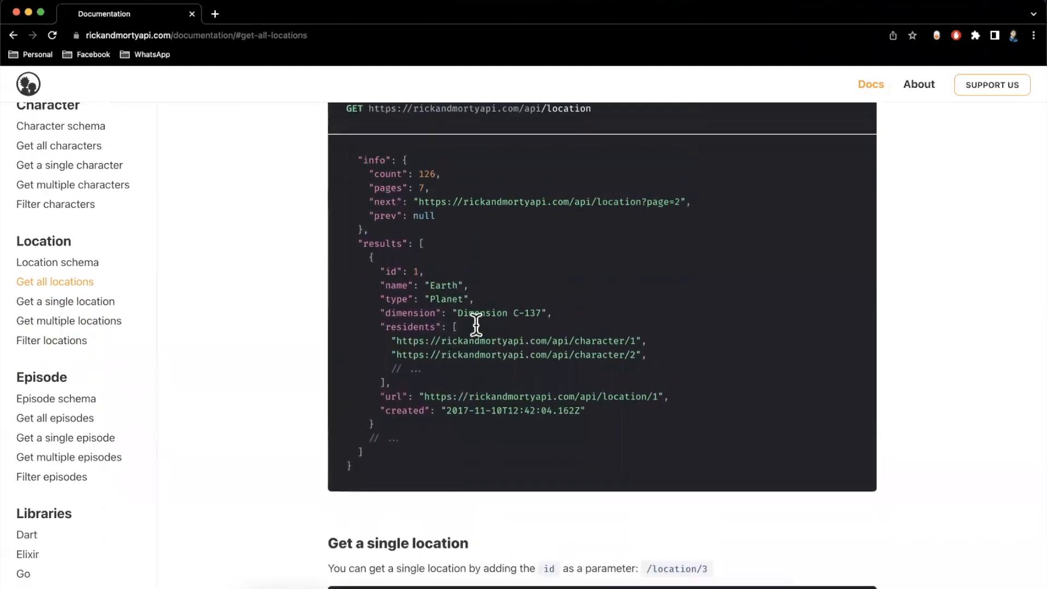
scroll(down, 3)
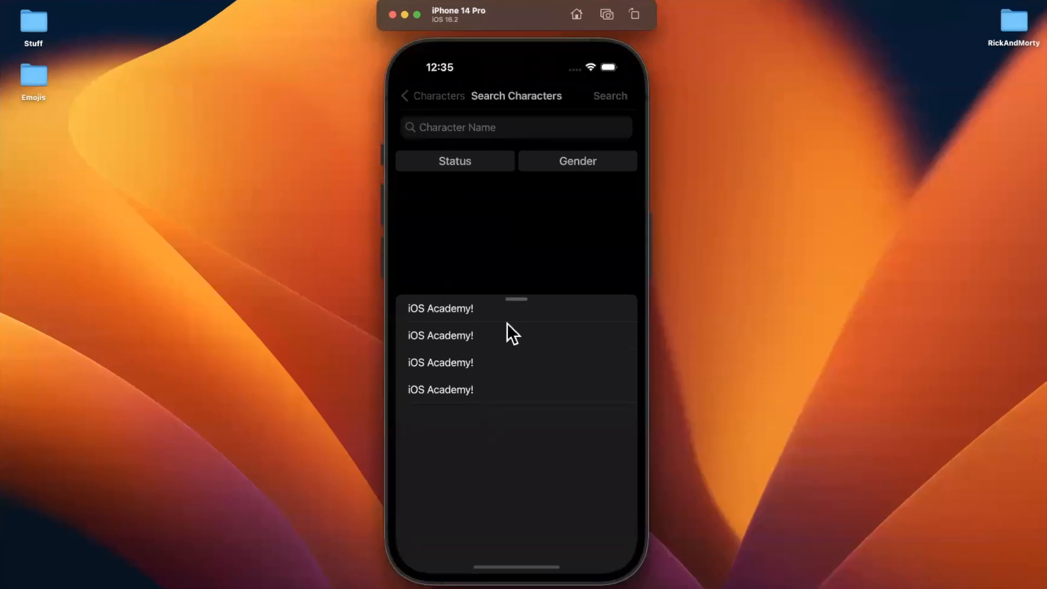
Close the search screen, switch to the Locations tab and scroll the location types.
click(431, 96)
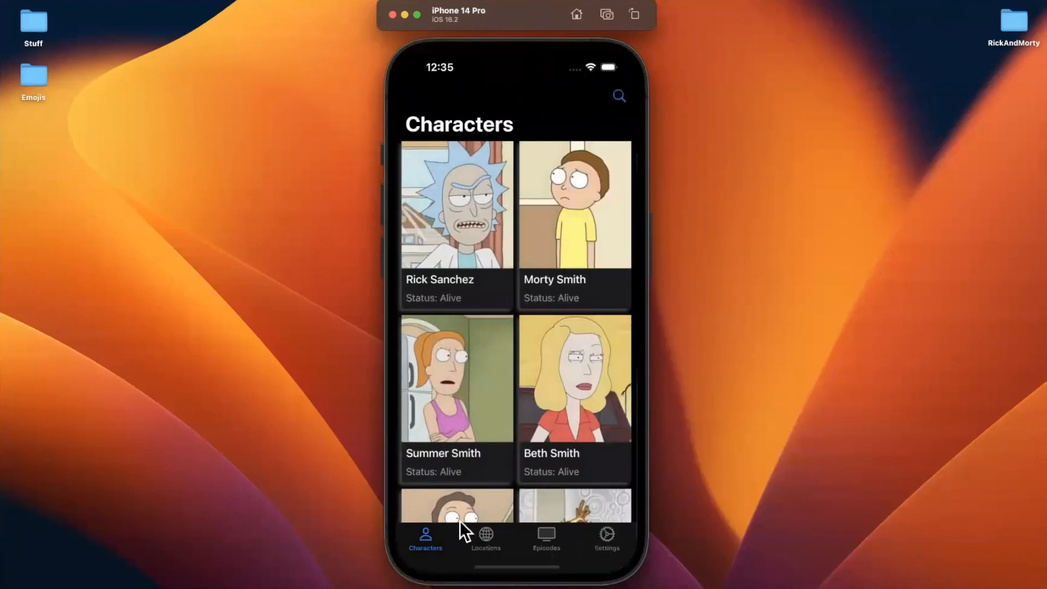
click(486, 538)
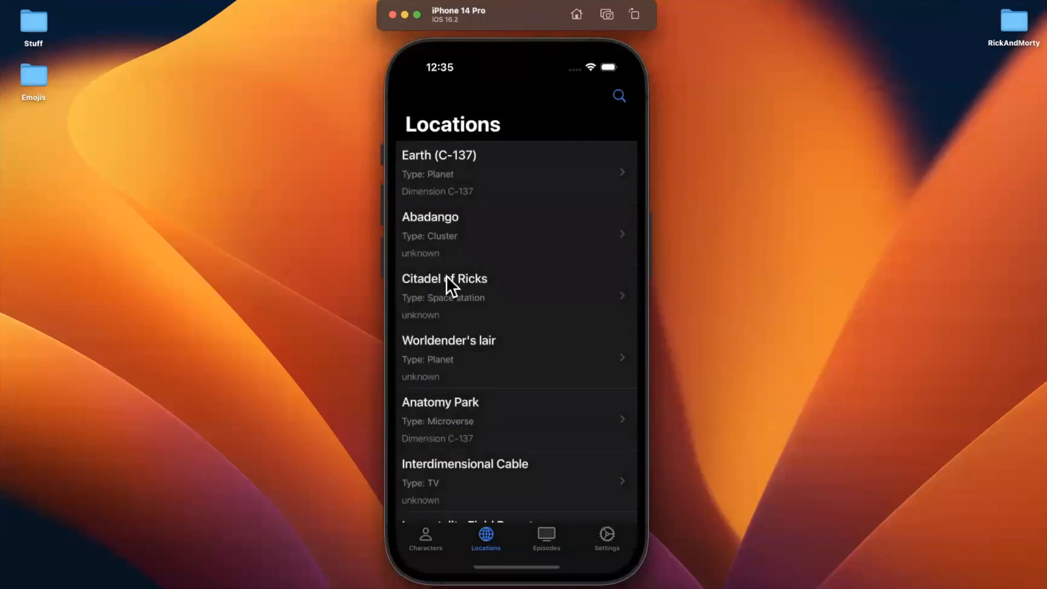
mouse_move(464, 343)
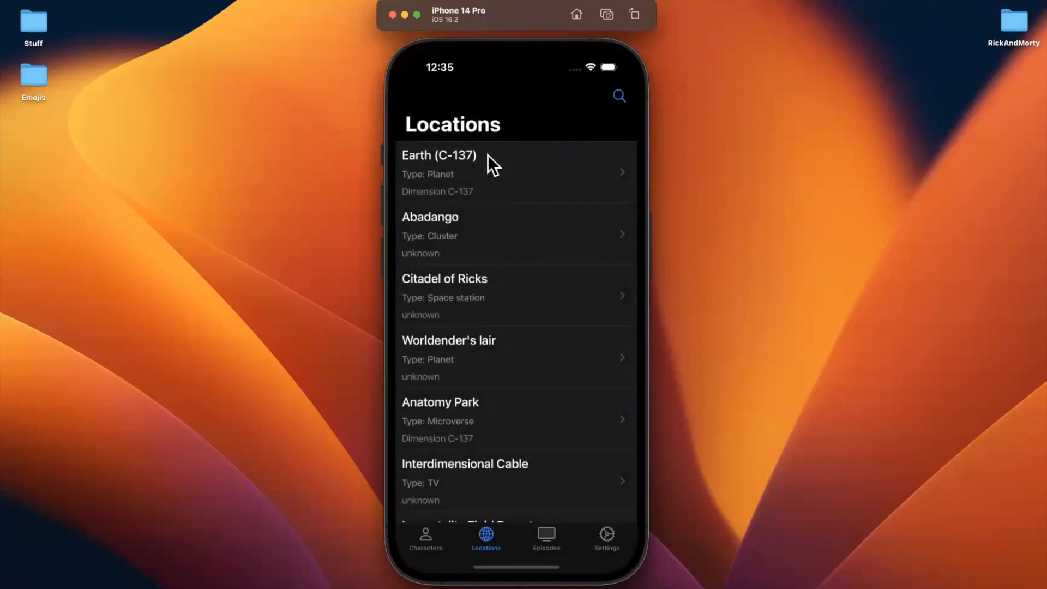
mouse_move(460, 447)
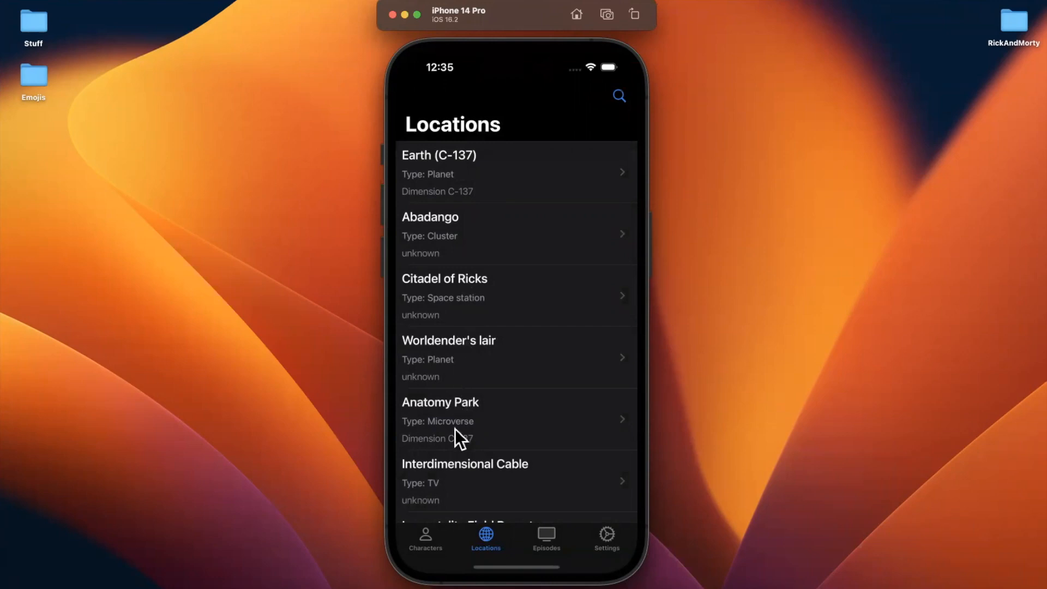
scroll(down, 3)
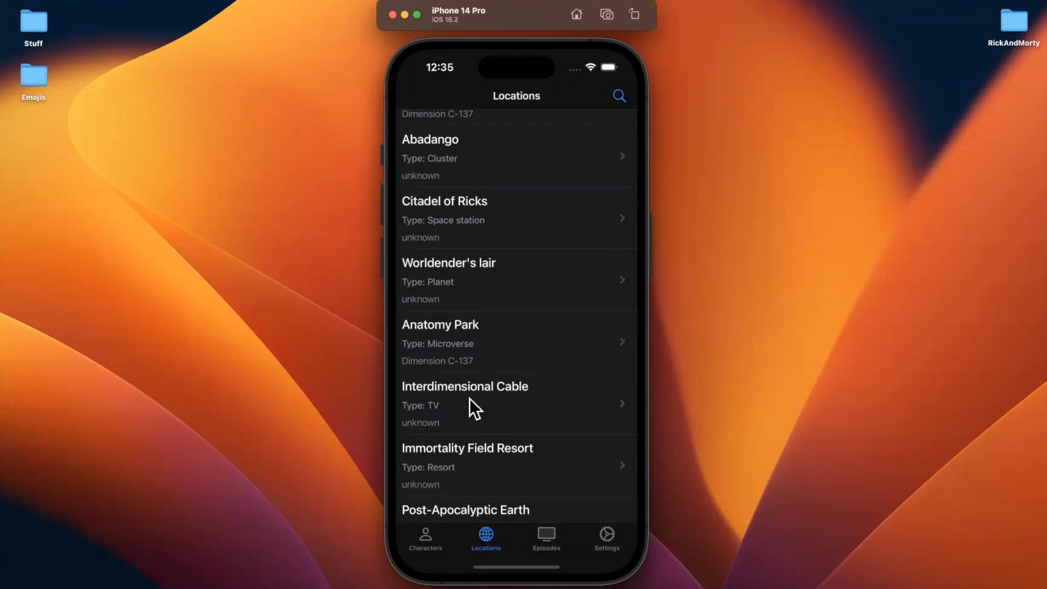
mouse_move(492, 280)
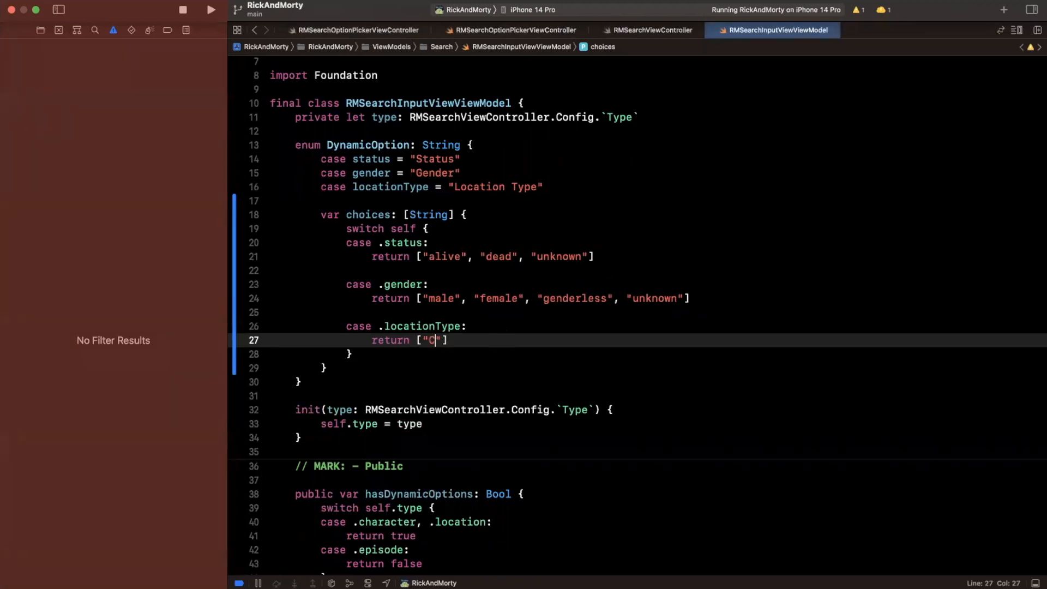
Return ["cluster", "planet", "microverse"] for the .locationType case.
text(luster", "p)
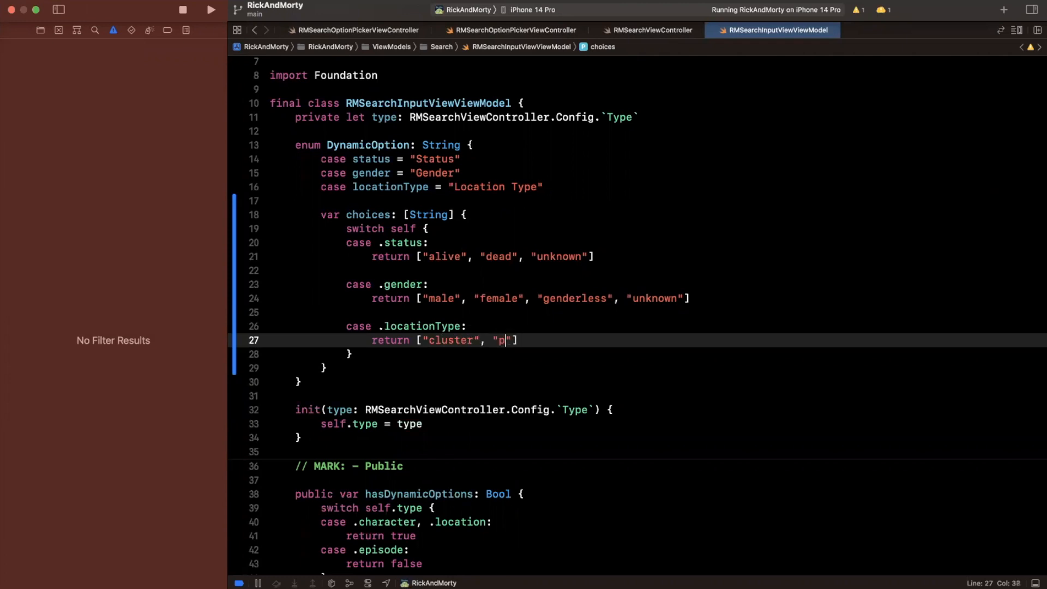
text(lanet",m)
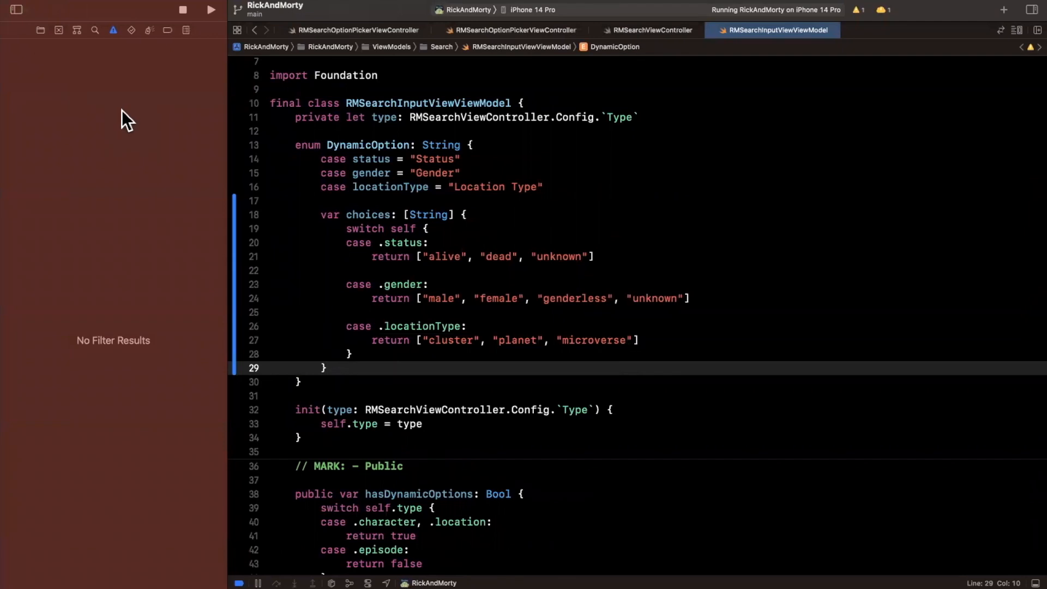
mouse_move(78, 109)
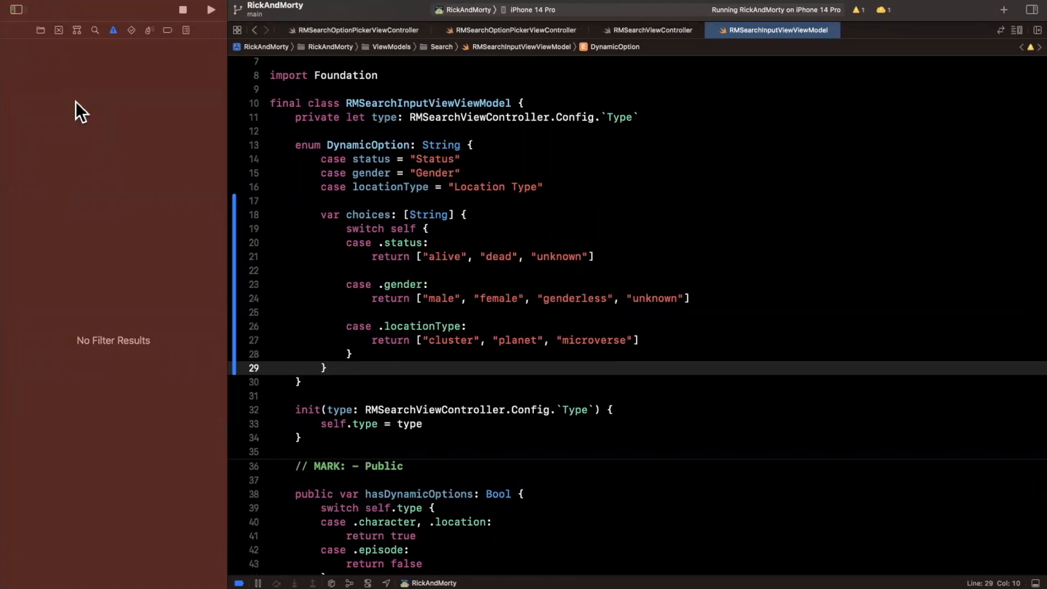
Open RMSearchOptionPickerViewController and return option.choices.count as the row count.
click(56, 30)
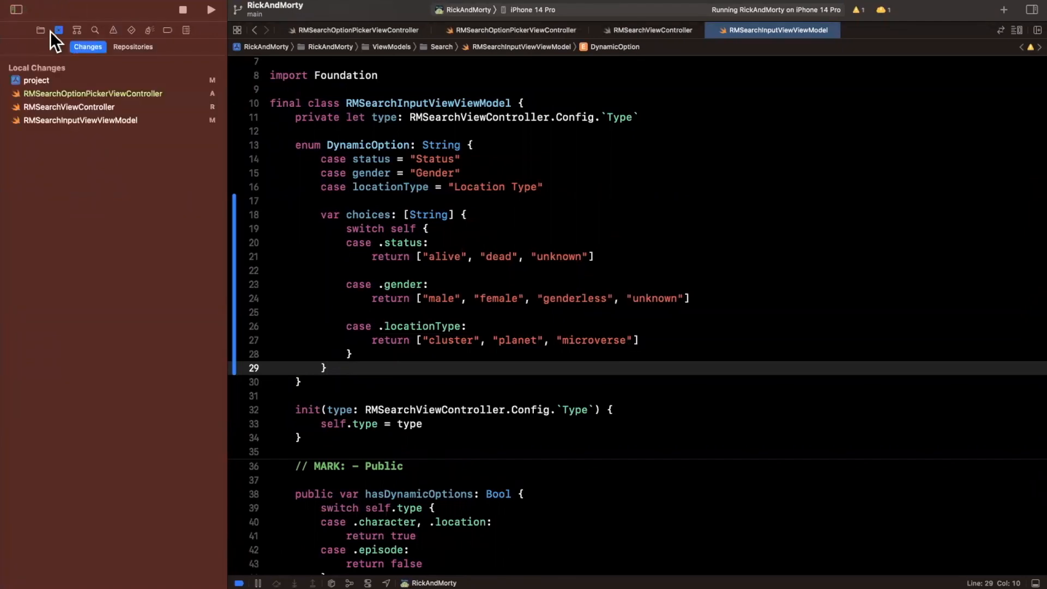
click(38, 30)
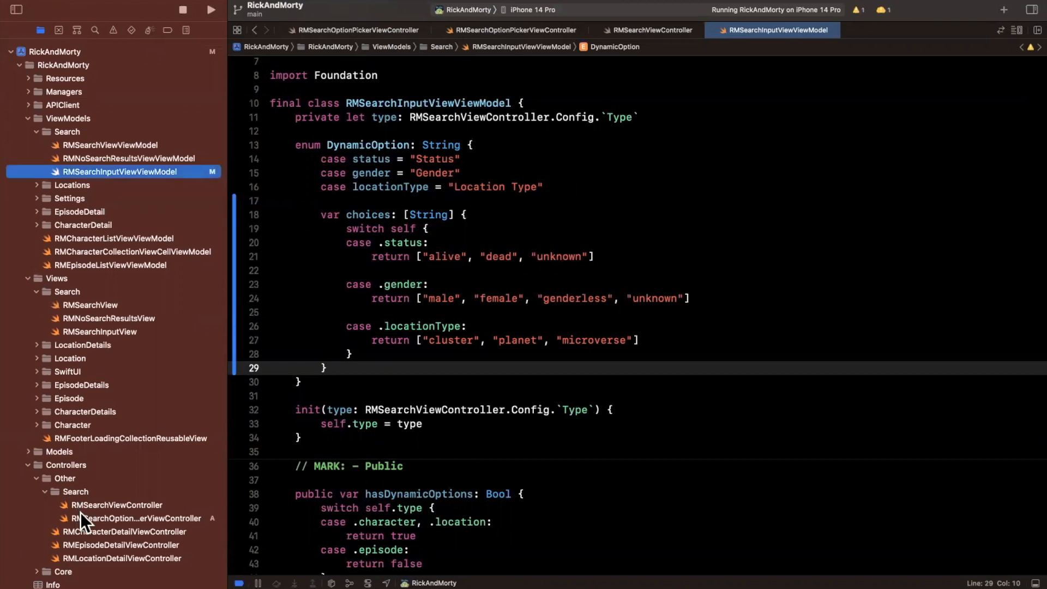
click(126, 518)
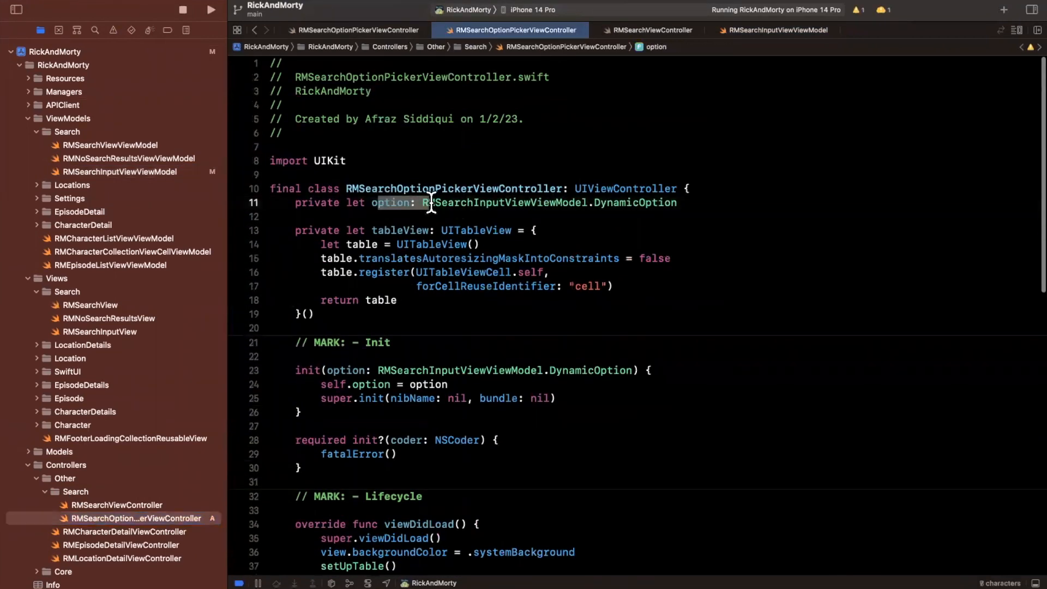
scroll(down, 3)
text(return option)
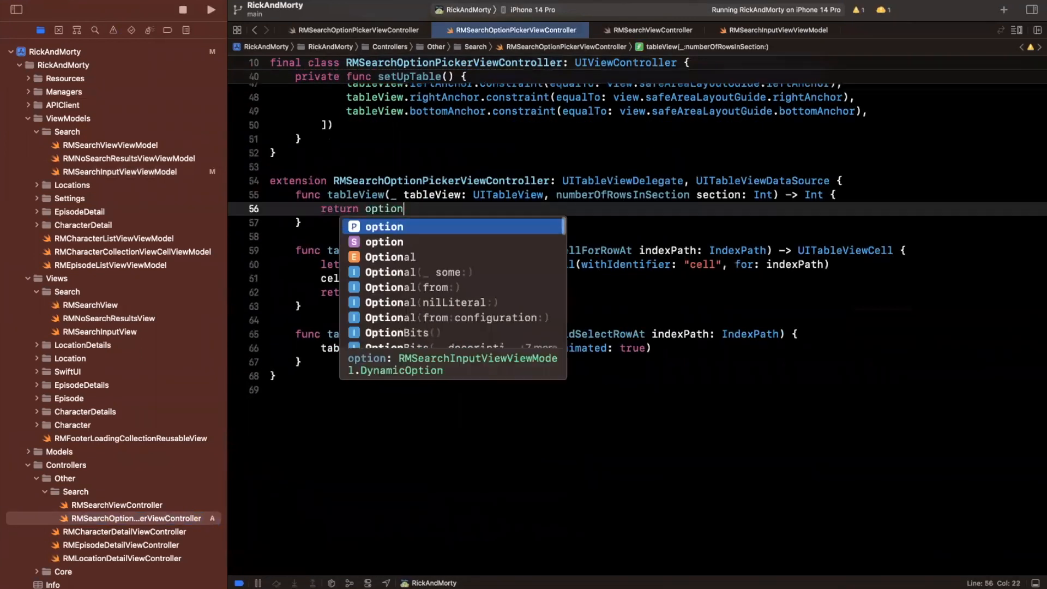
text(s.ch)
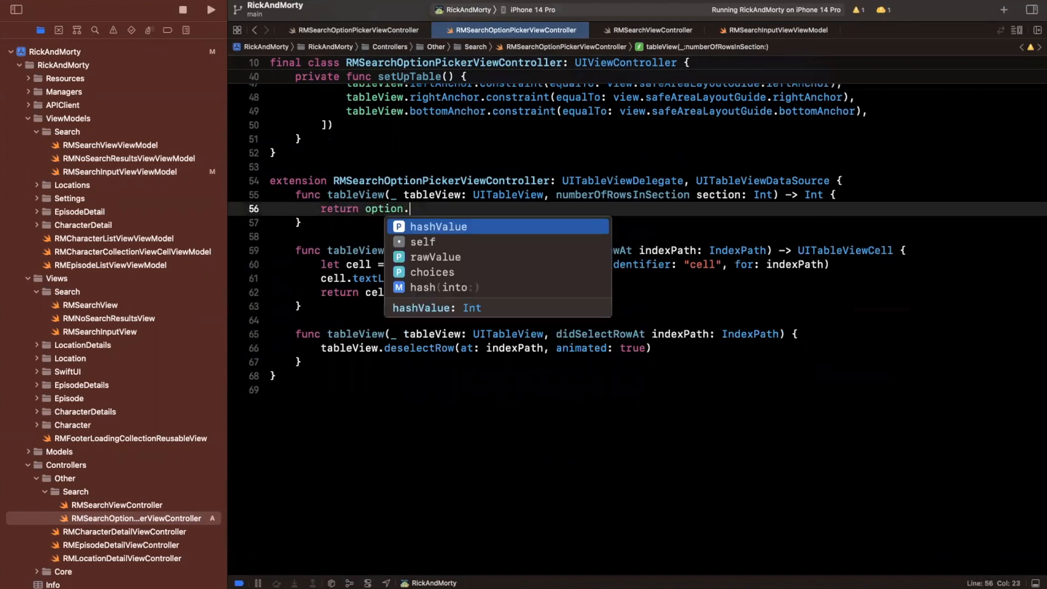
text(choices.count)
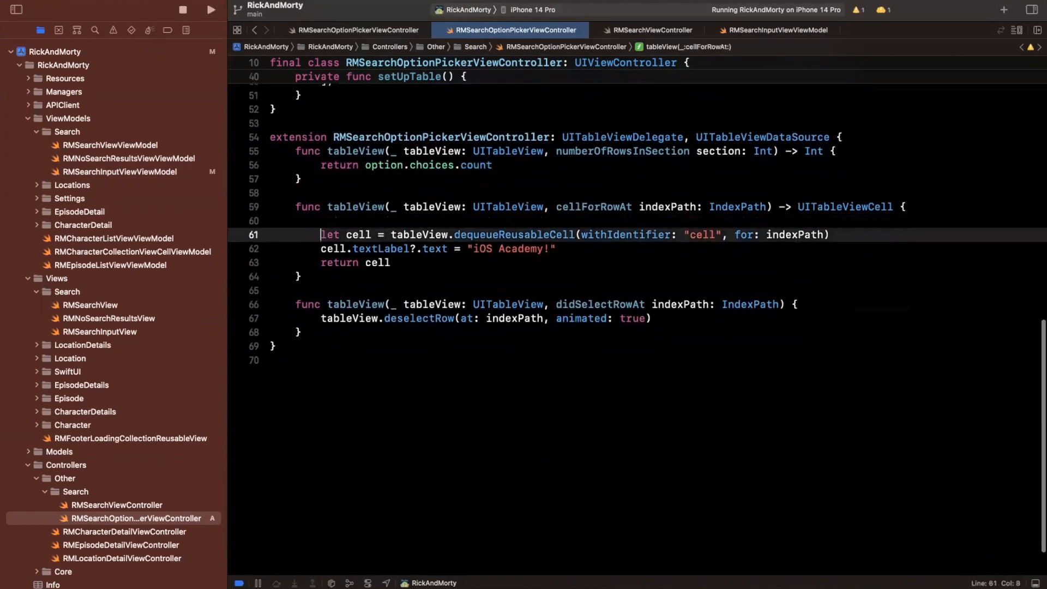
Set each cell's text to the row's choice, uppercased.
text(let choice = option.choices.count)
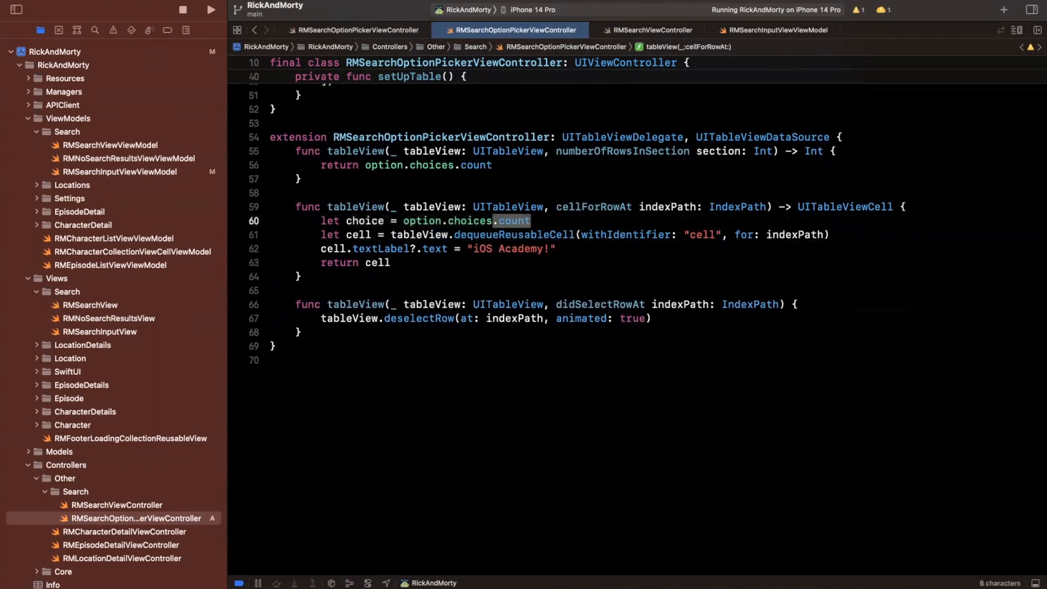
text([indexPath])
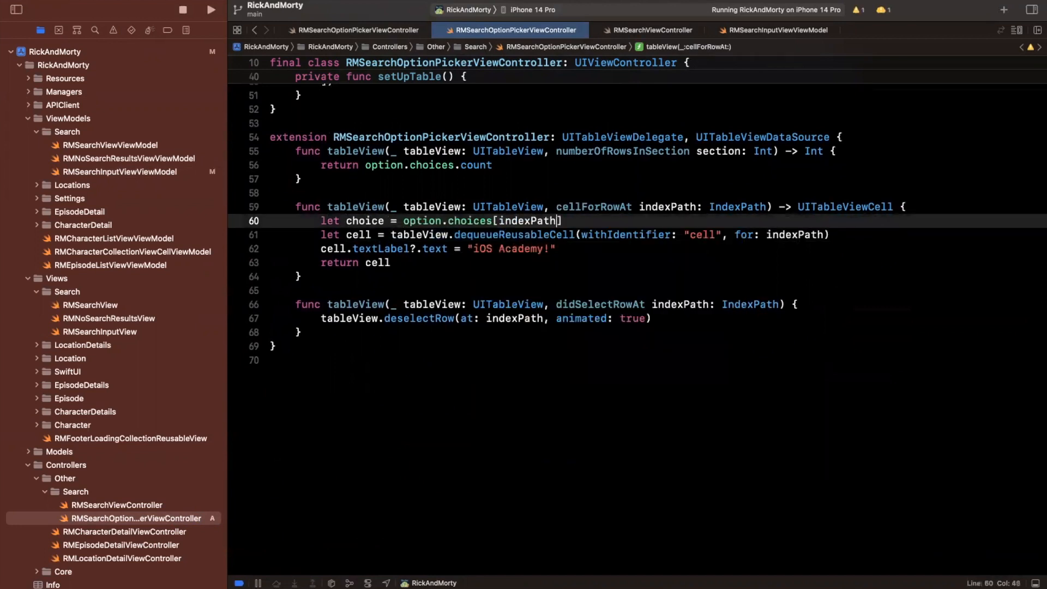
text(.row)
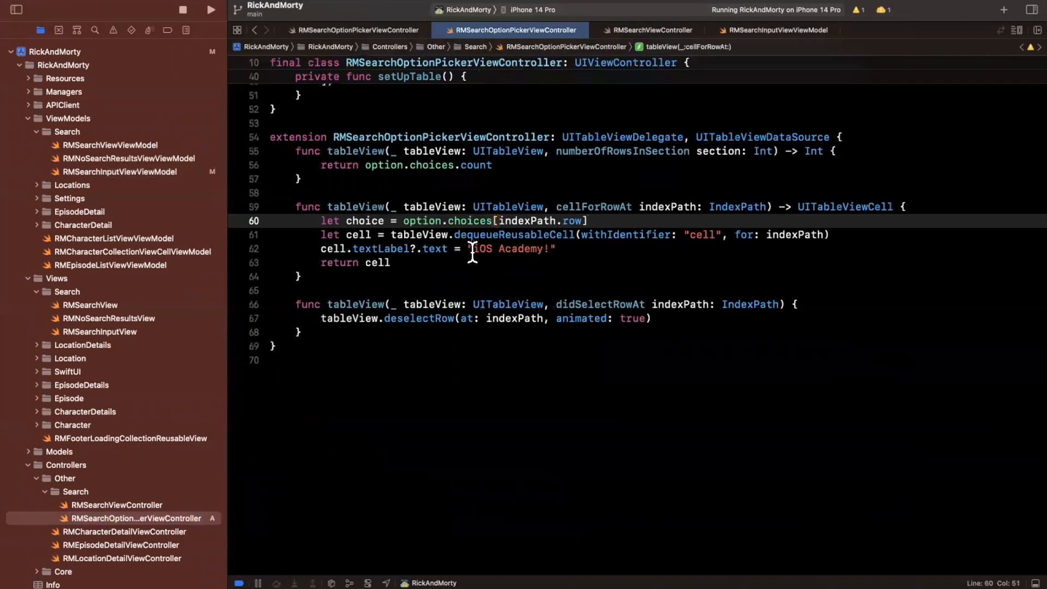
text(choice.uppercased()
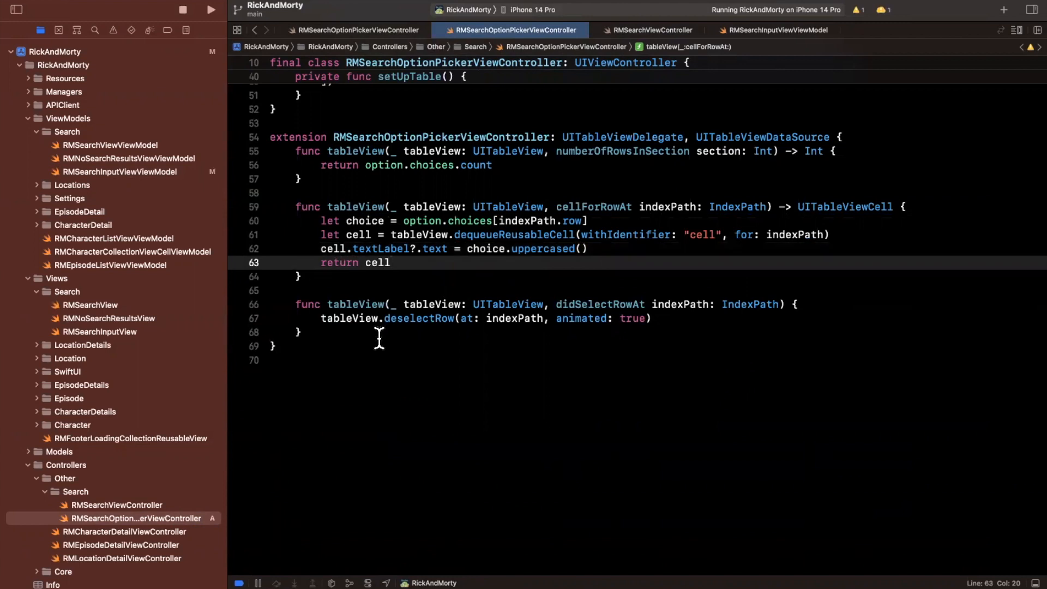
Add an 'Inform caller of choice' comment and rebuild the app.
text(// Inform de)
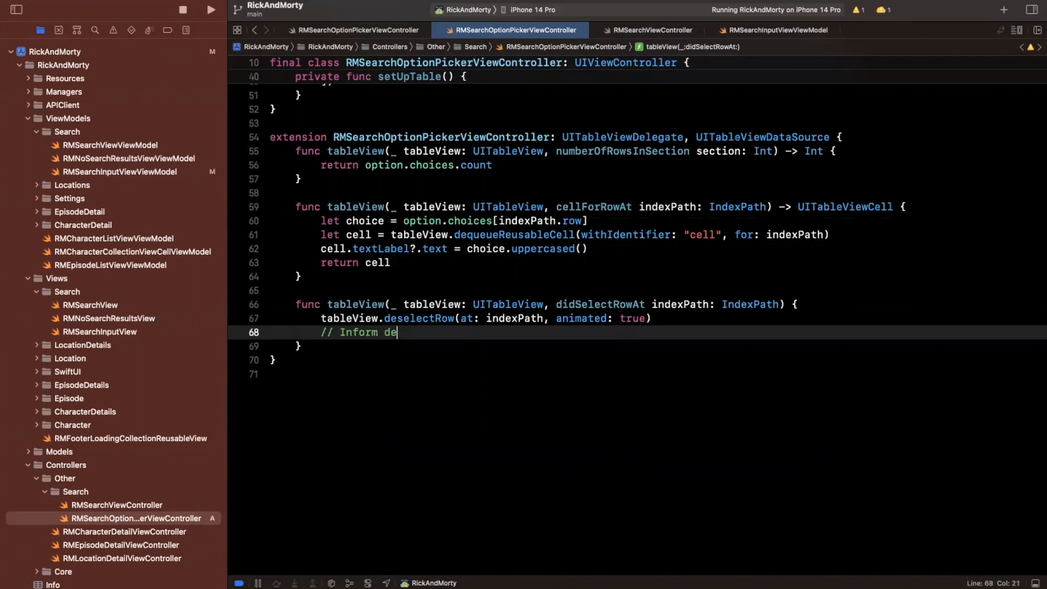
text(caller of choice)
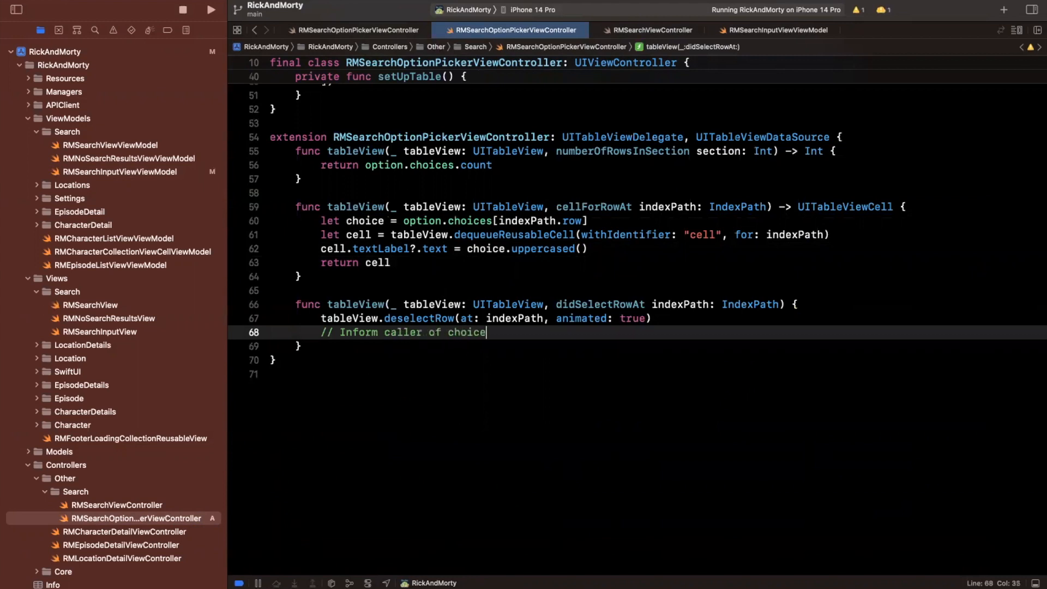
click(211, 10)
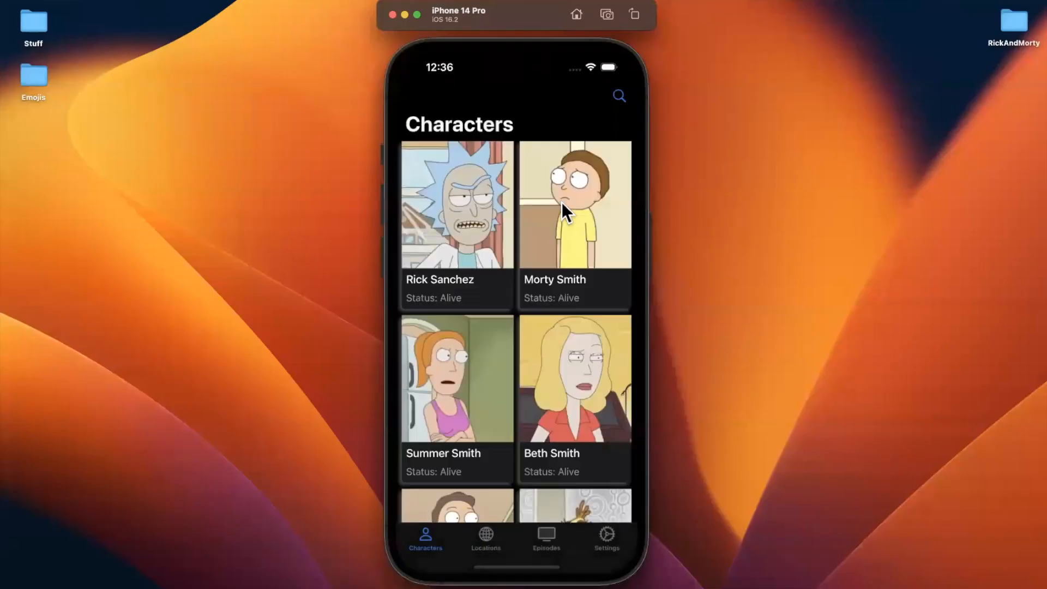
Open Search Characters and show the Status sheet listing ALIVE, DEAD and UNKNOWN.
click(619, 96)
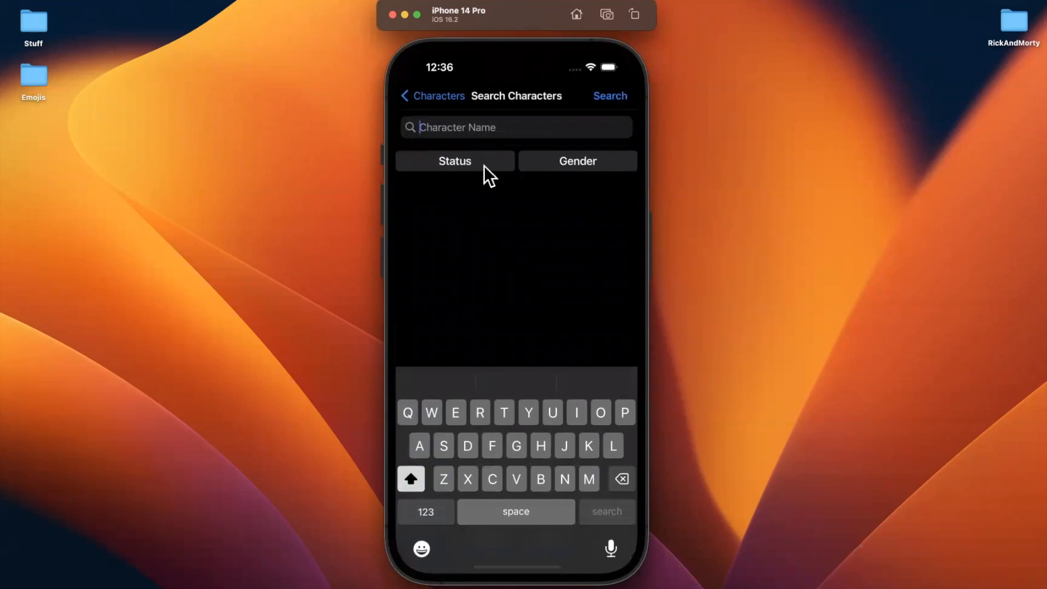
click(455, 161)
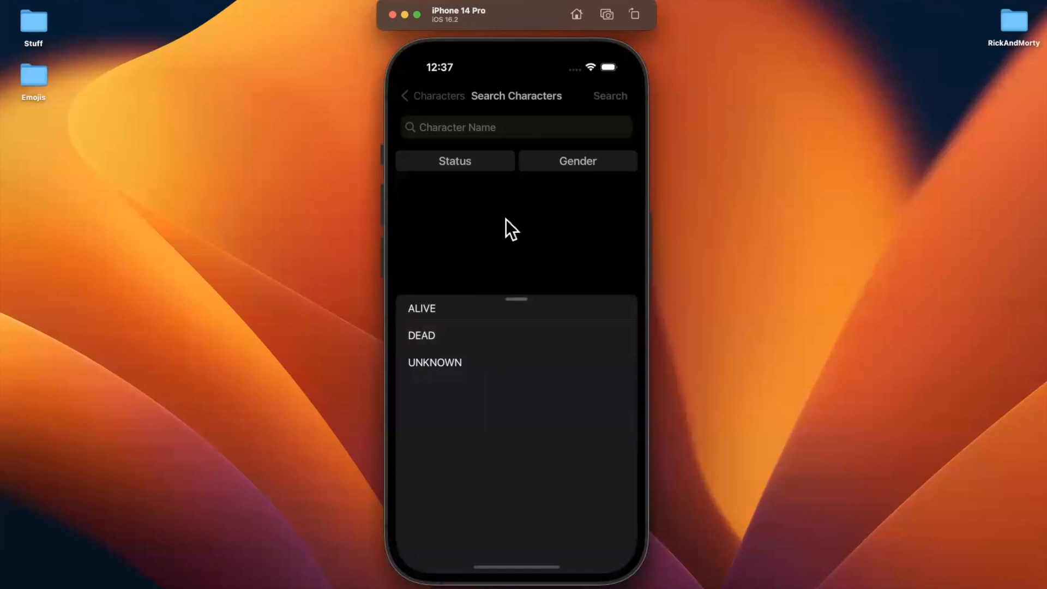
mouse_move(1022, 5)
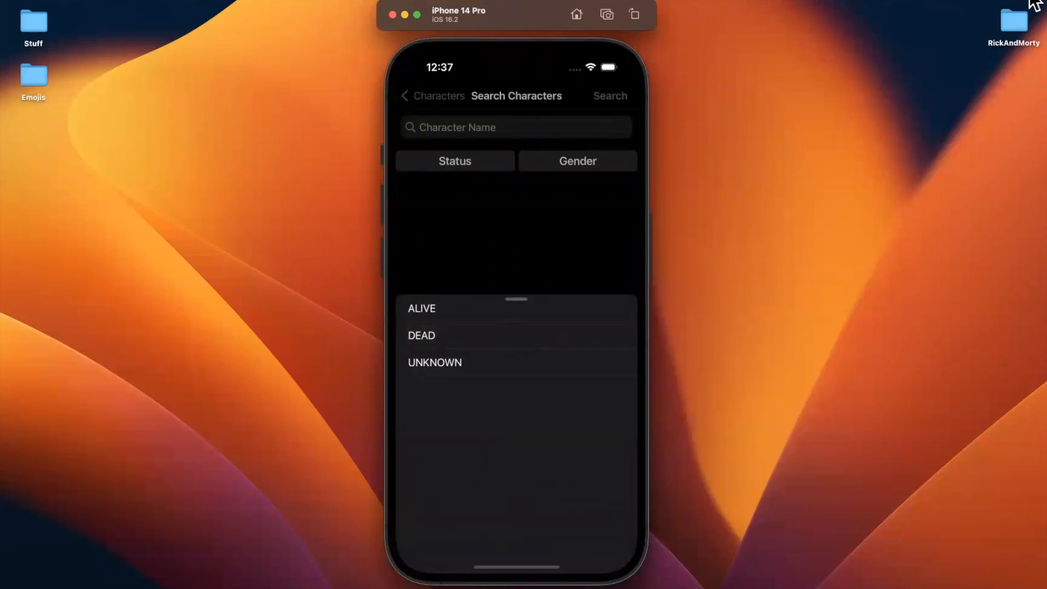
mouse_move(610, 303)
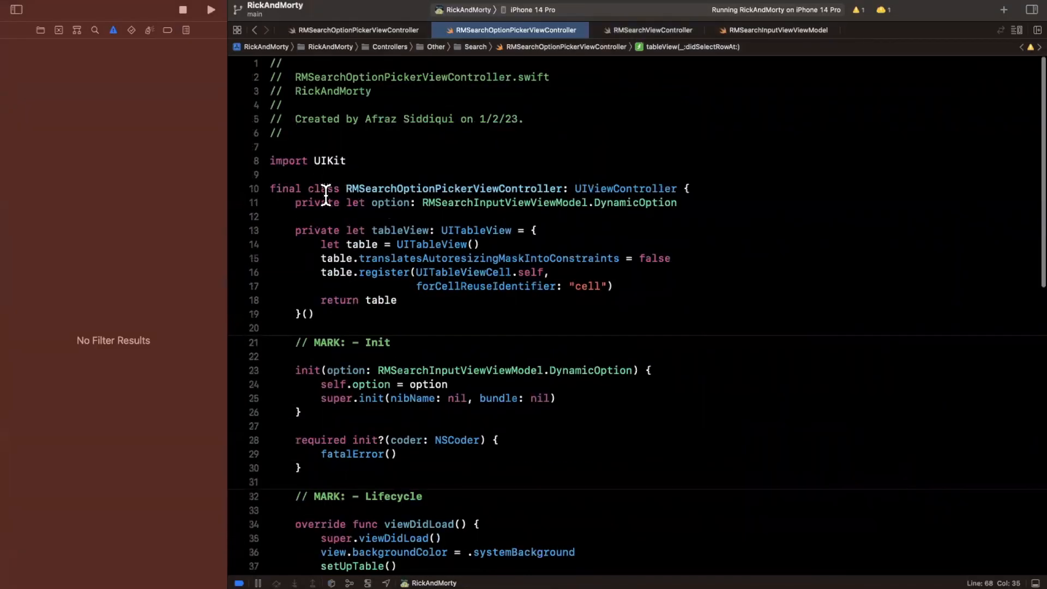
click(355, 161)
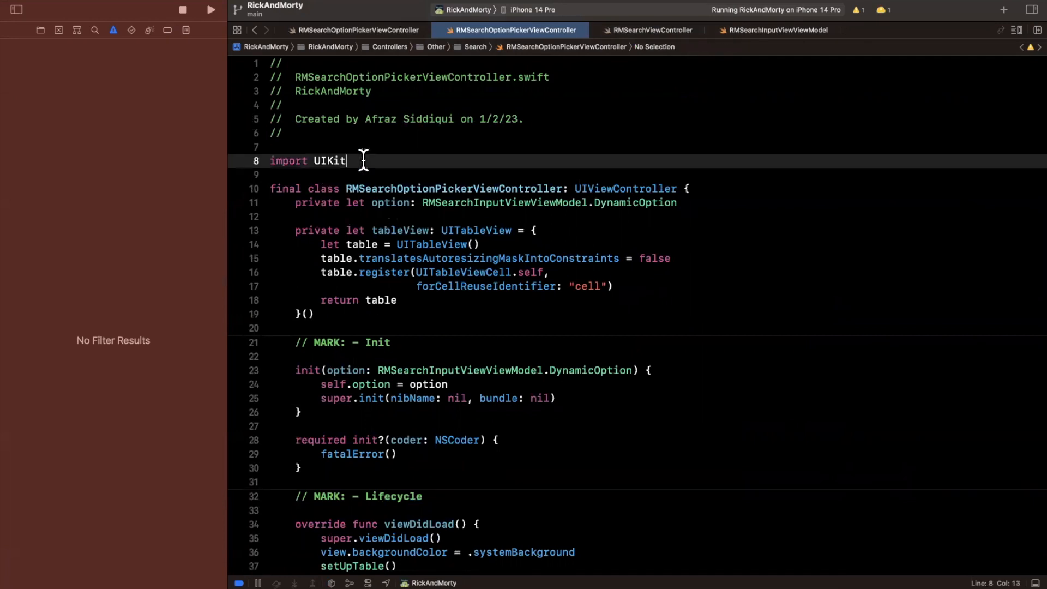
scroll(down, 3)
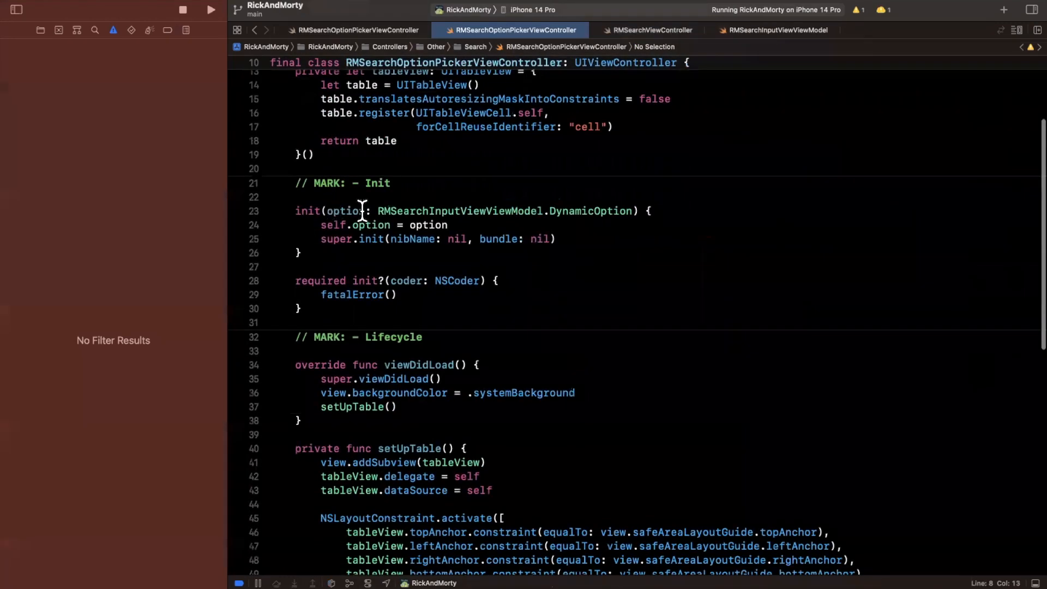
text(,)
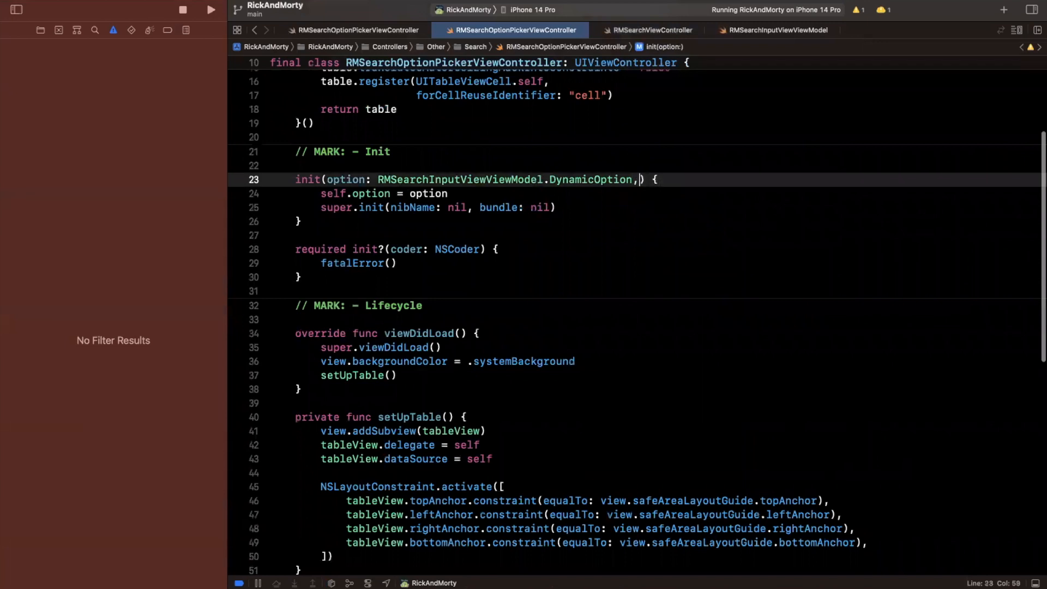
text(selection:)
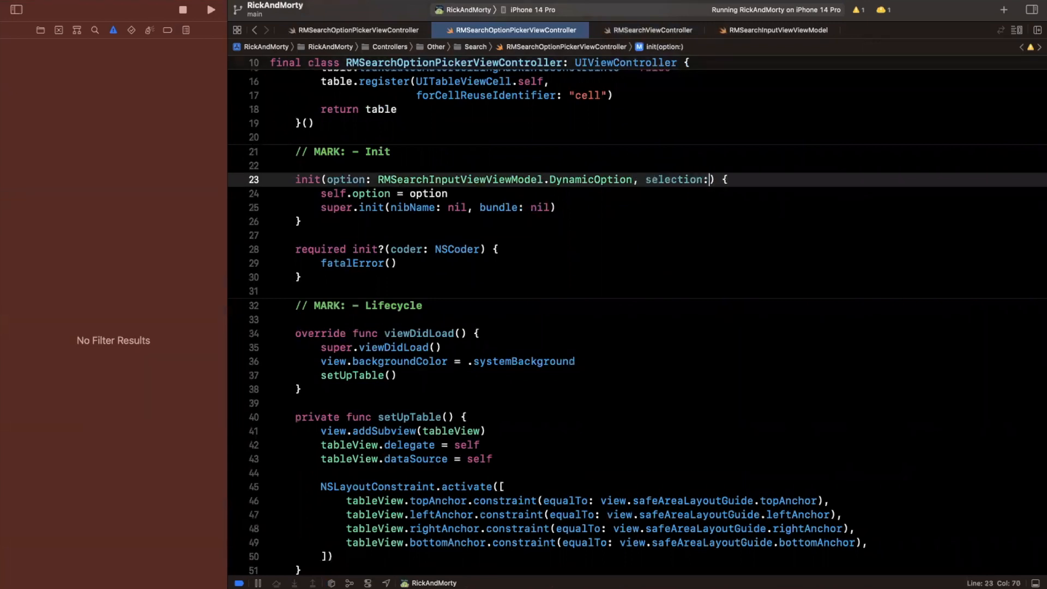
text(@escaping ()
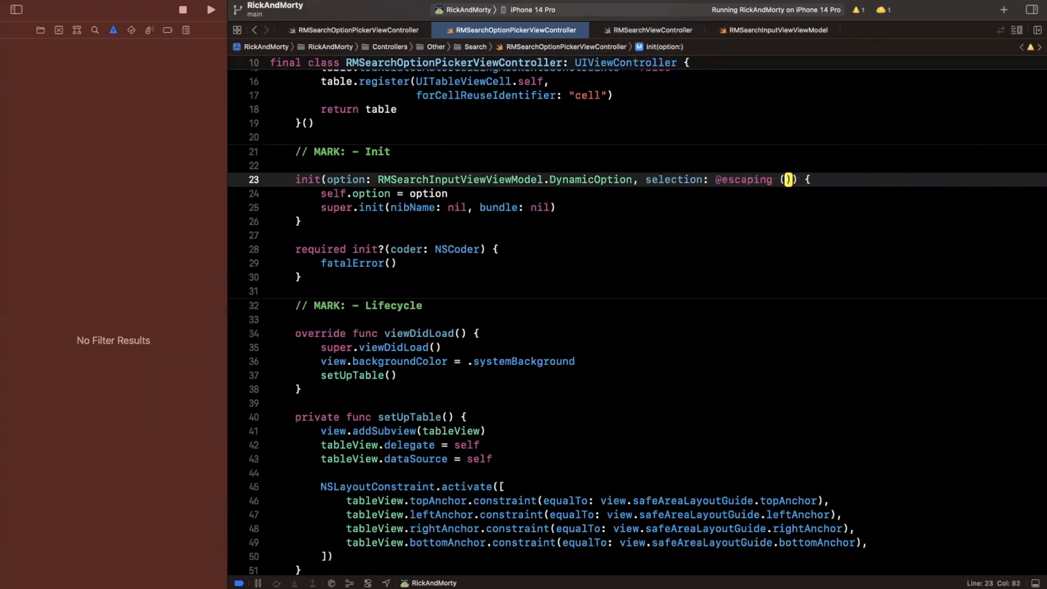
text(String)
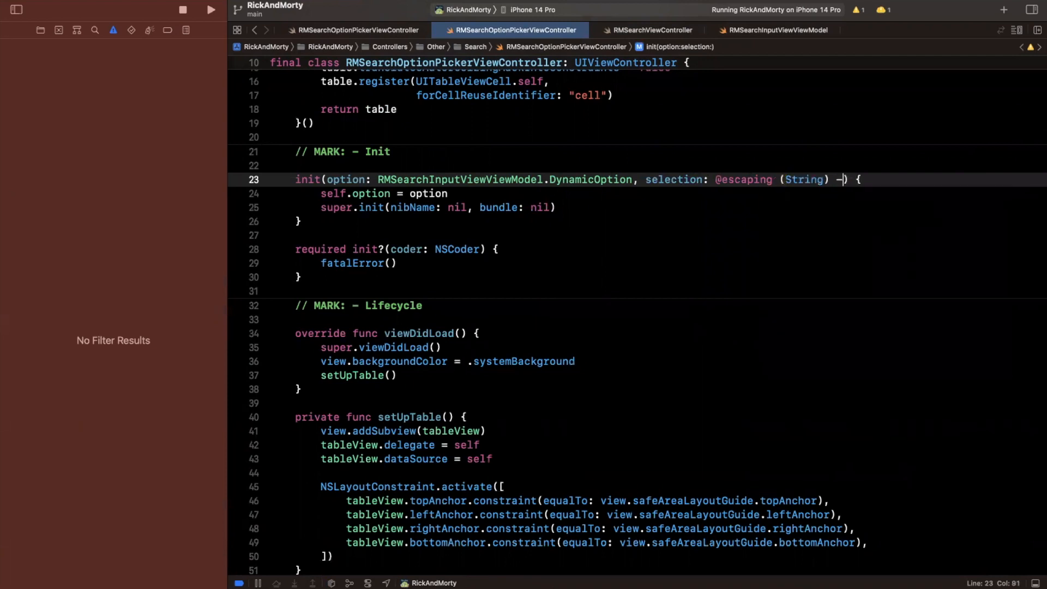
text(> Void)
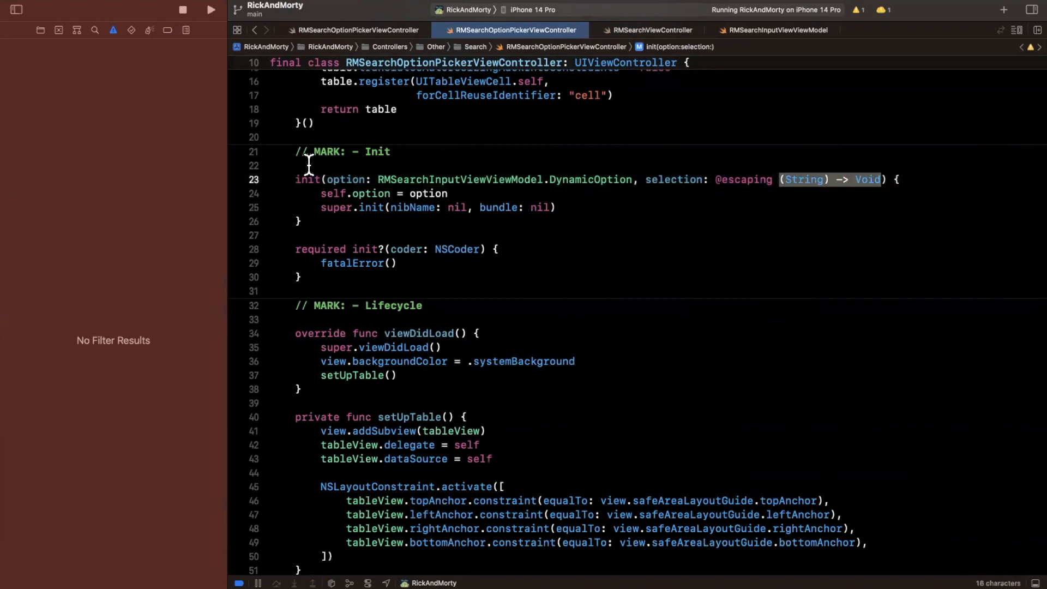
Assign self.selectionBlock = selection and declare private let selectionBlock: (String) -> Void.
text(self.selectionBlock =)
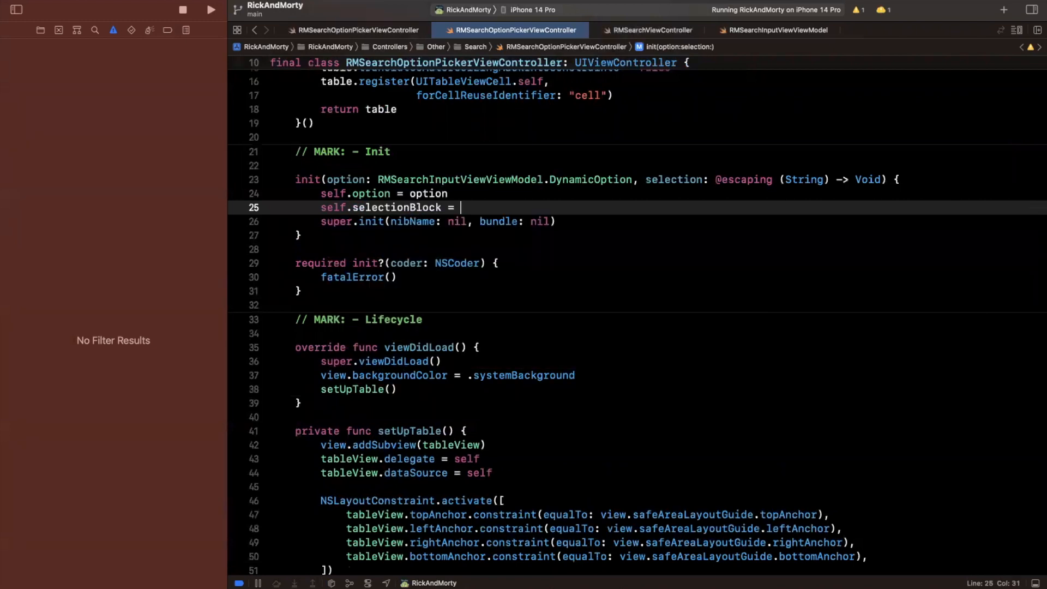
text(selection)
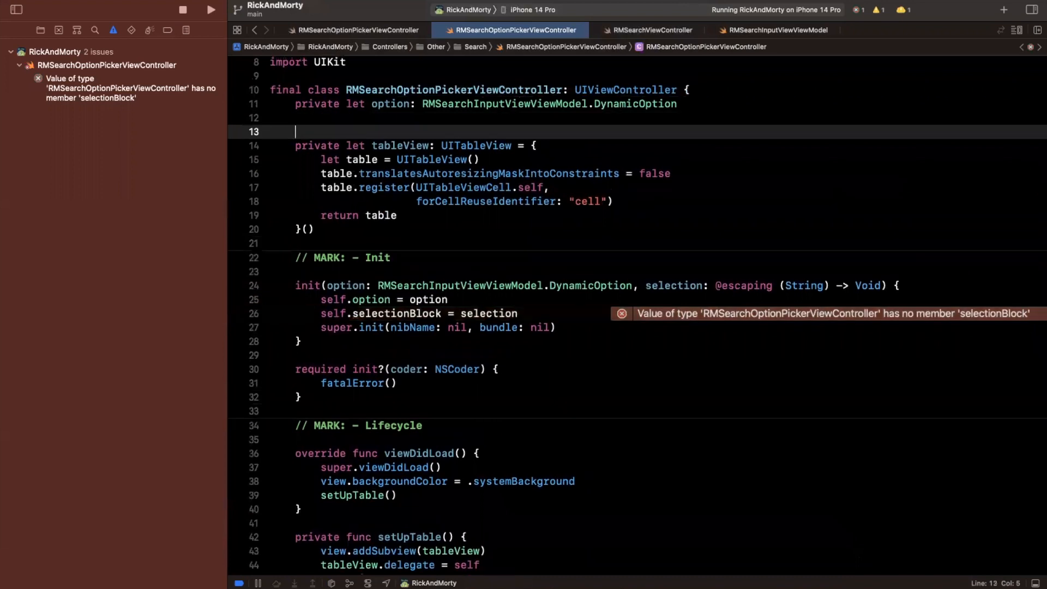
text(private let sele)
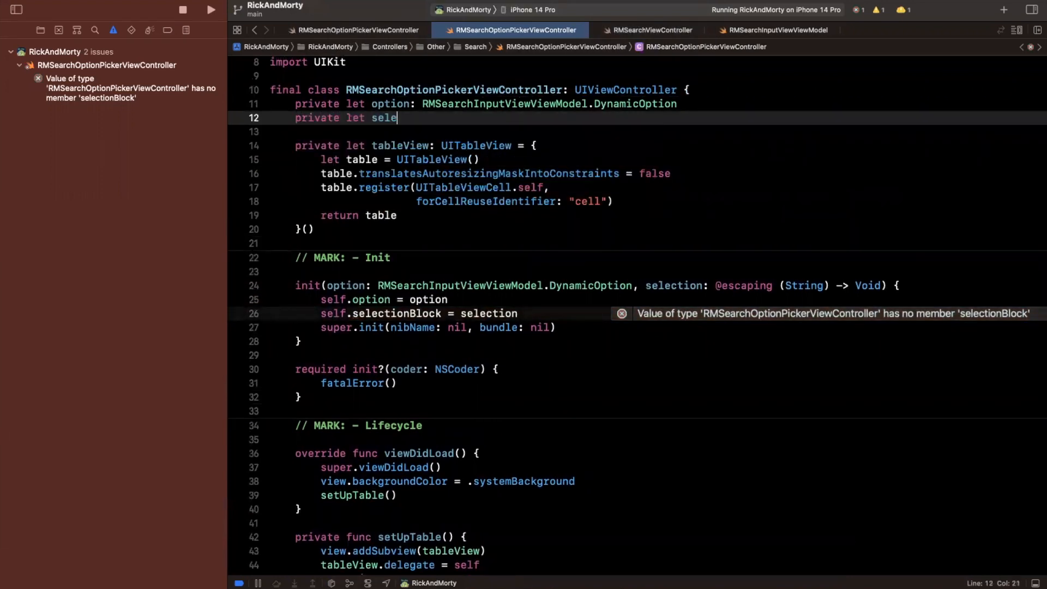
text(ctionBlock: (String) -> Void)
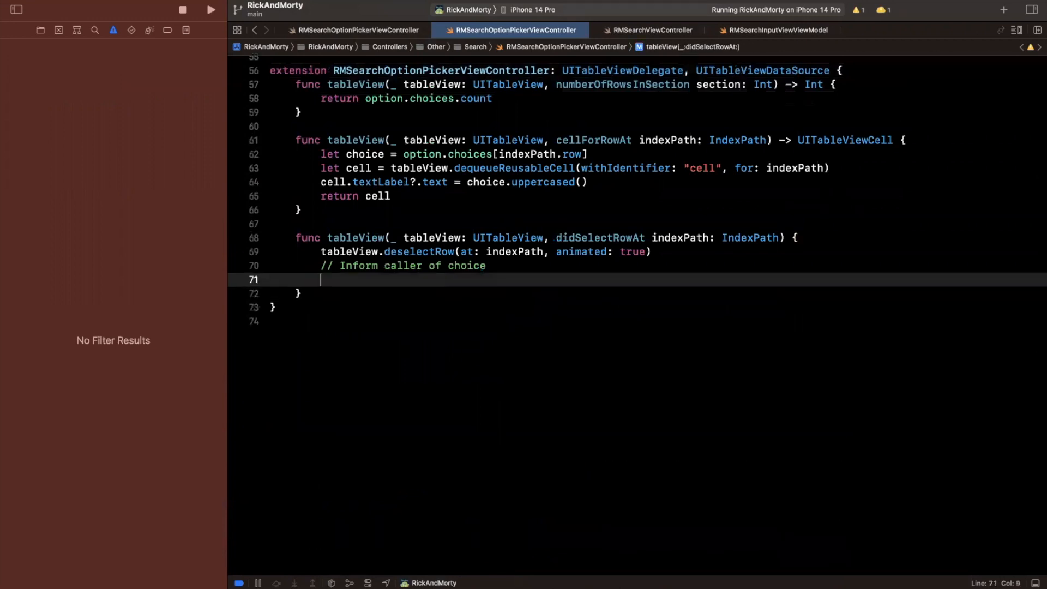
In didSelectRowAt, pass the row's choice to selectionBlock, dismiss, and go to the build error.
text(dismiss(animated: tr)
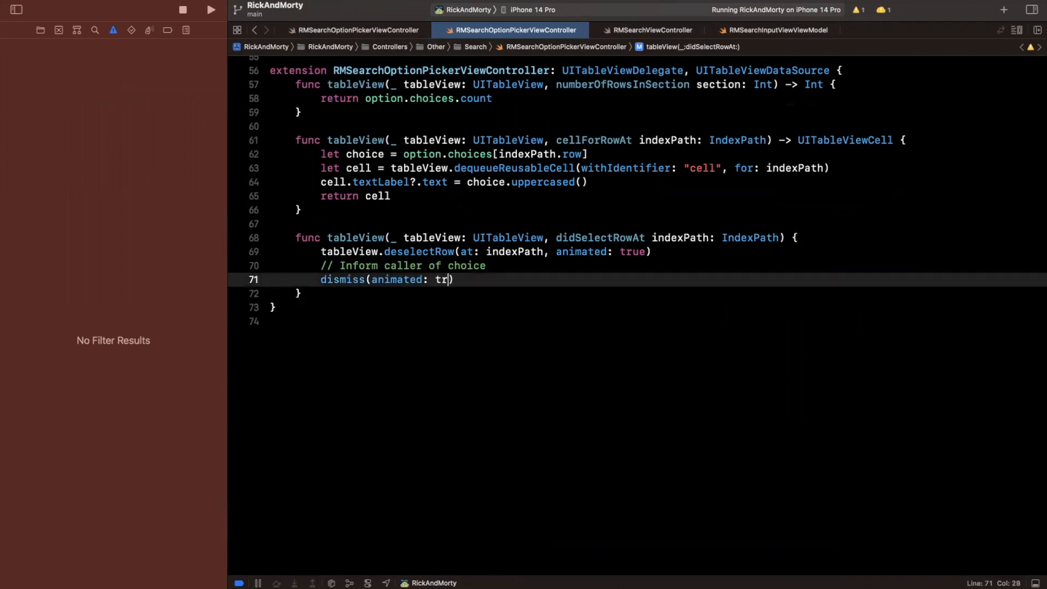
text(ue)
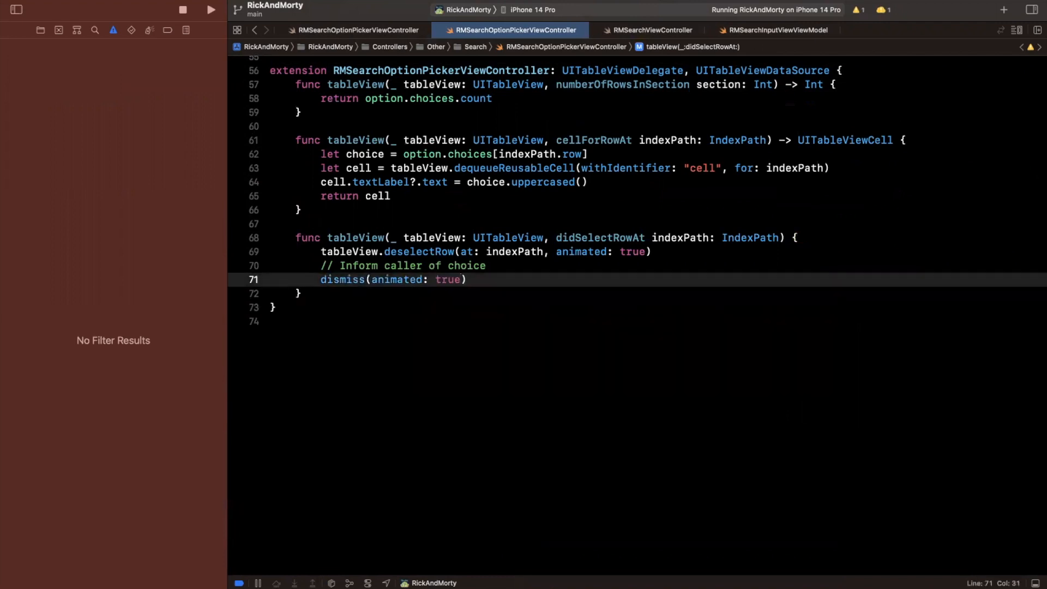
double_click(341, 279)
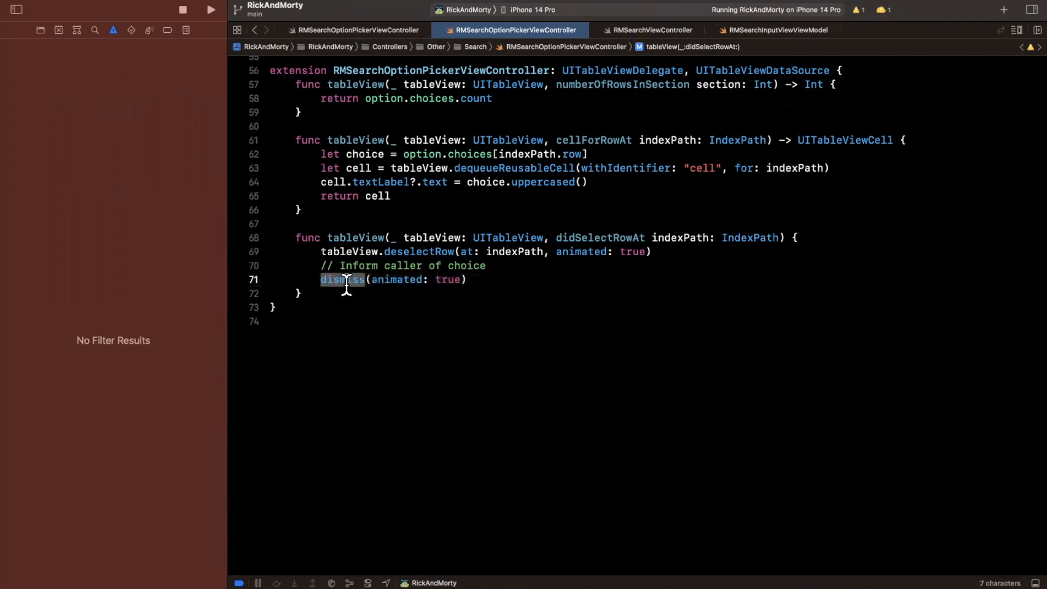
key(Delete)
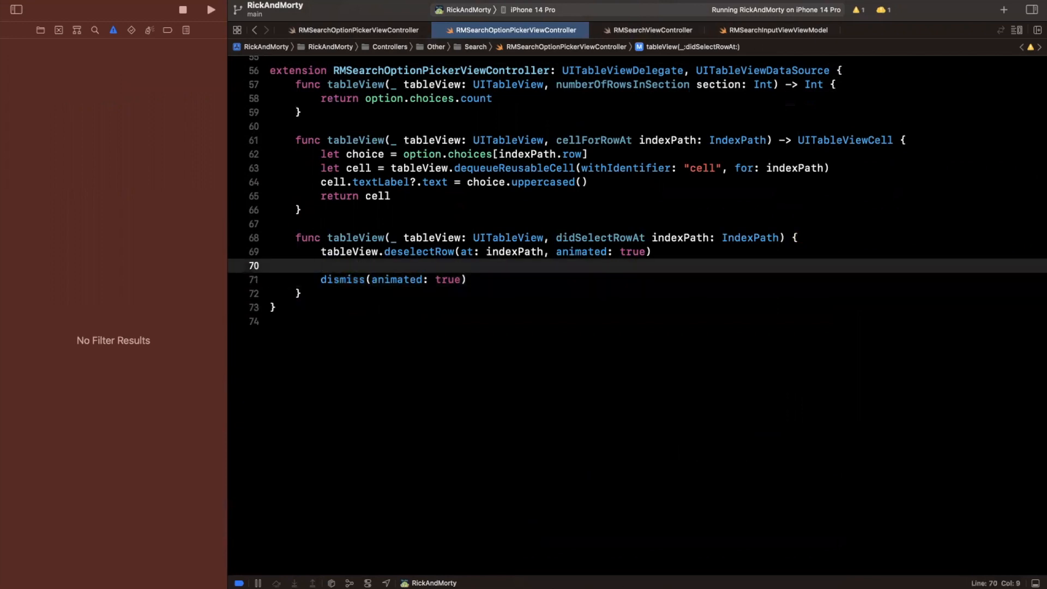
text(self.selectionBlock()
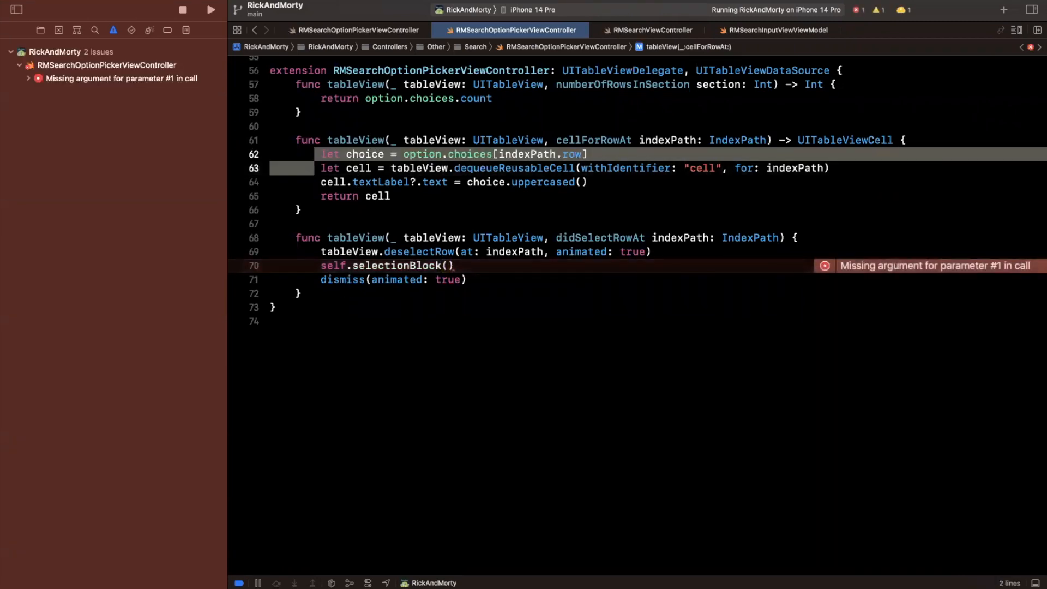
text(let choice = option.choices[indexPath.row])
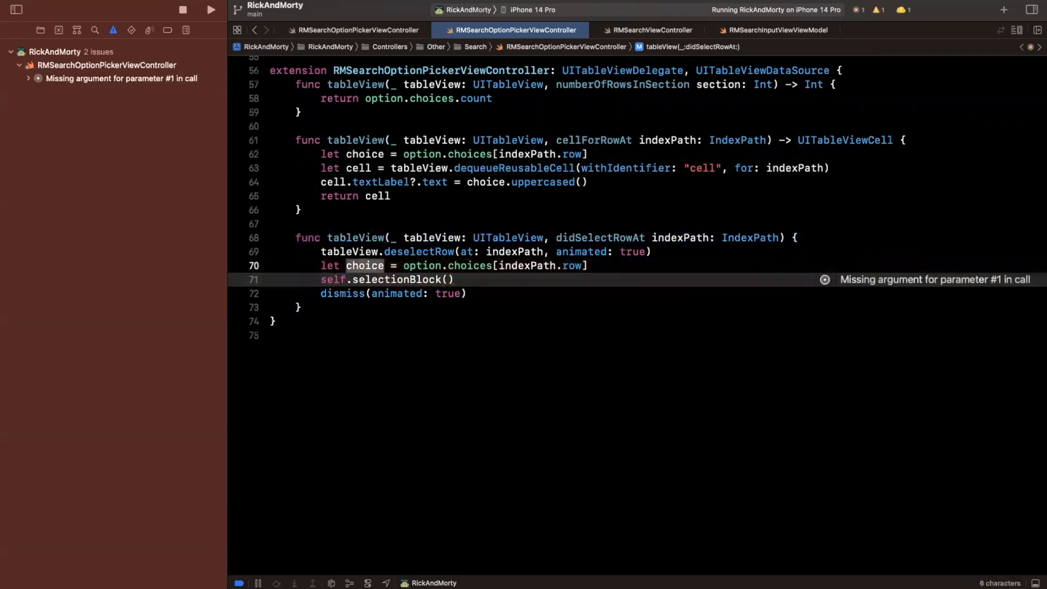
text(choice)
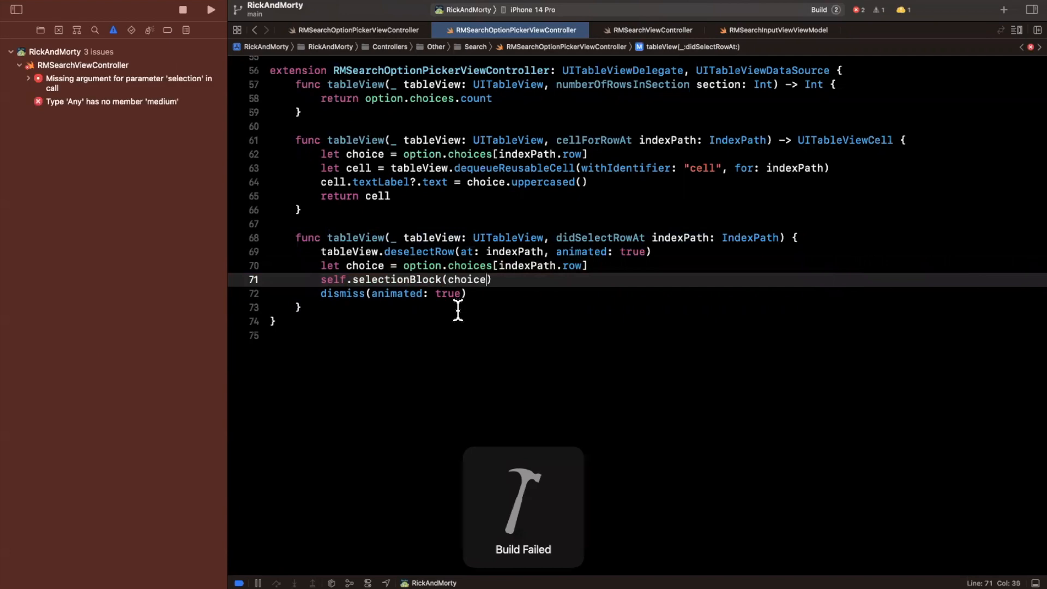
click(129, 83)
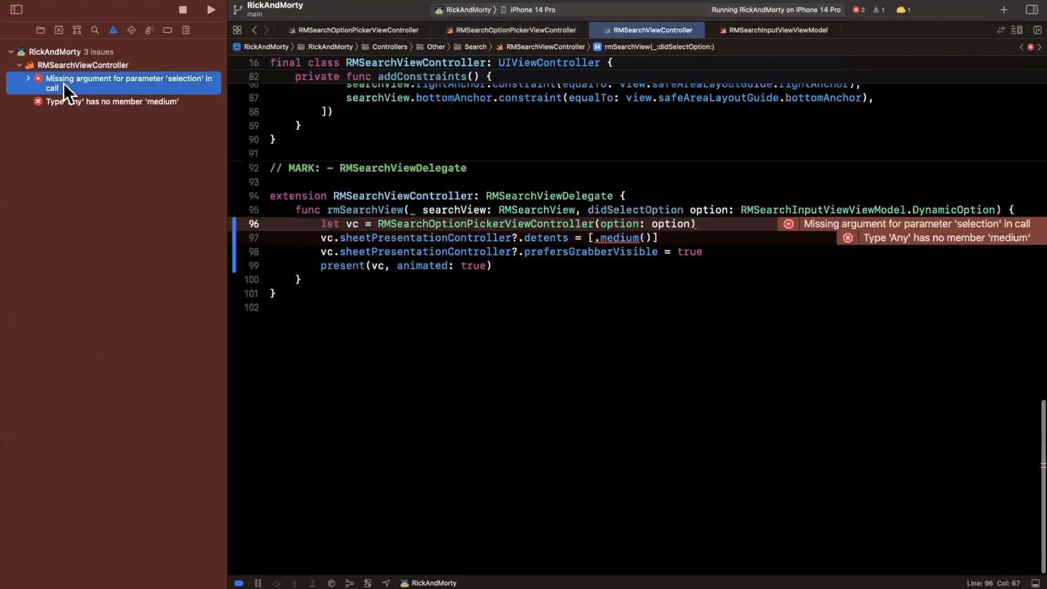
mouse_move(779, 227)
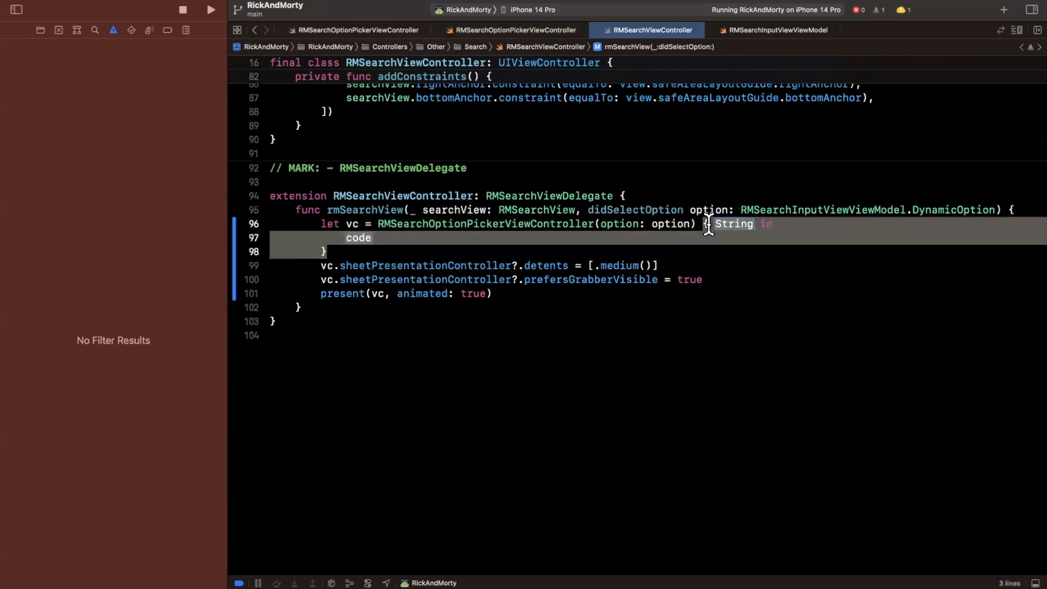
Give the picker initializer a trailing closure printing "Did select \(selection)".
text(selectio)
click(658, 238)
text(print("Did sel)
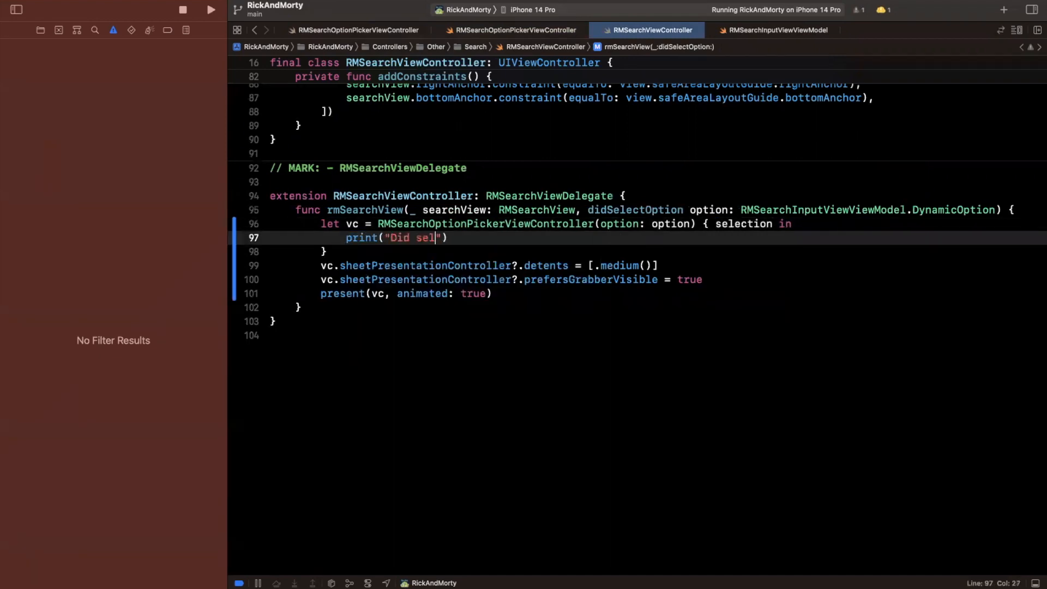
text(ect \()
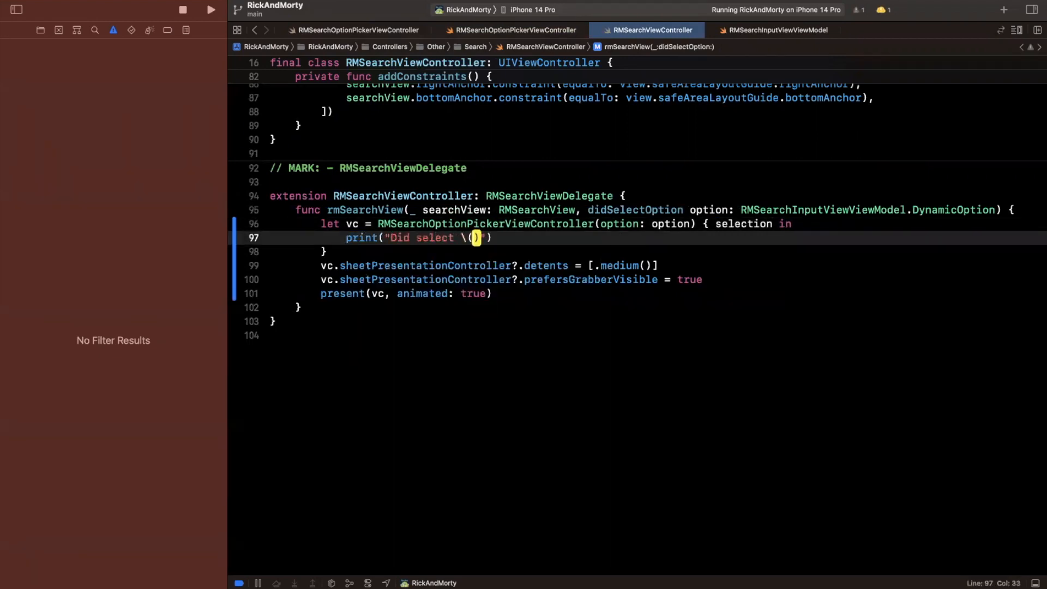
text(selection)
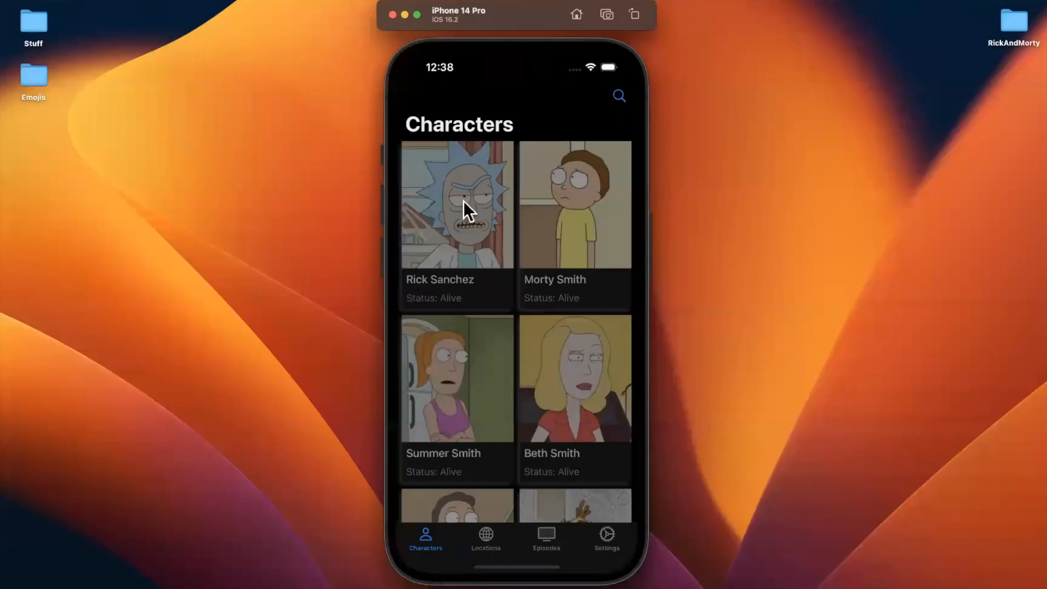
Open search and pick a gender from the MALE/FEMALE/GENDERLESS/UNKNOWN sheet to dismiss it.
click(619, 95)
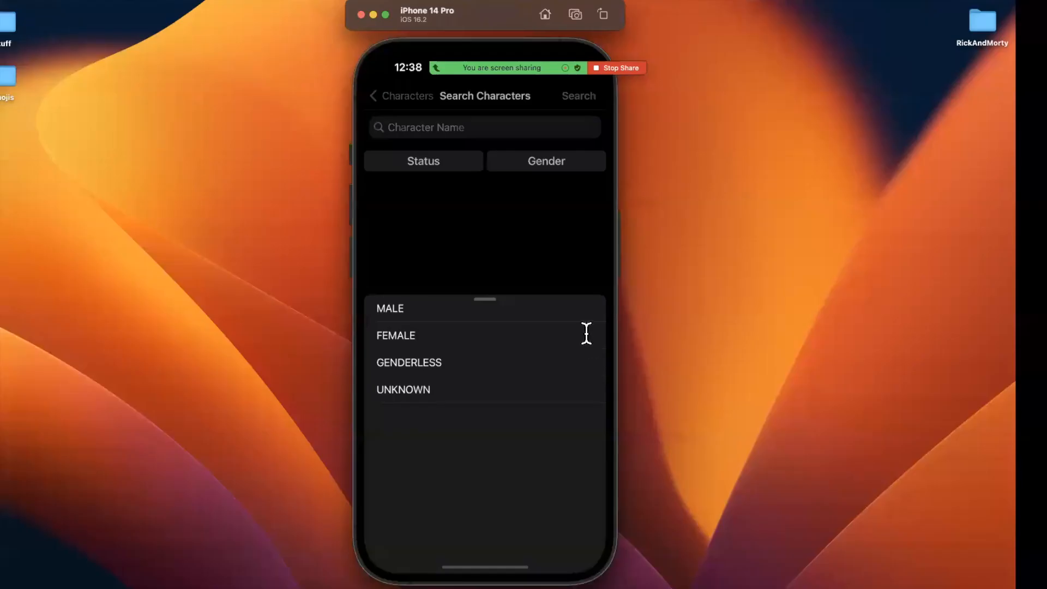
click(484, 127)
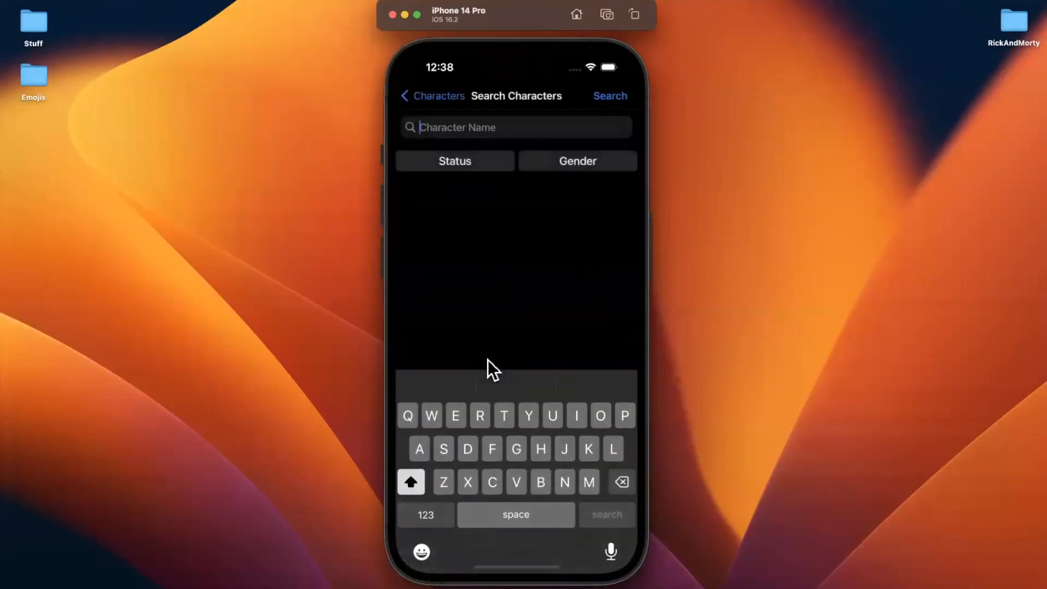